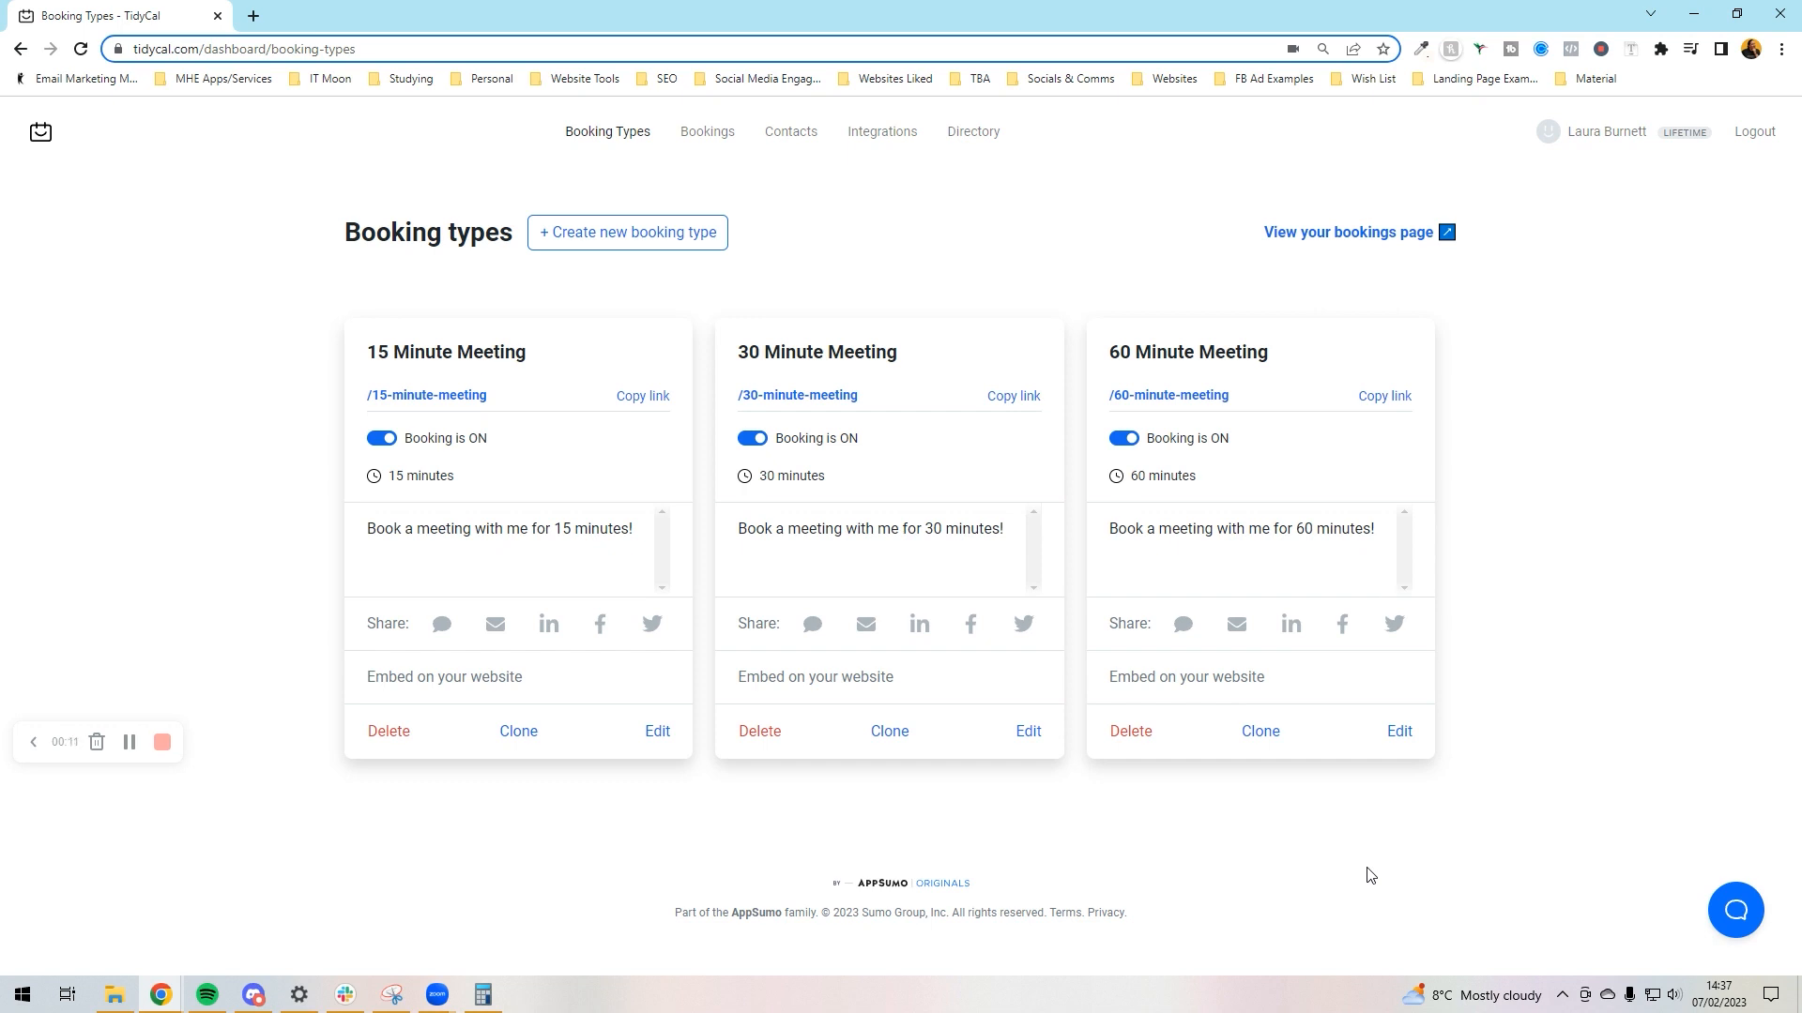
mouse_move(1342, 820)
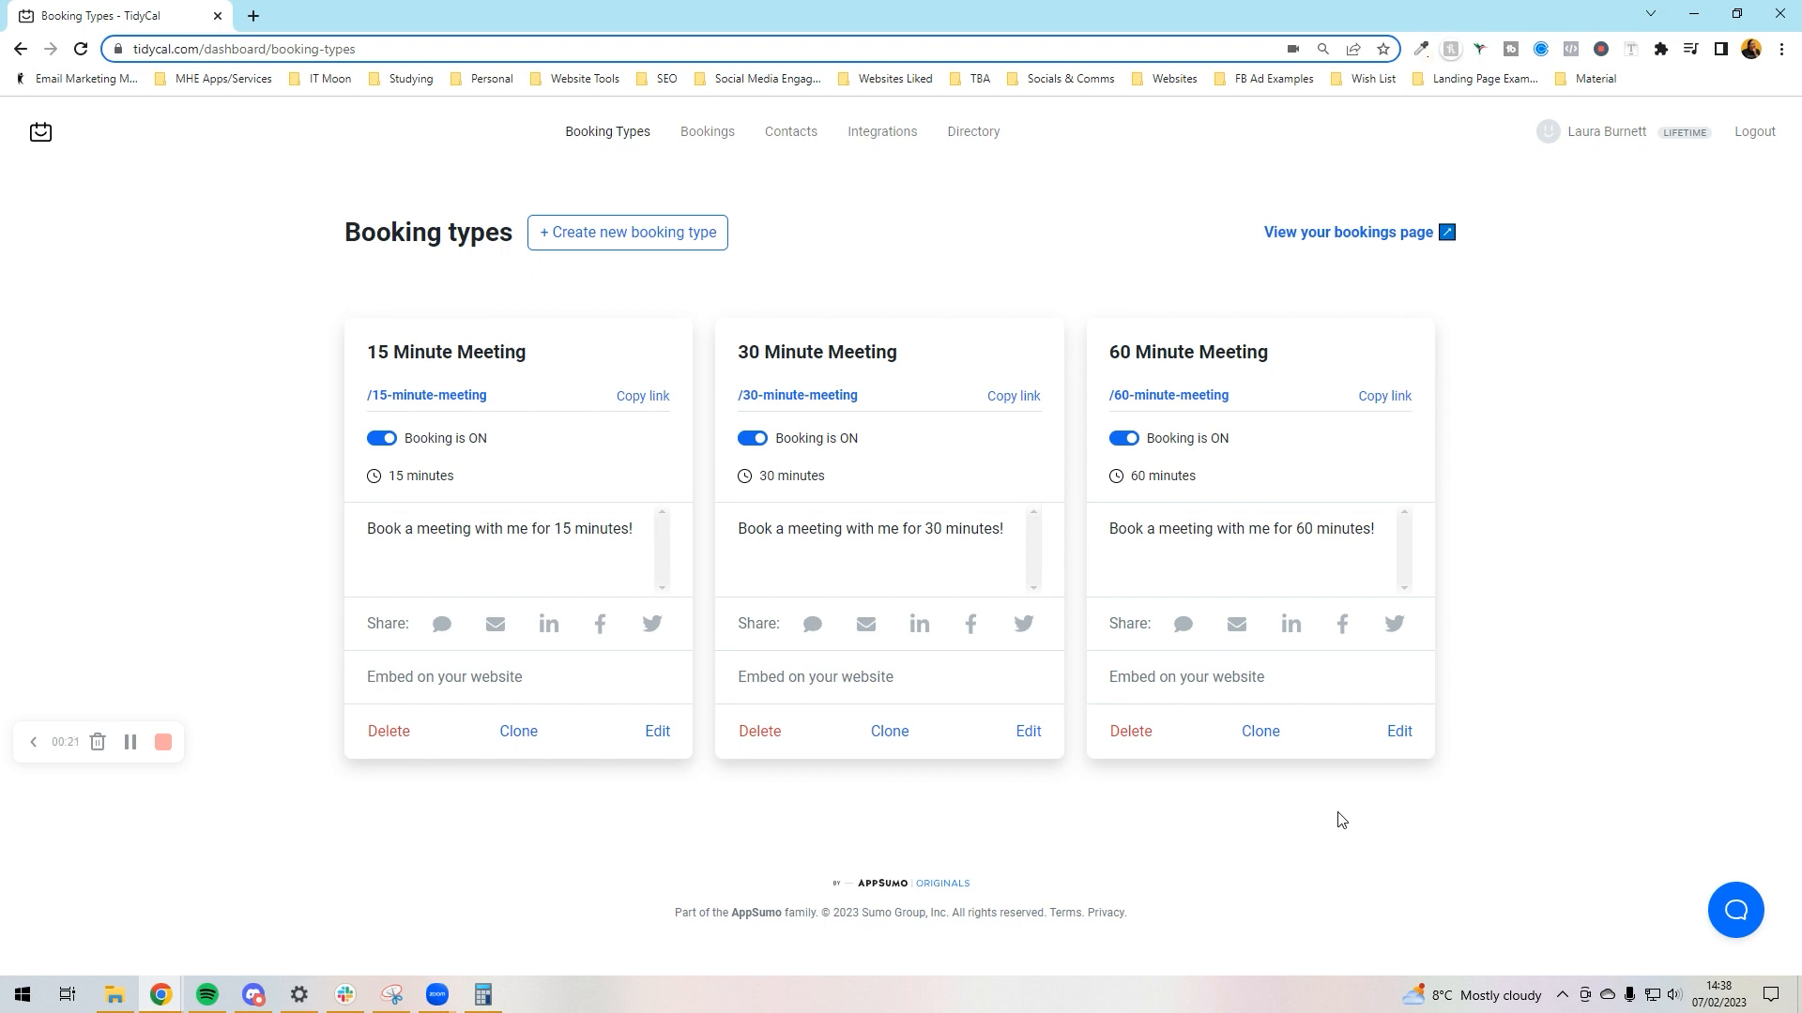
mouse_move(1177, 426)
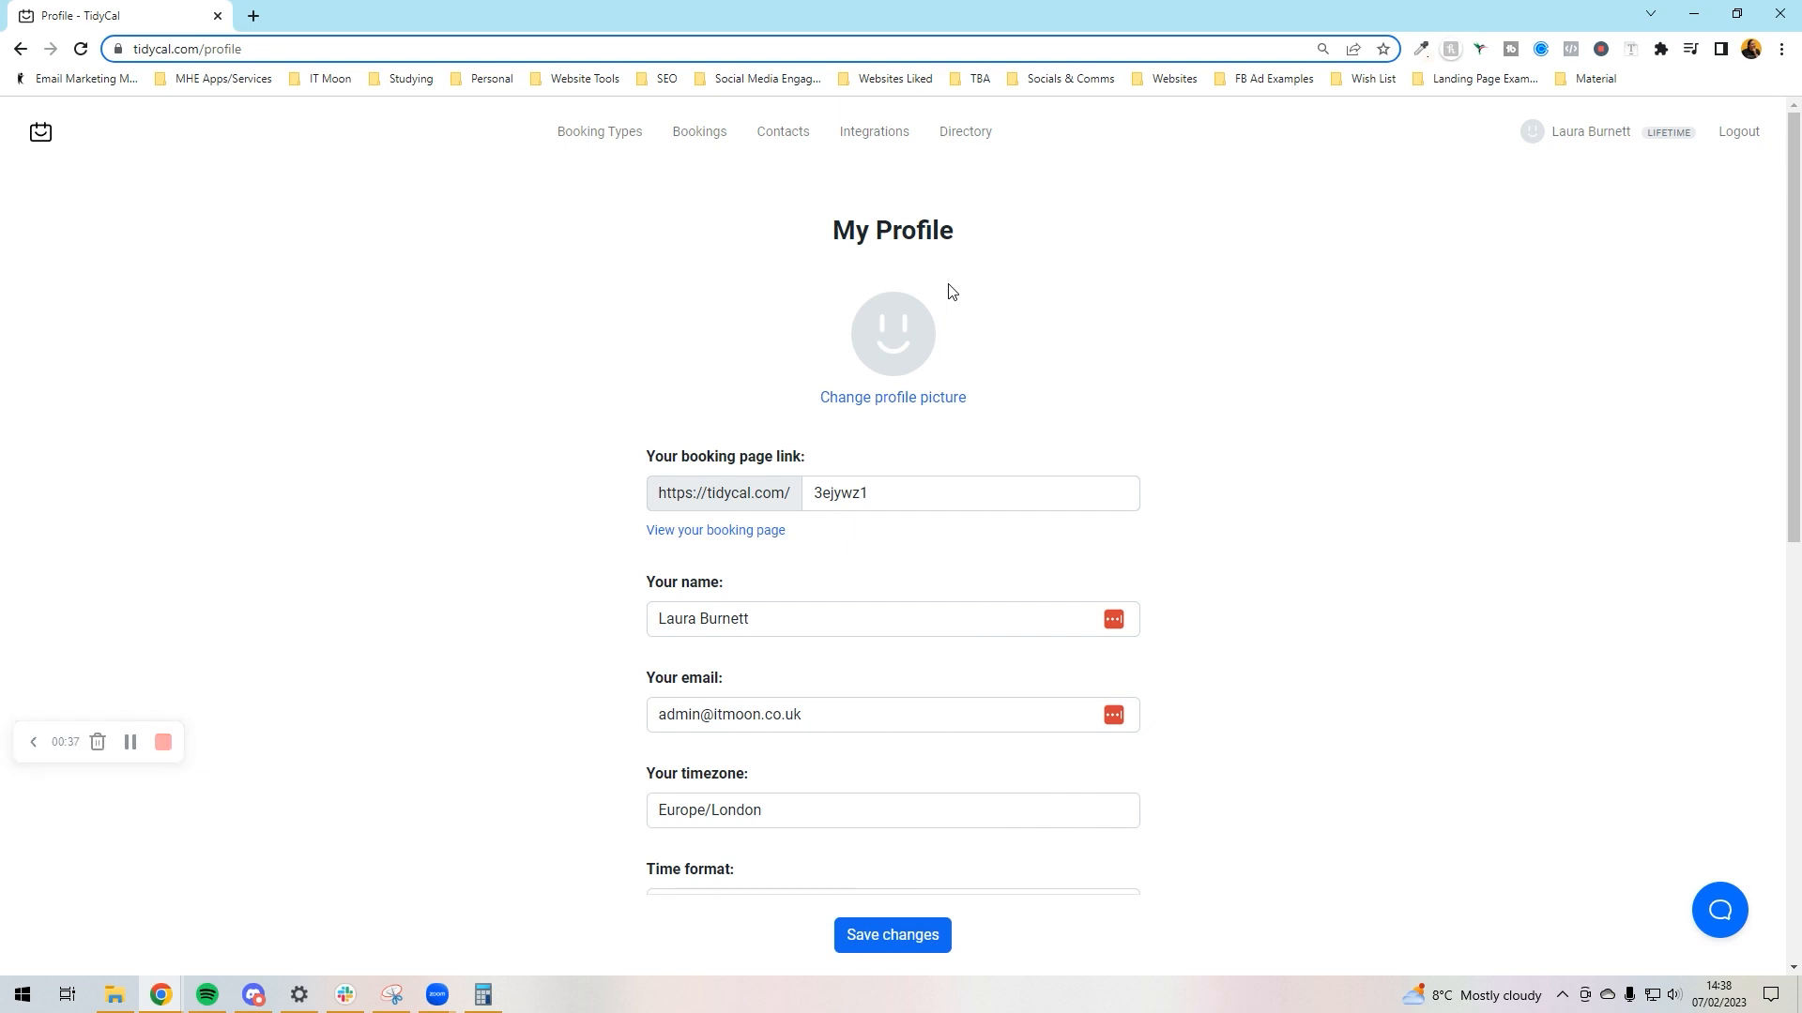
mouse_move(865, 405)
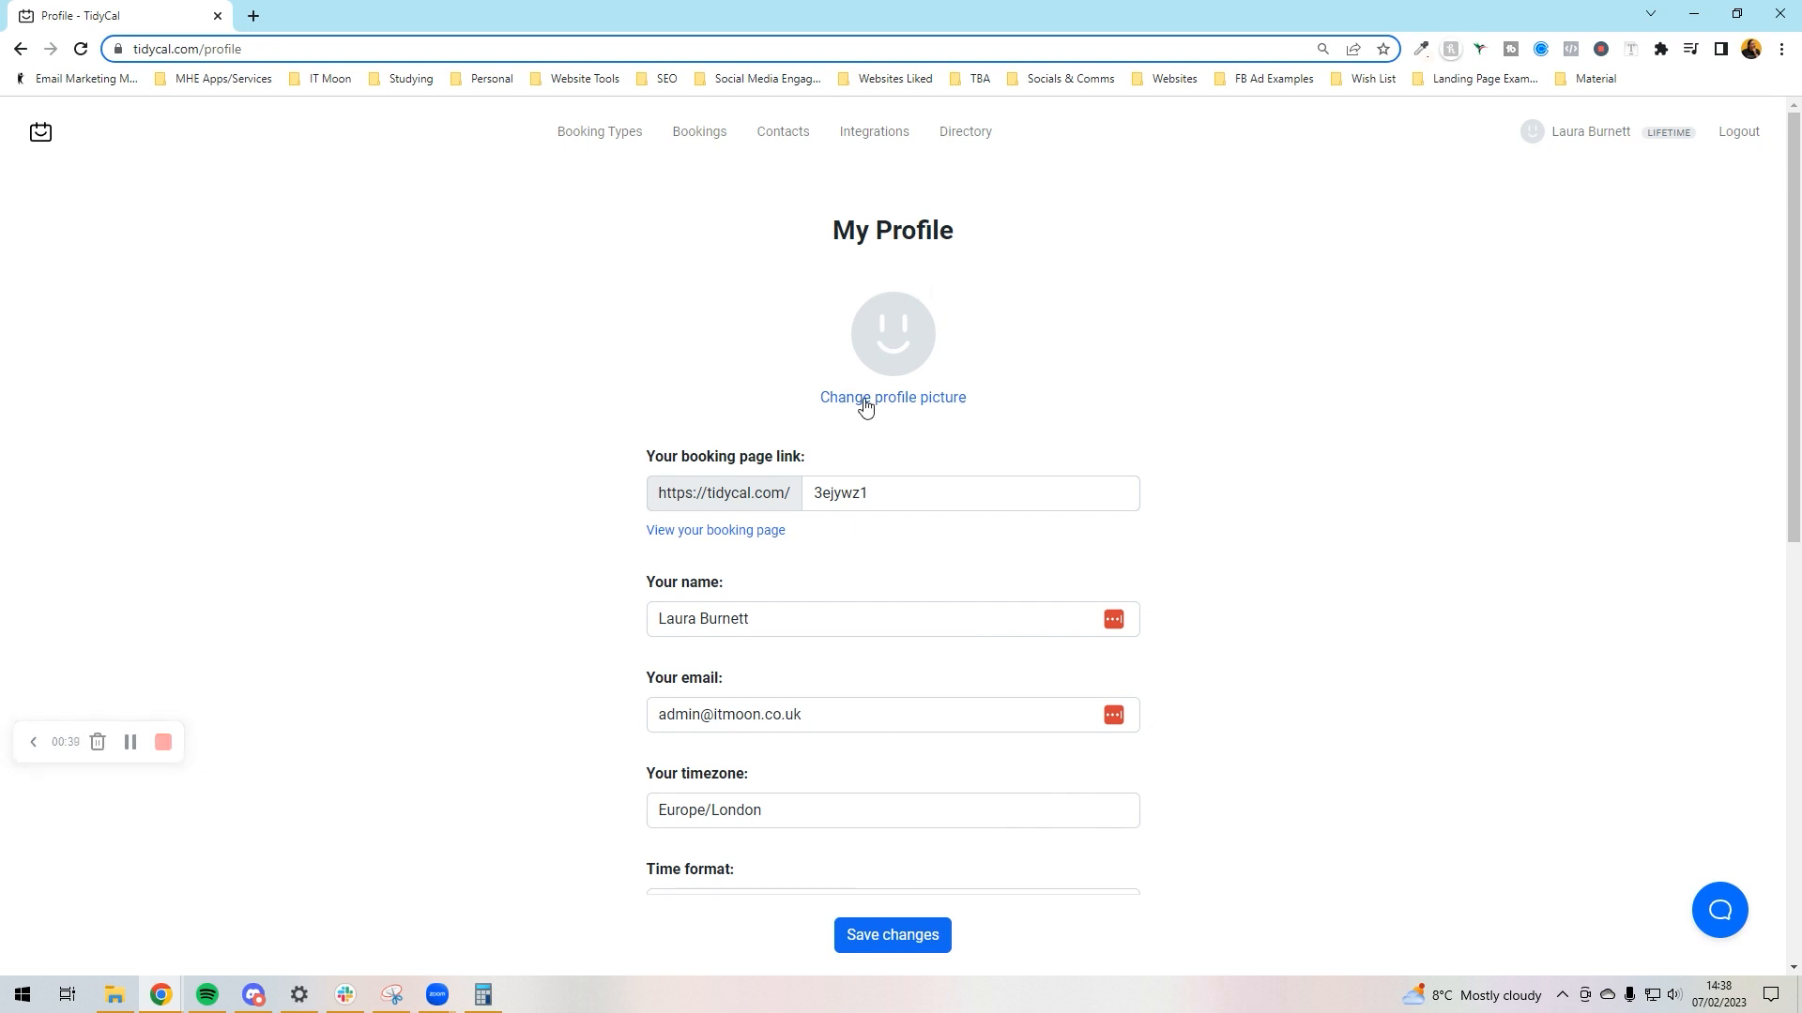
Upload a profile photo and set the booking page link slug to 'itmoon'.
left_click(130, 743)
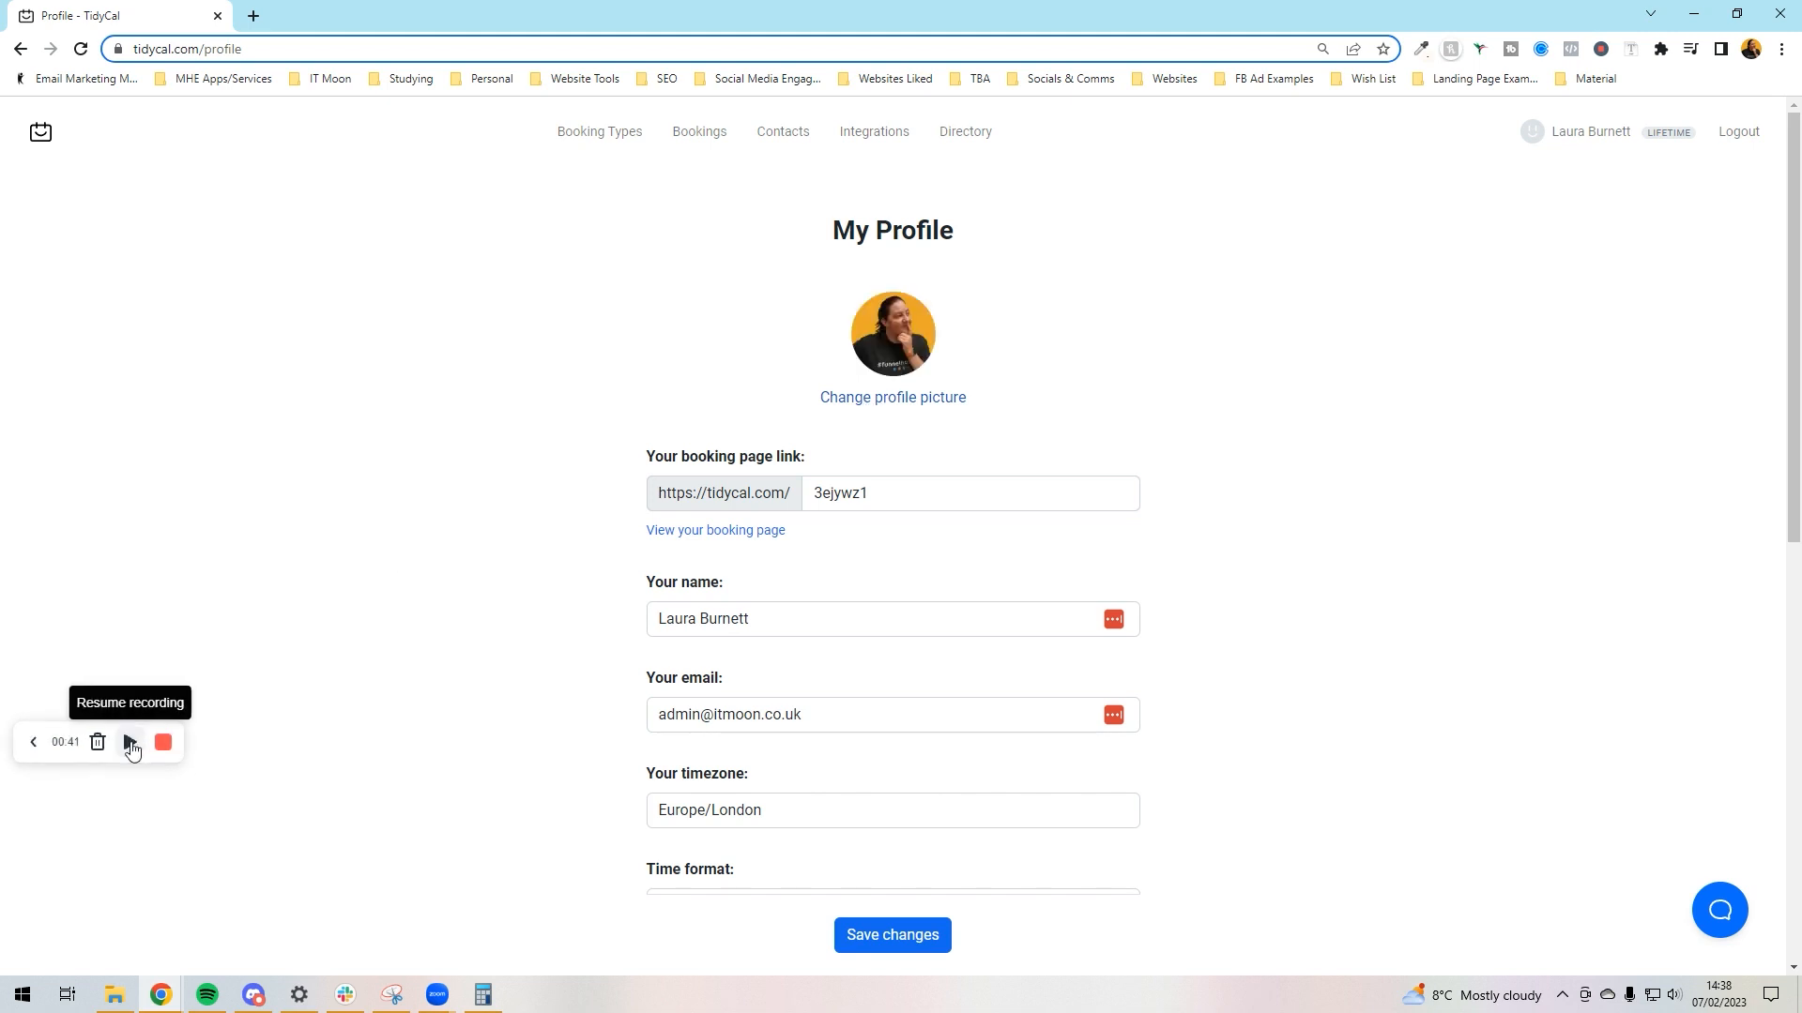
left_click(129, 744)
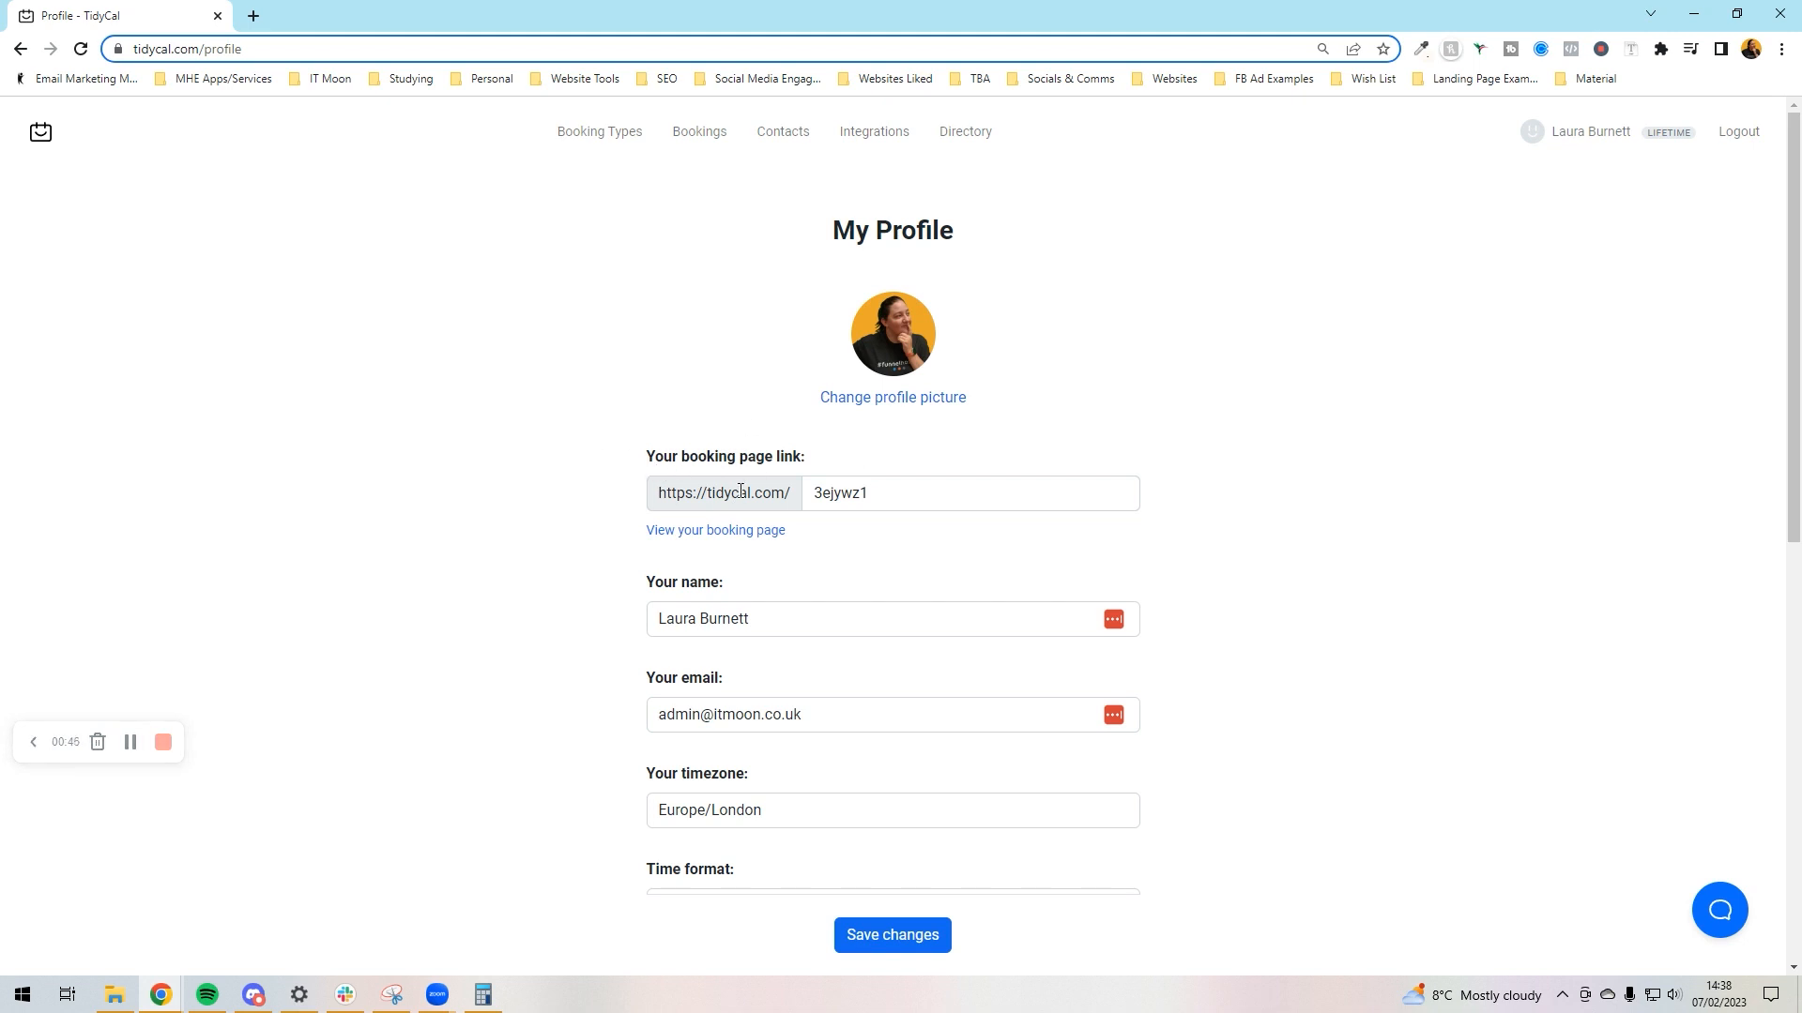
mouse_move(715, 529)
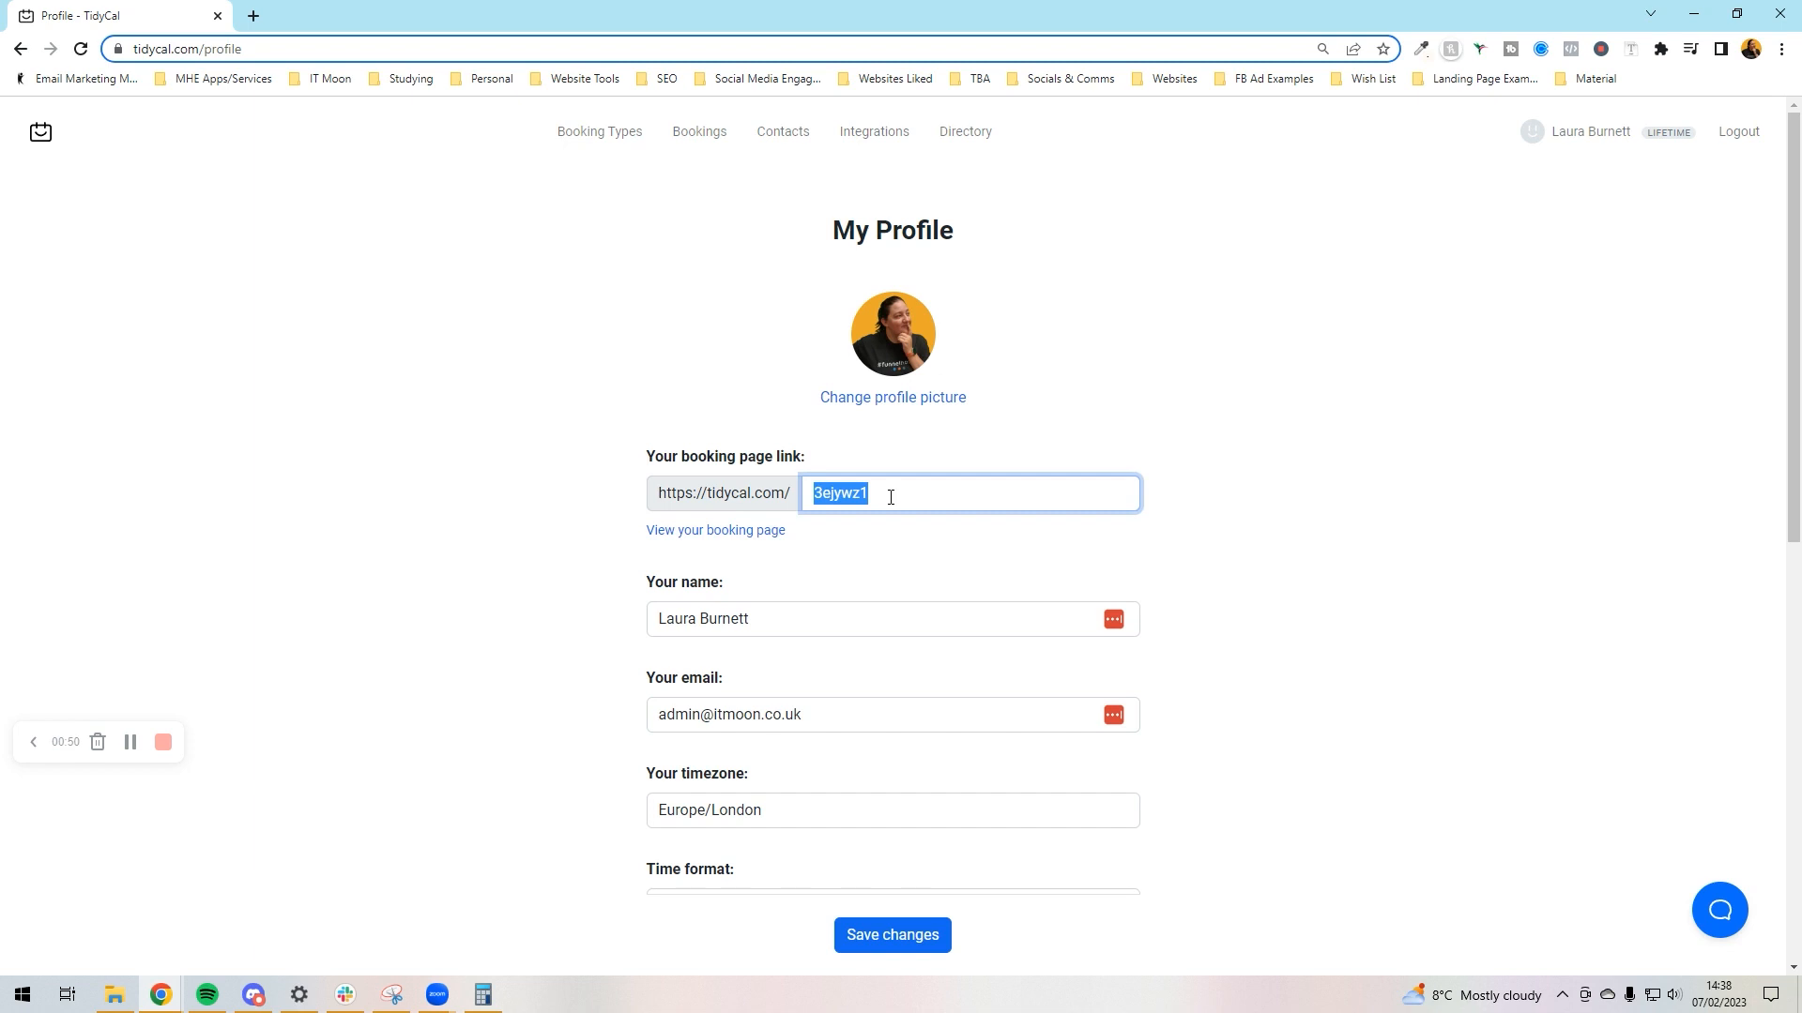
type("itmoon")
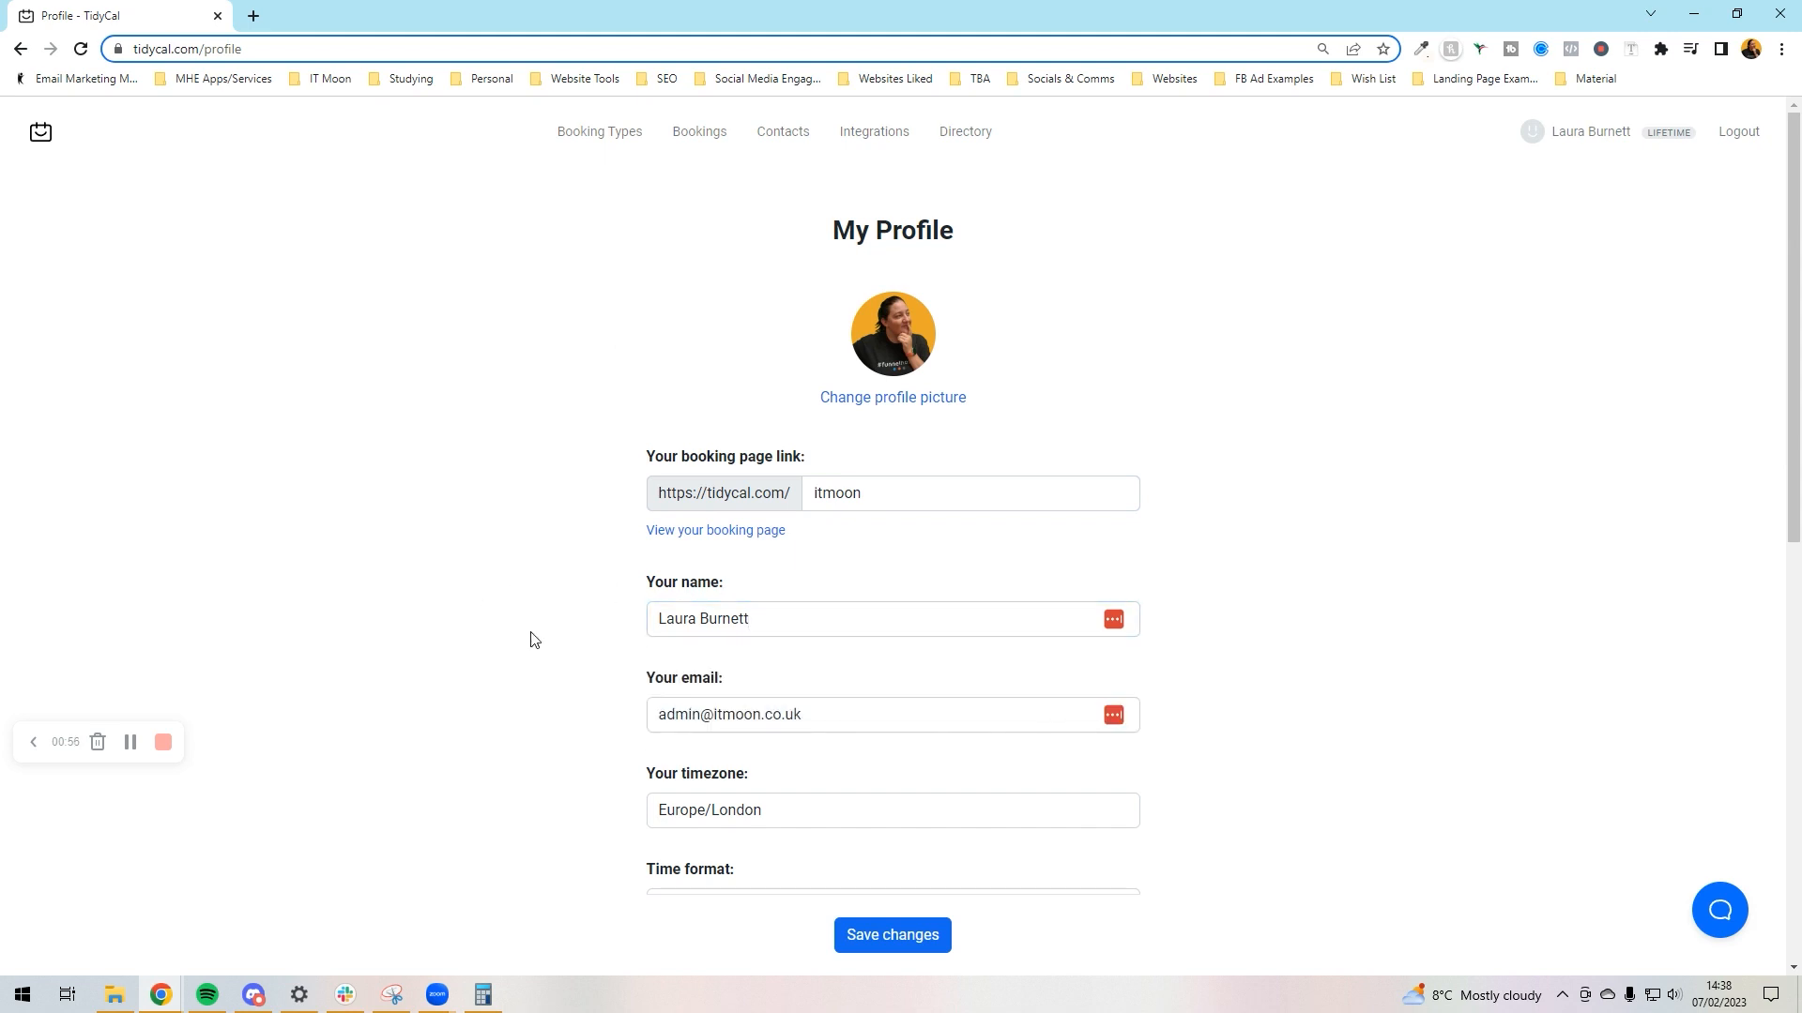
scroll("down", 3)
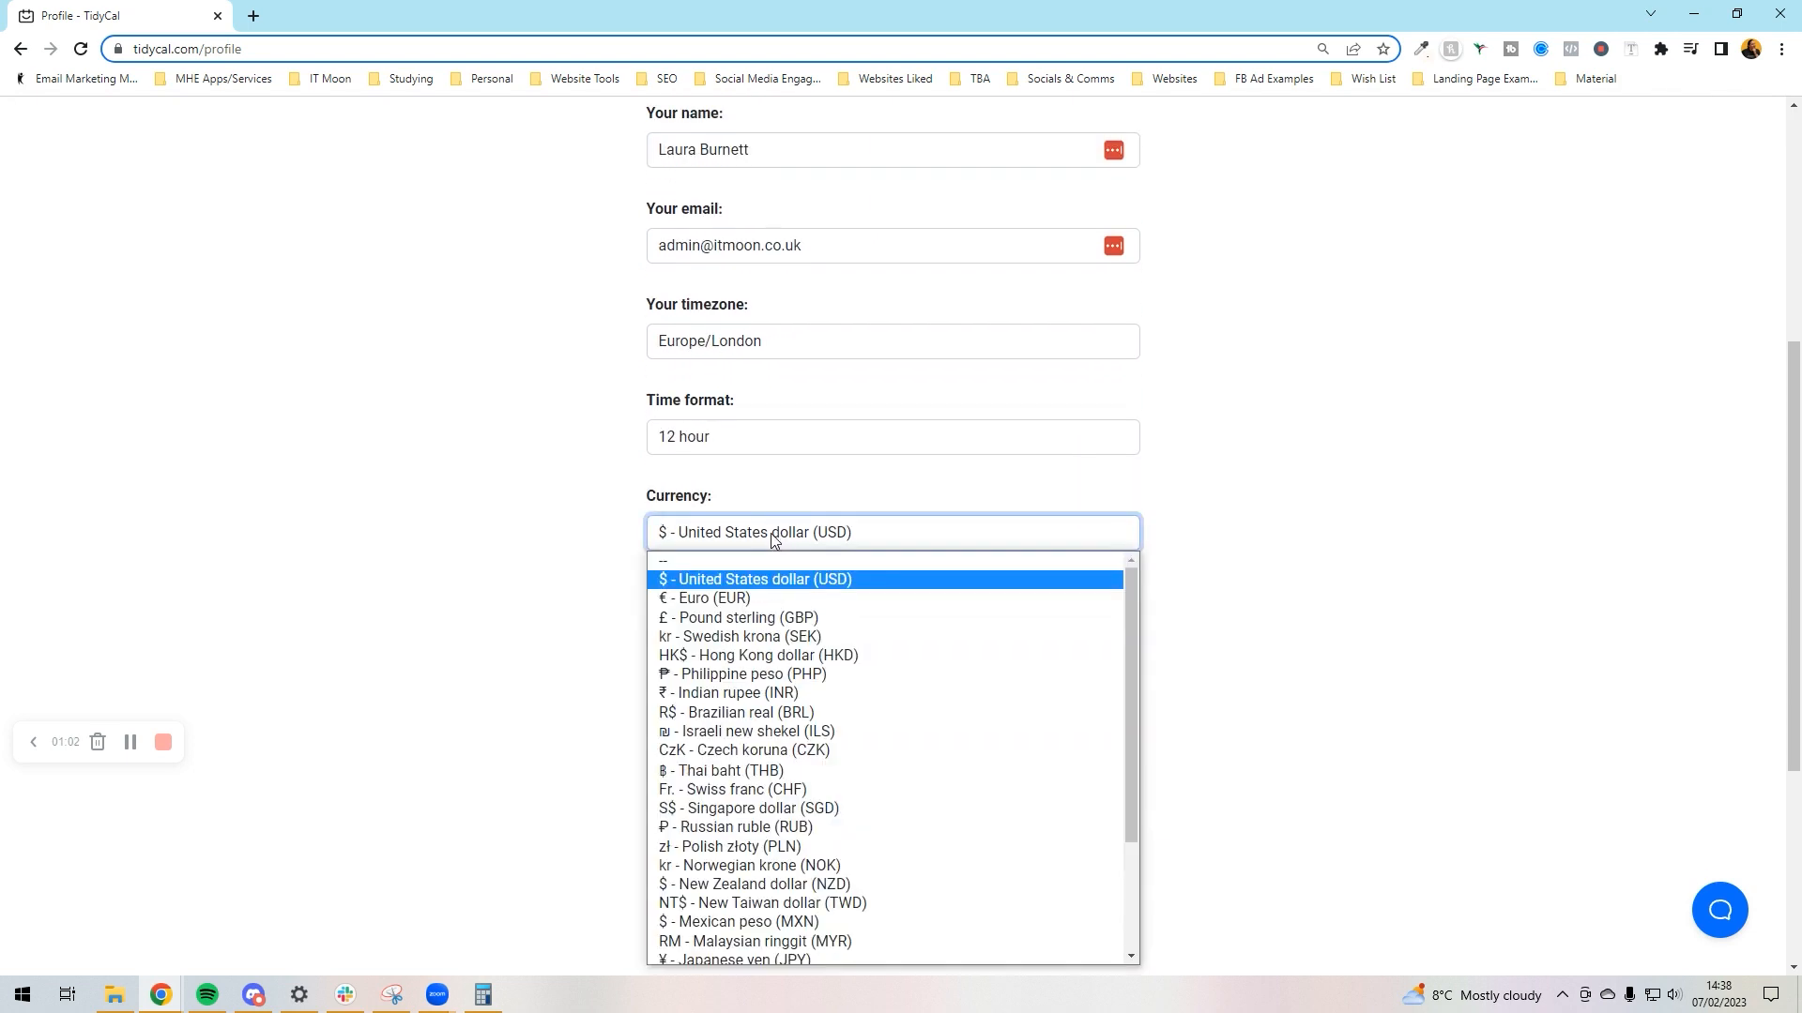
Choose Pound sterling (GBP) as currency and title the booking page 'Team Wizards'.
left_click(738, 618)
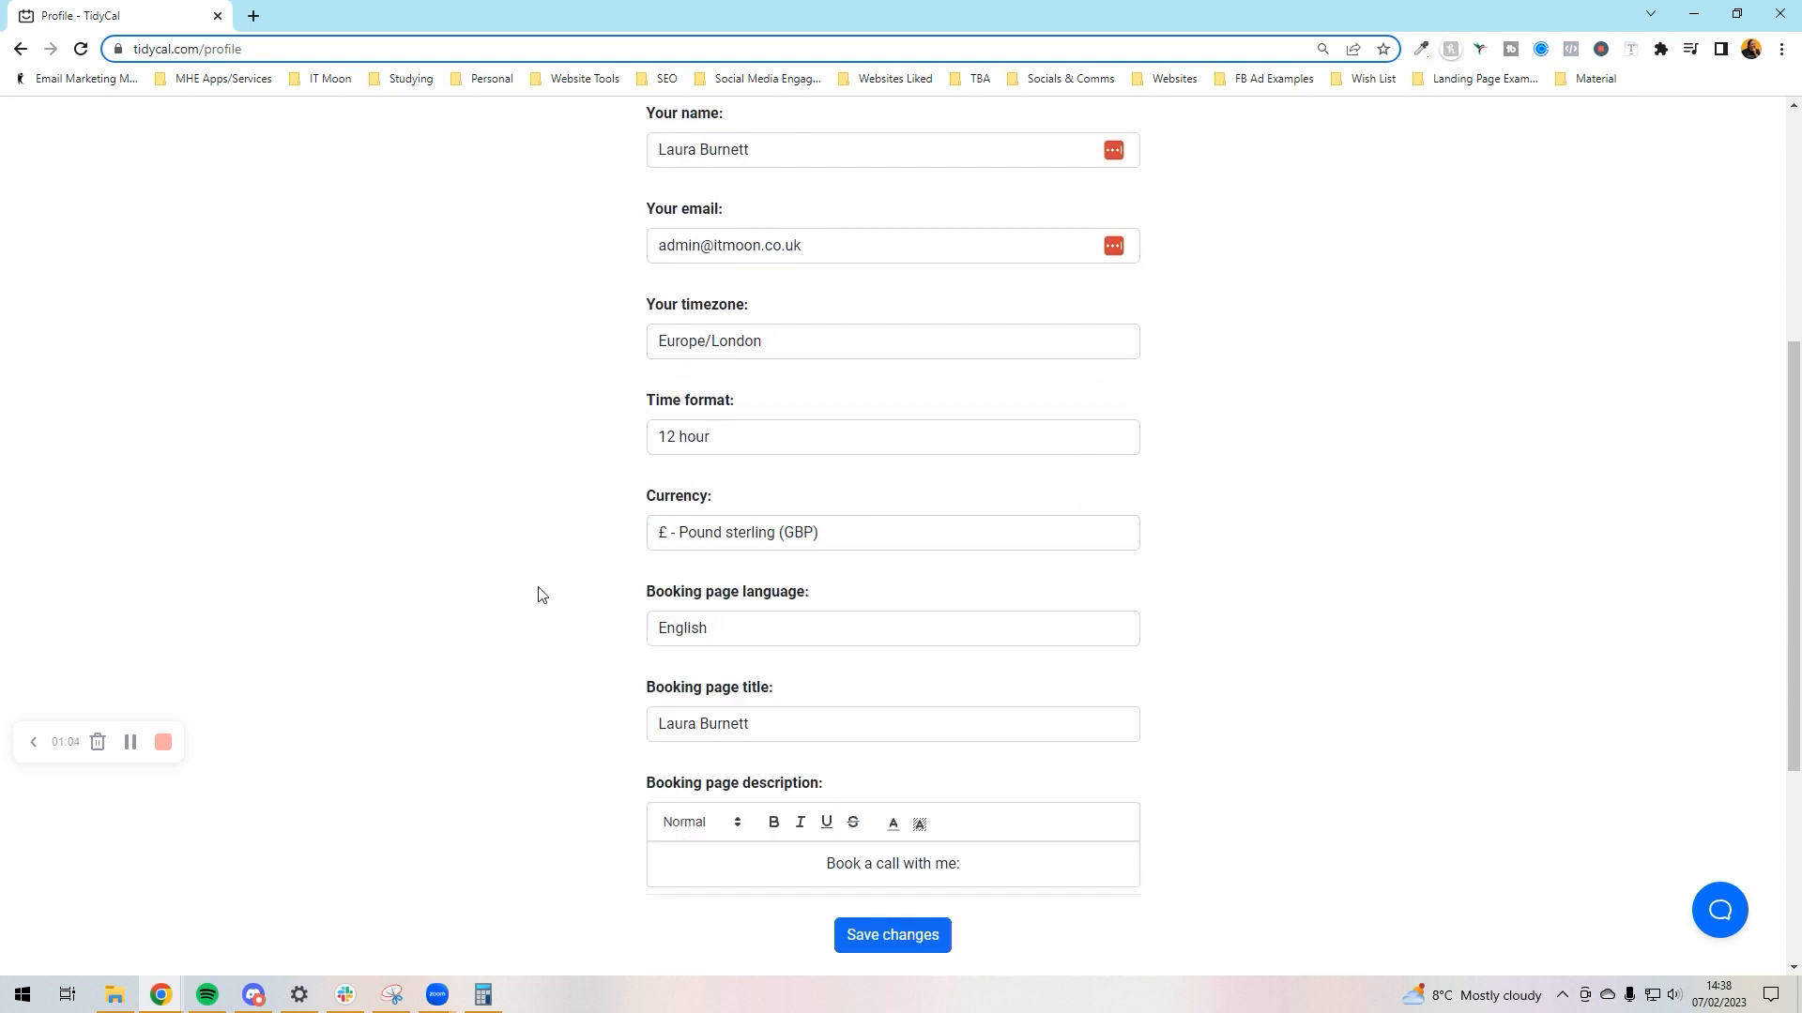
scroll("down", 3)
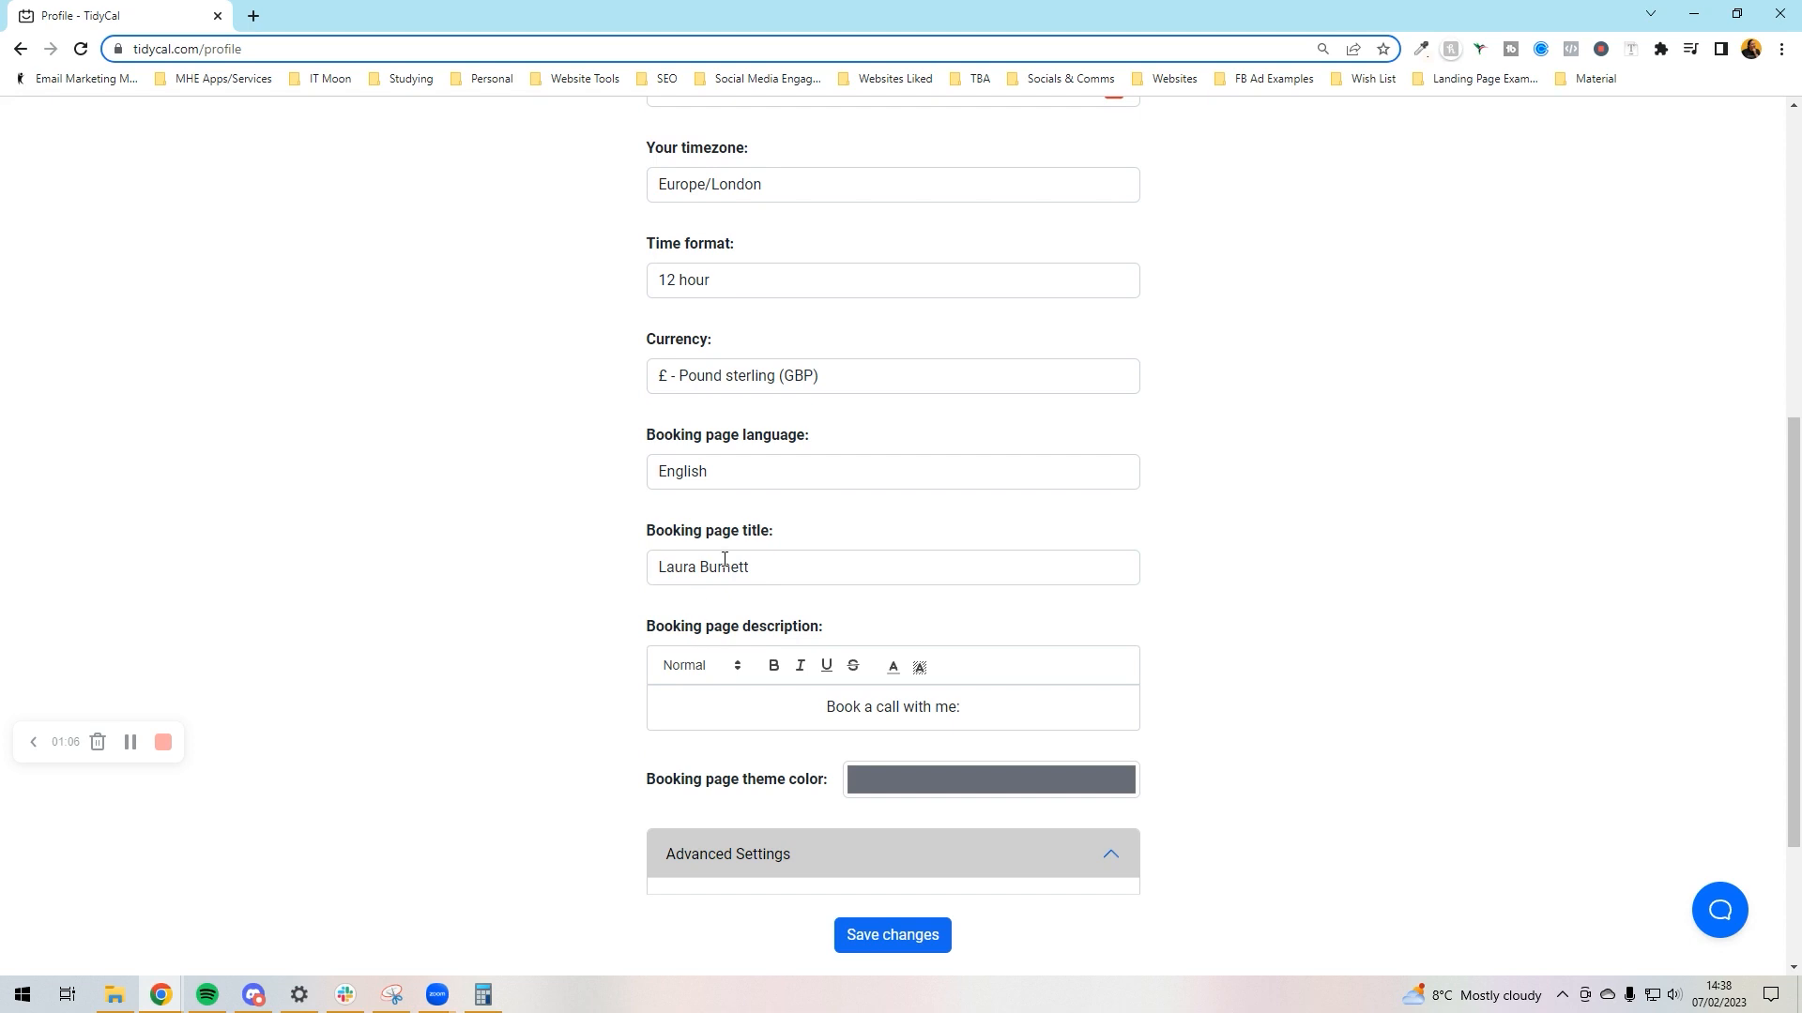
type("T")
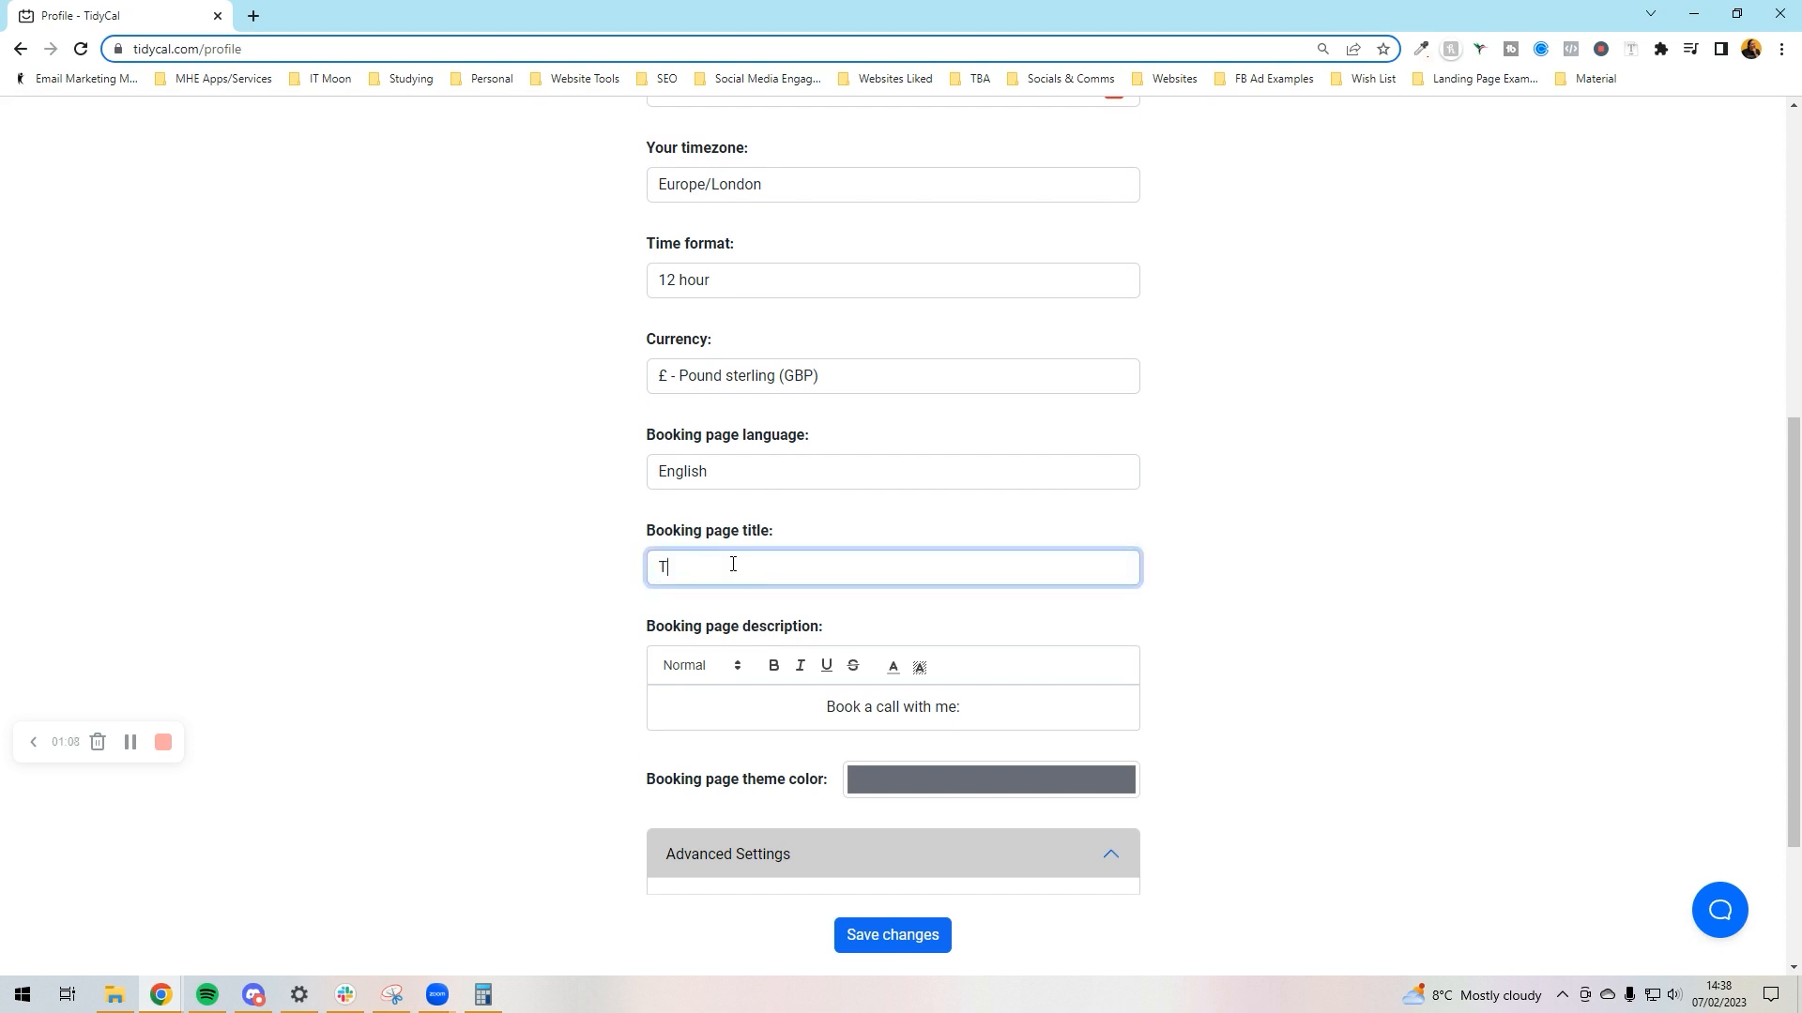
type("eam Wizards")
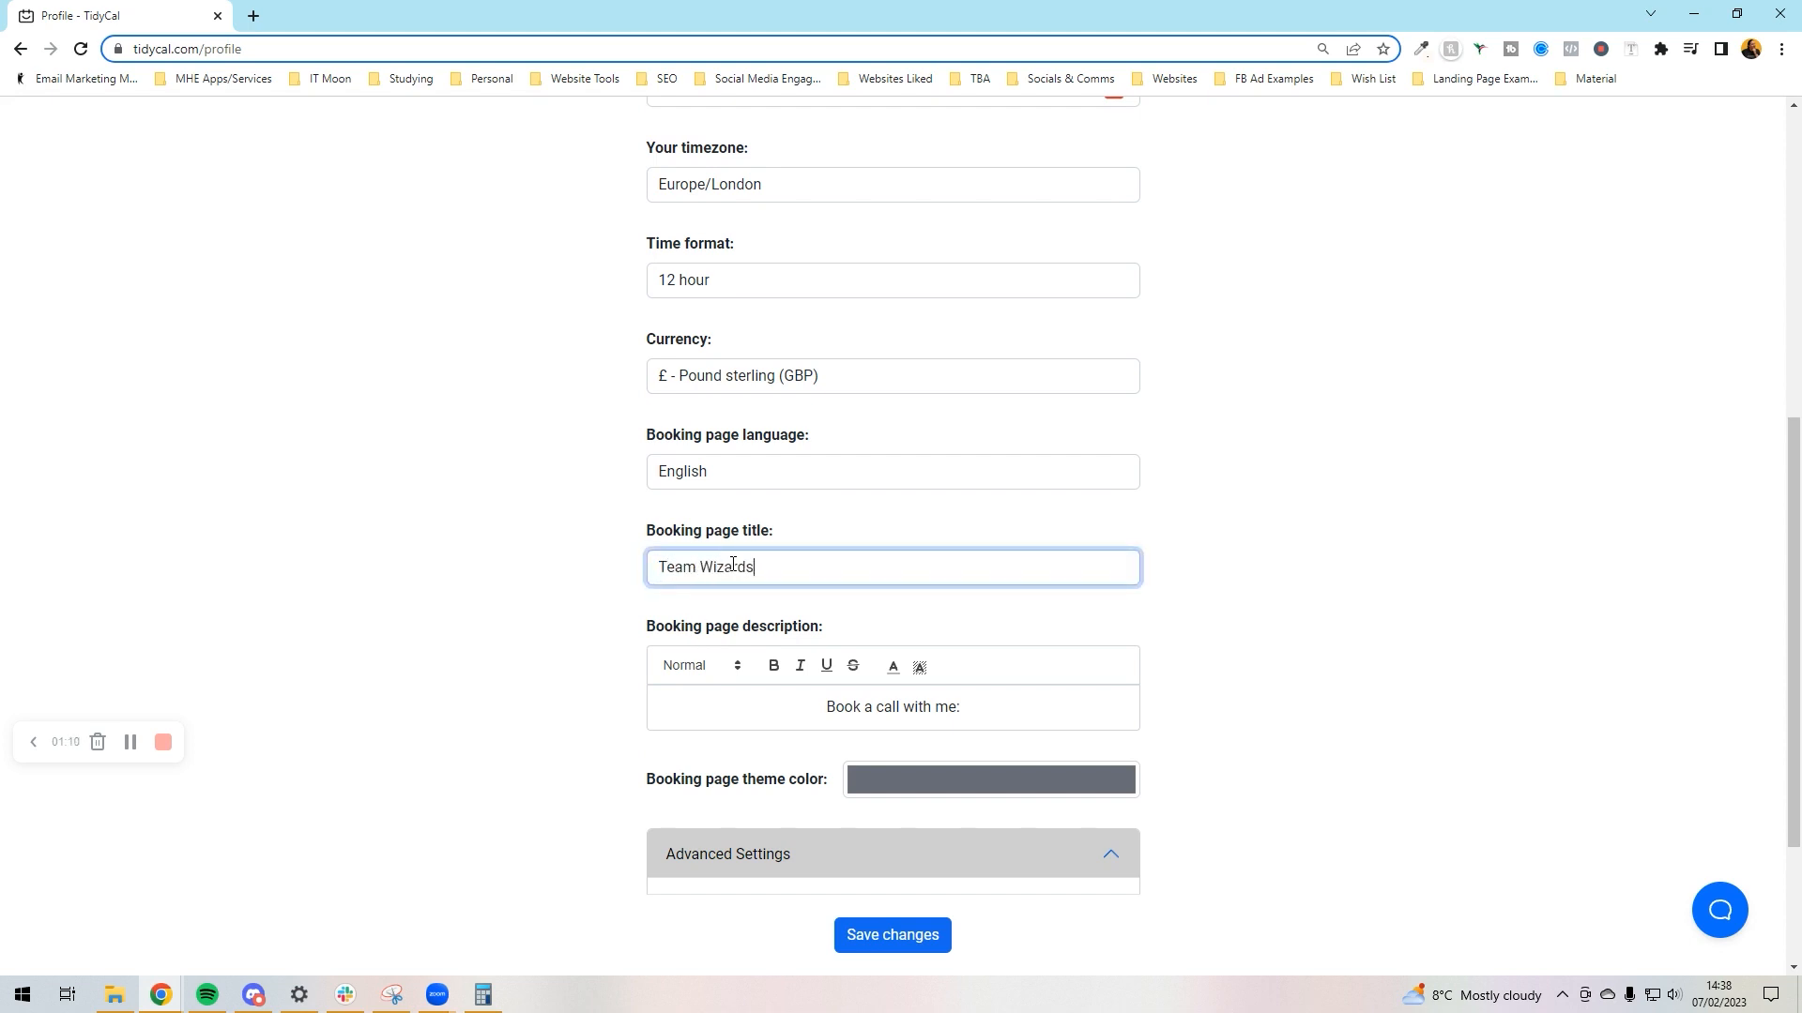
scroll("down", 3)
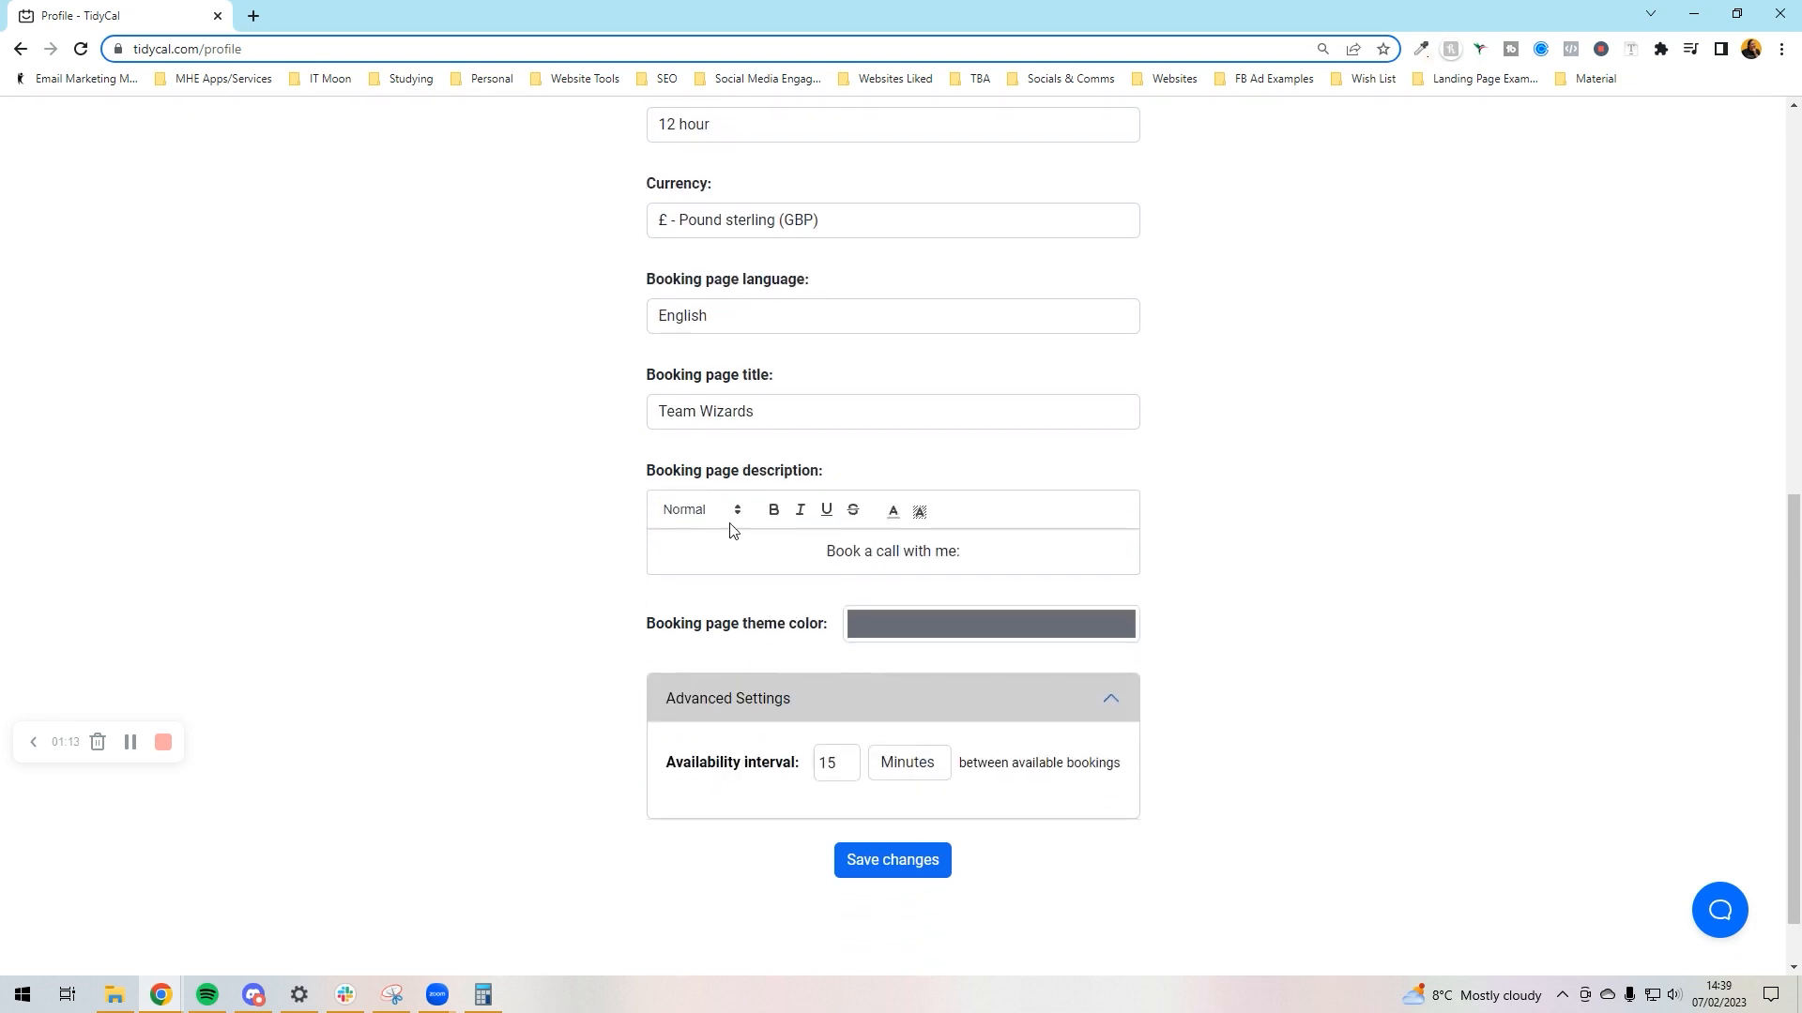
scroll("down", 3)
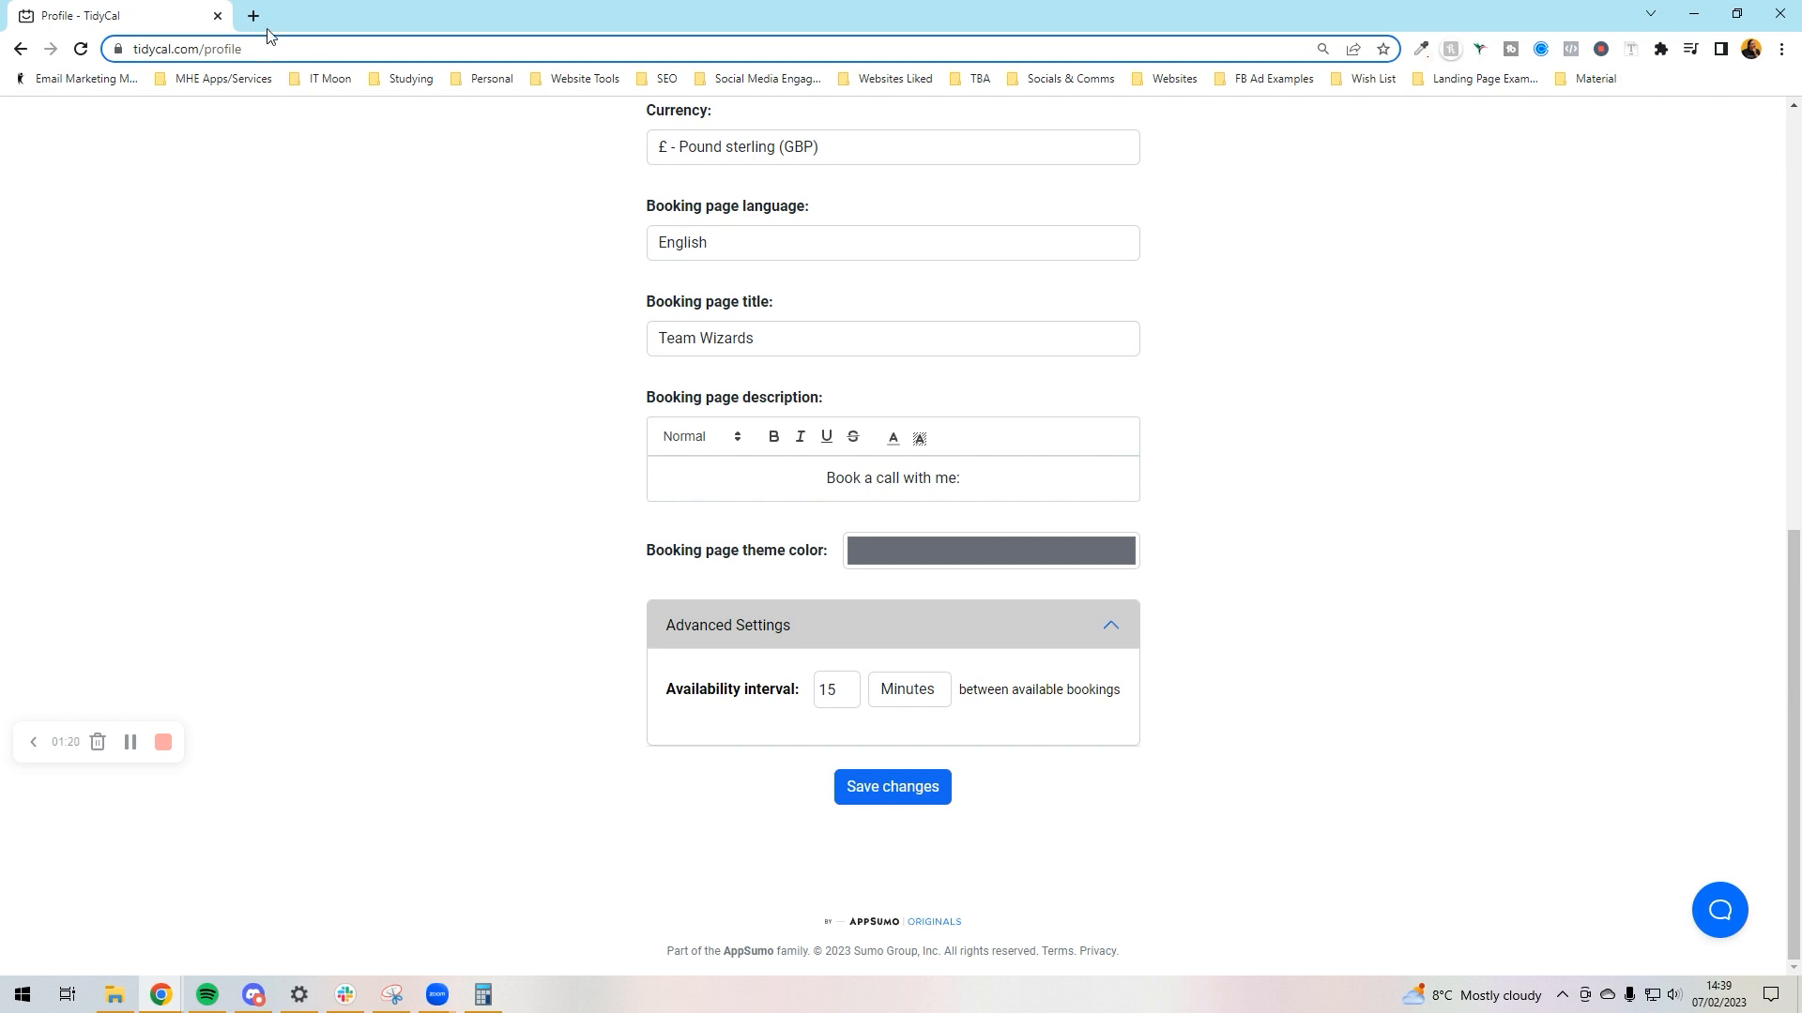
Set the booking page theme colour to orange via its HEX code and save the profile.
left_click(253, 15)
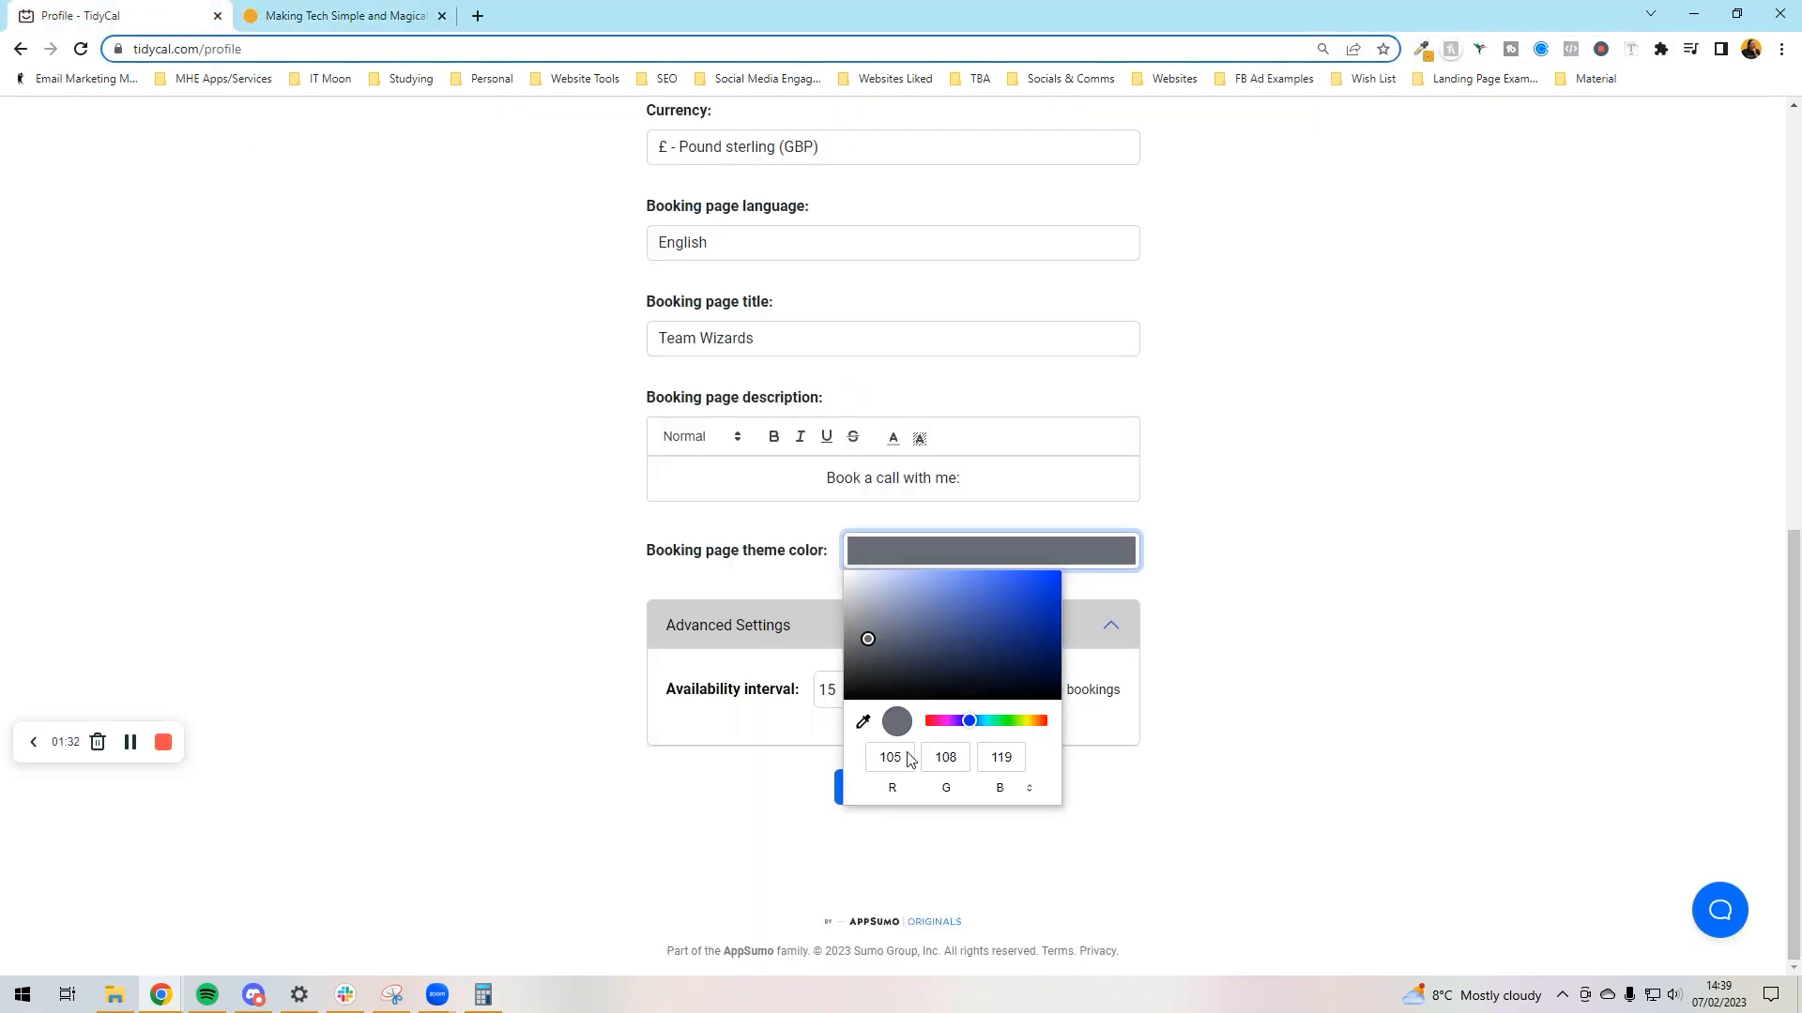
mouse_move(908, 739)
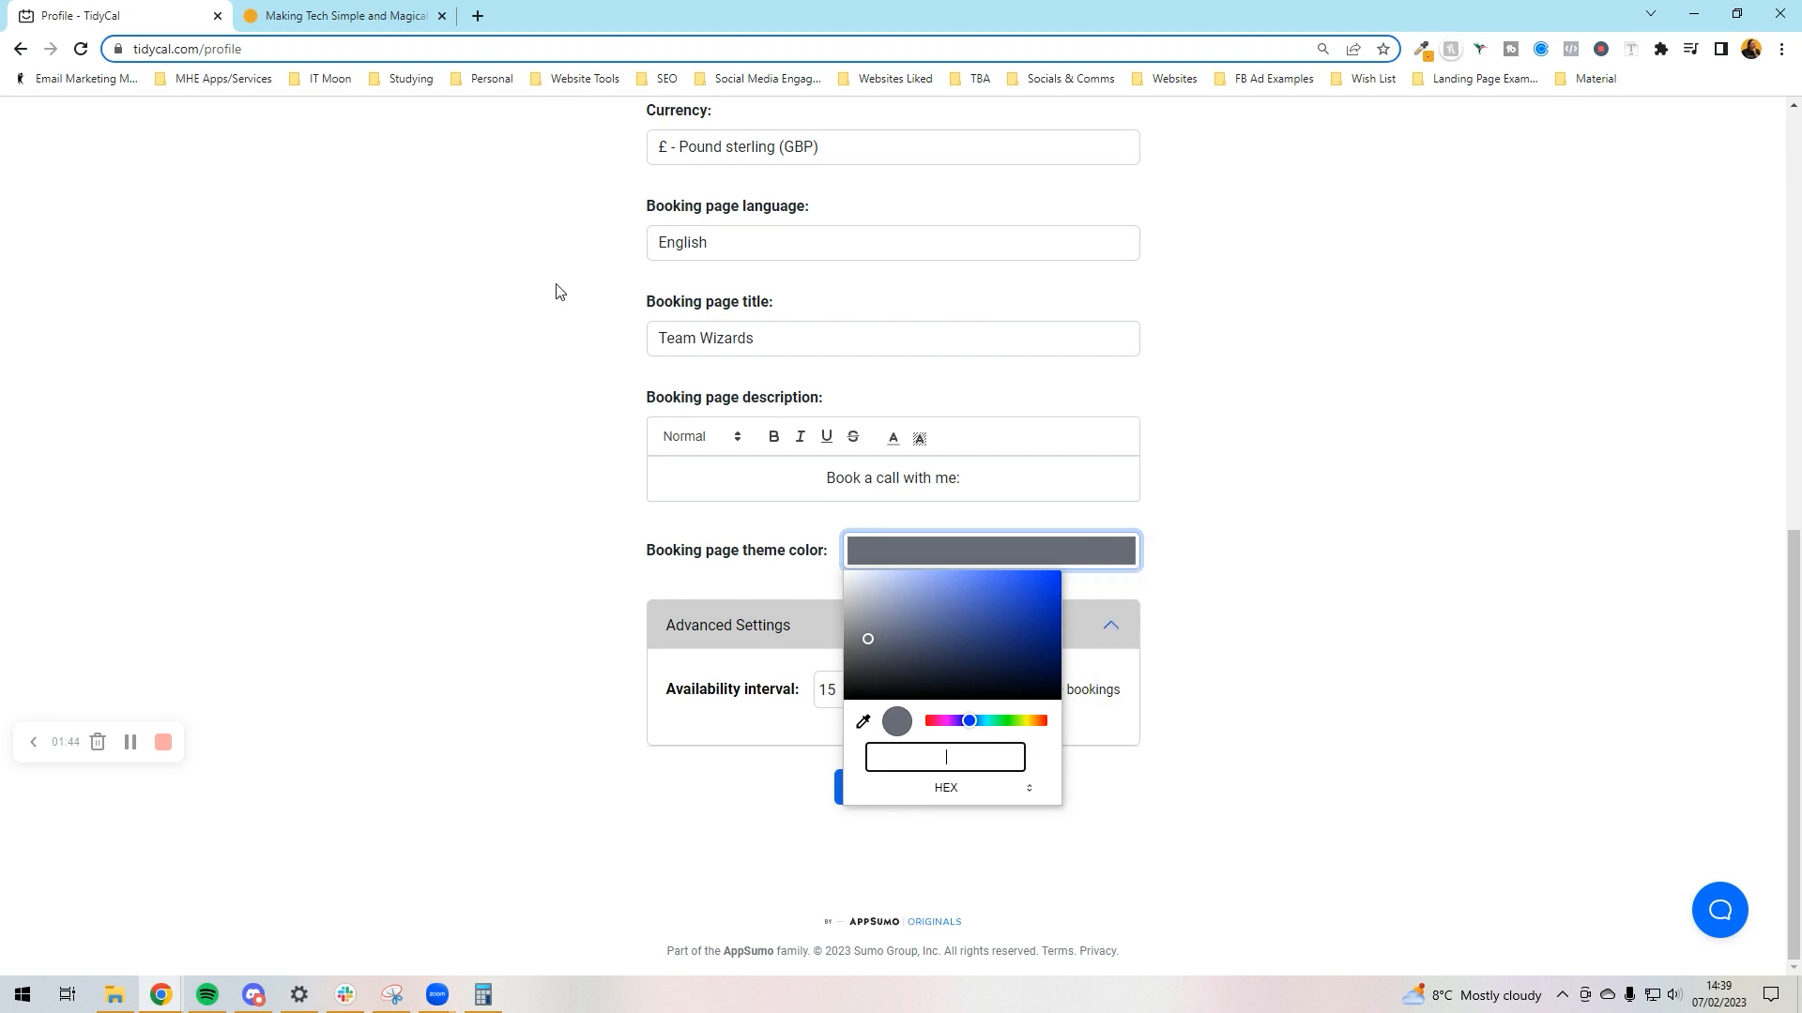
mouse_move(863, 713)
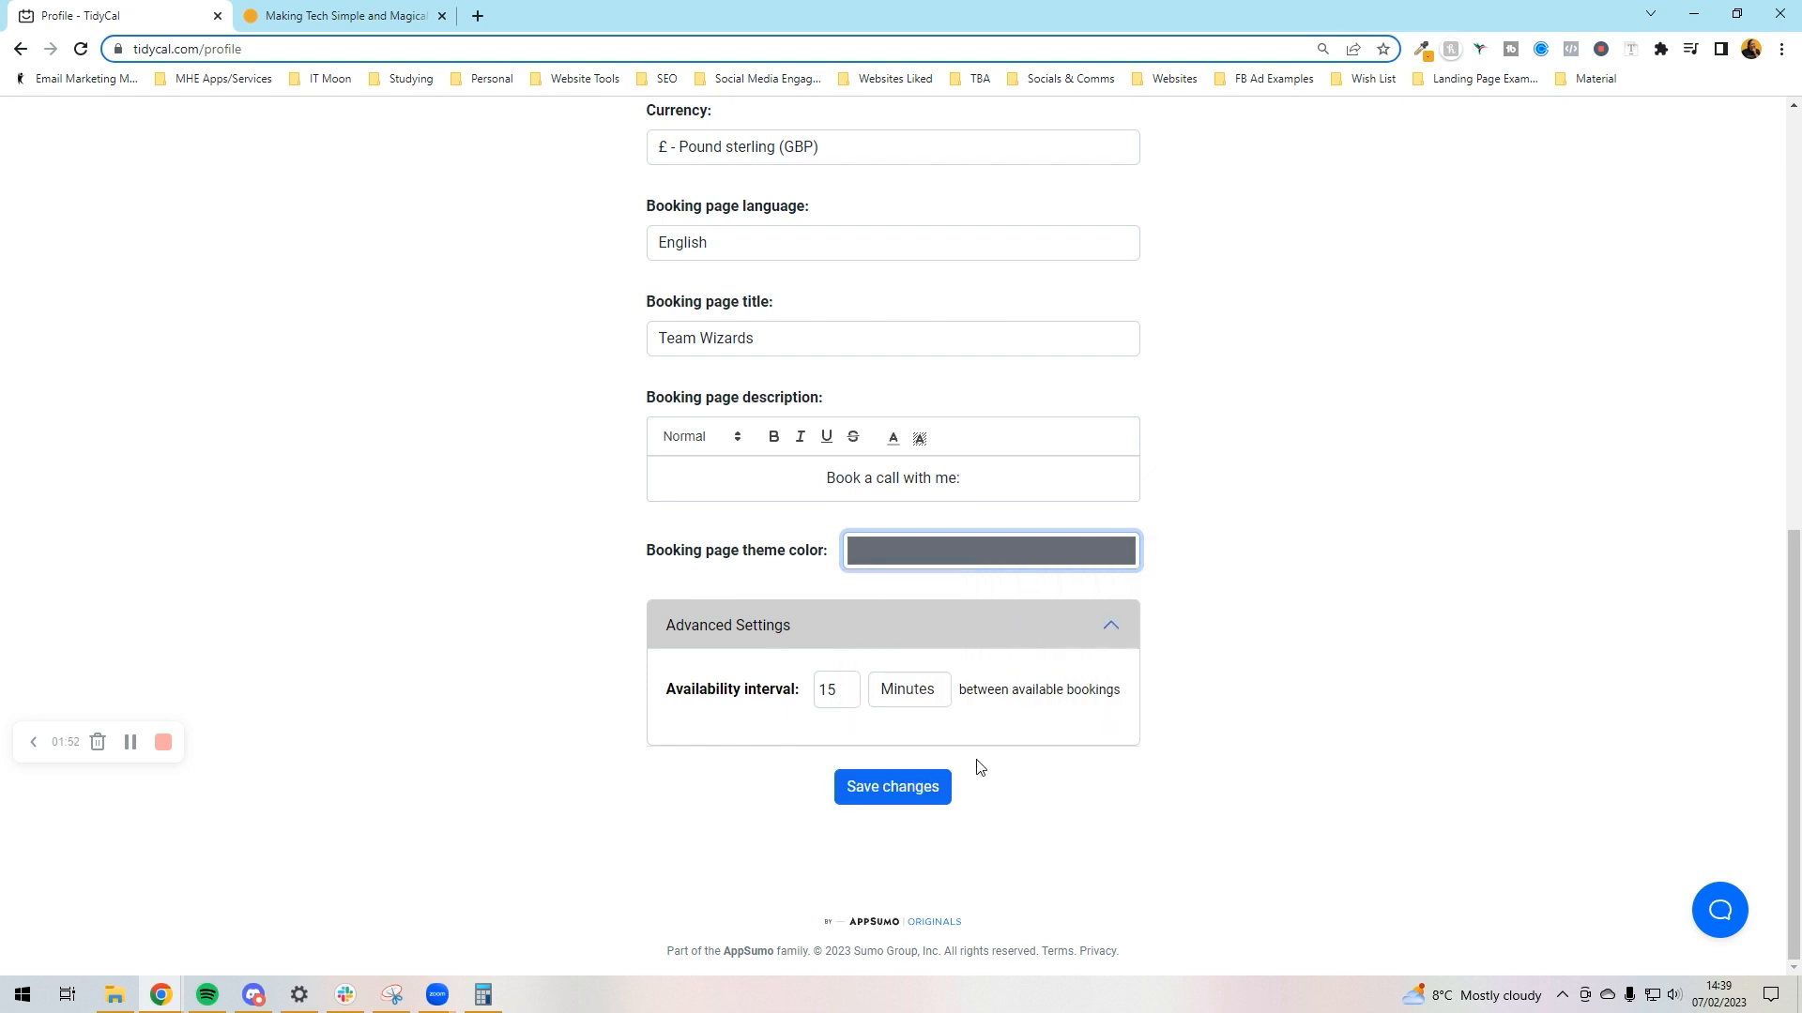
left_click(989, 550)
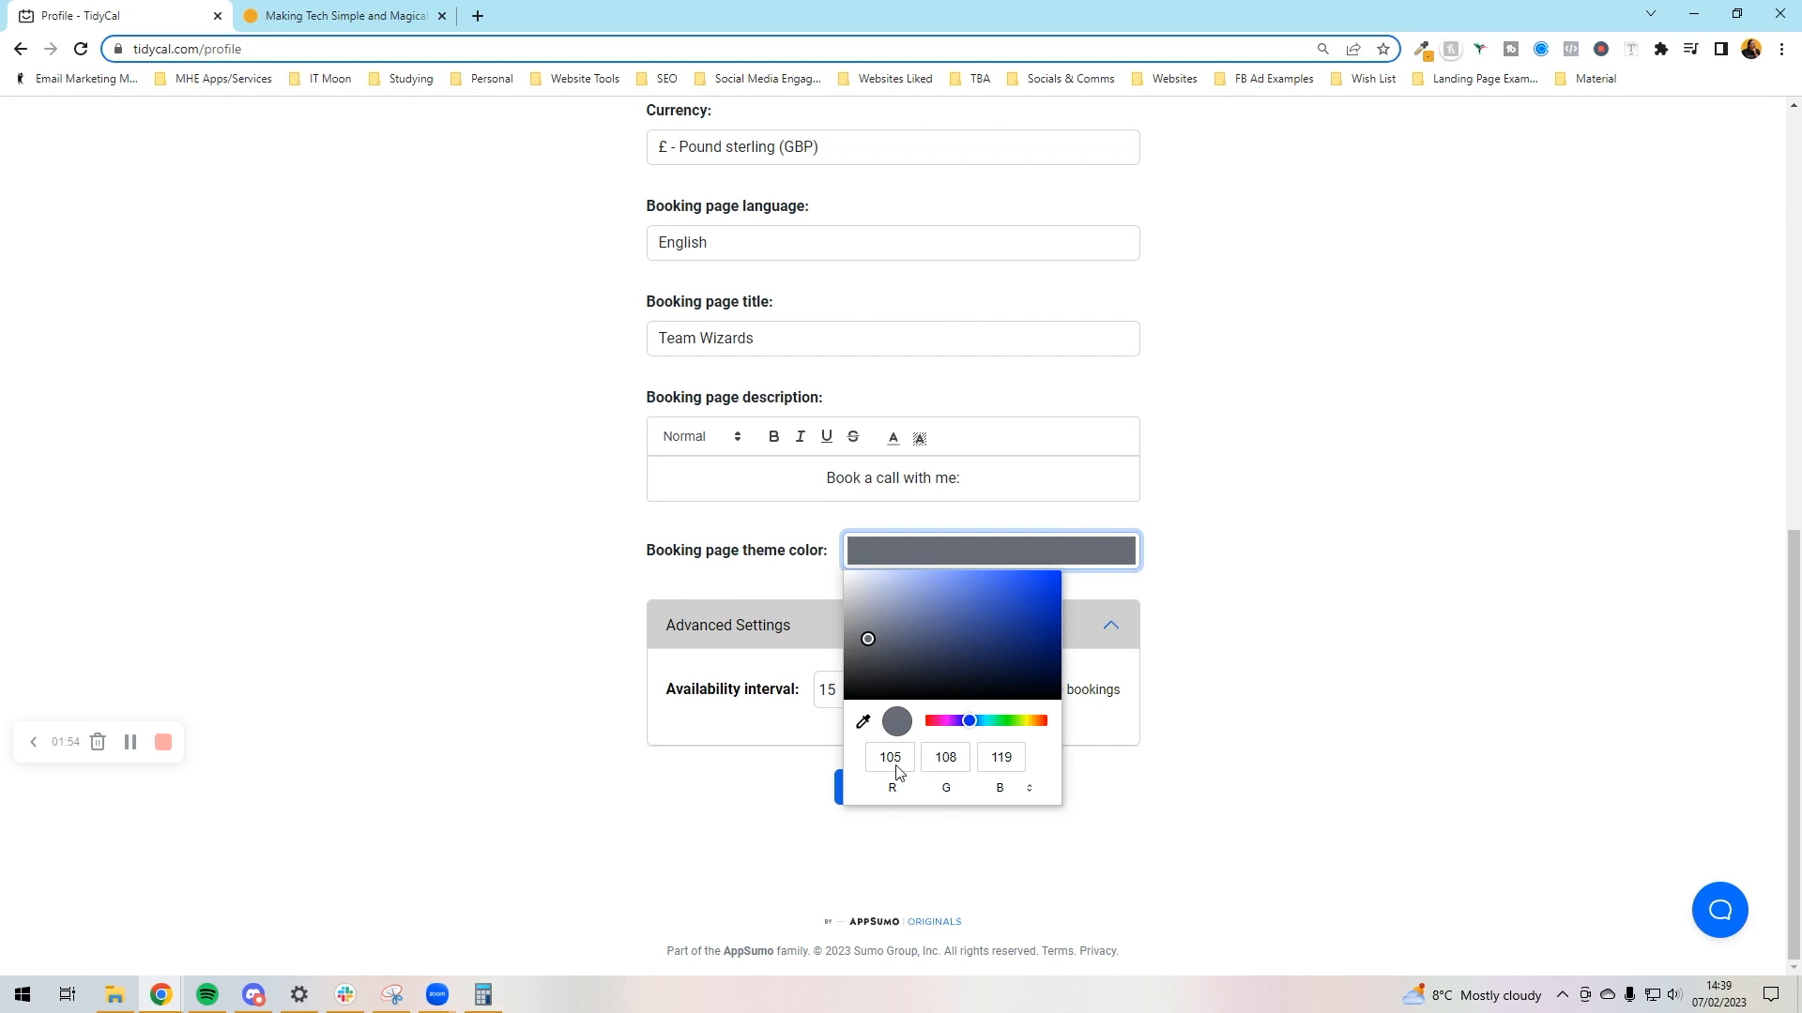
left_click(1027, 788)
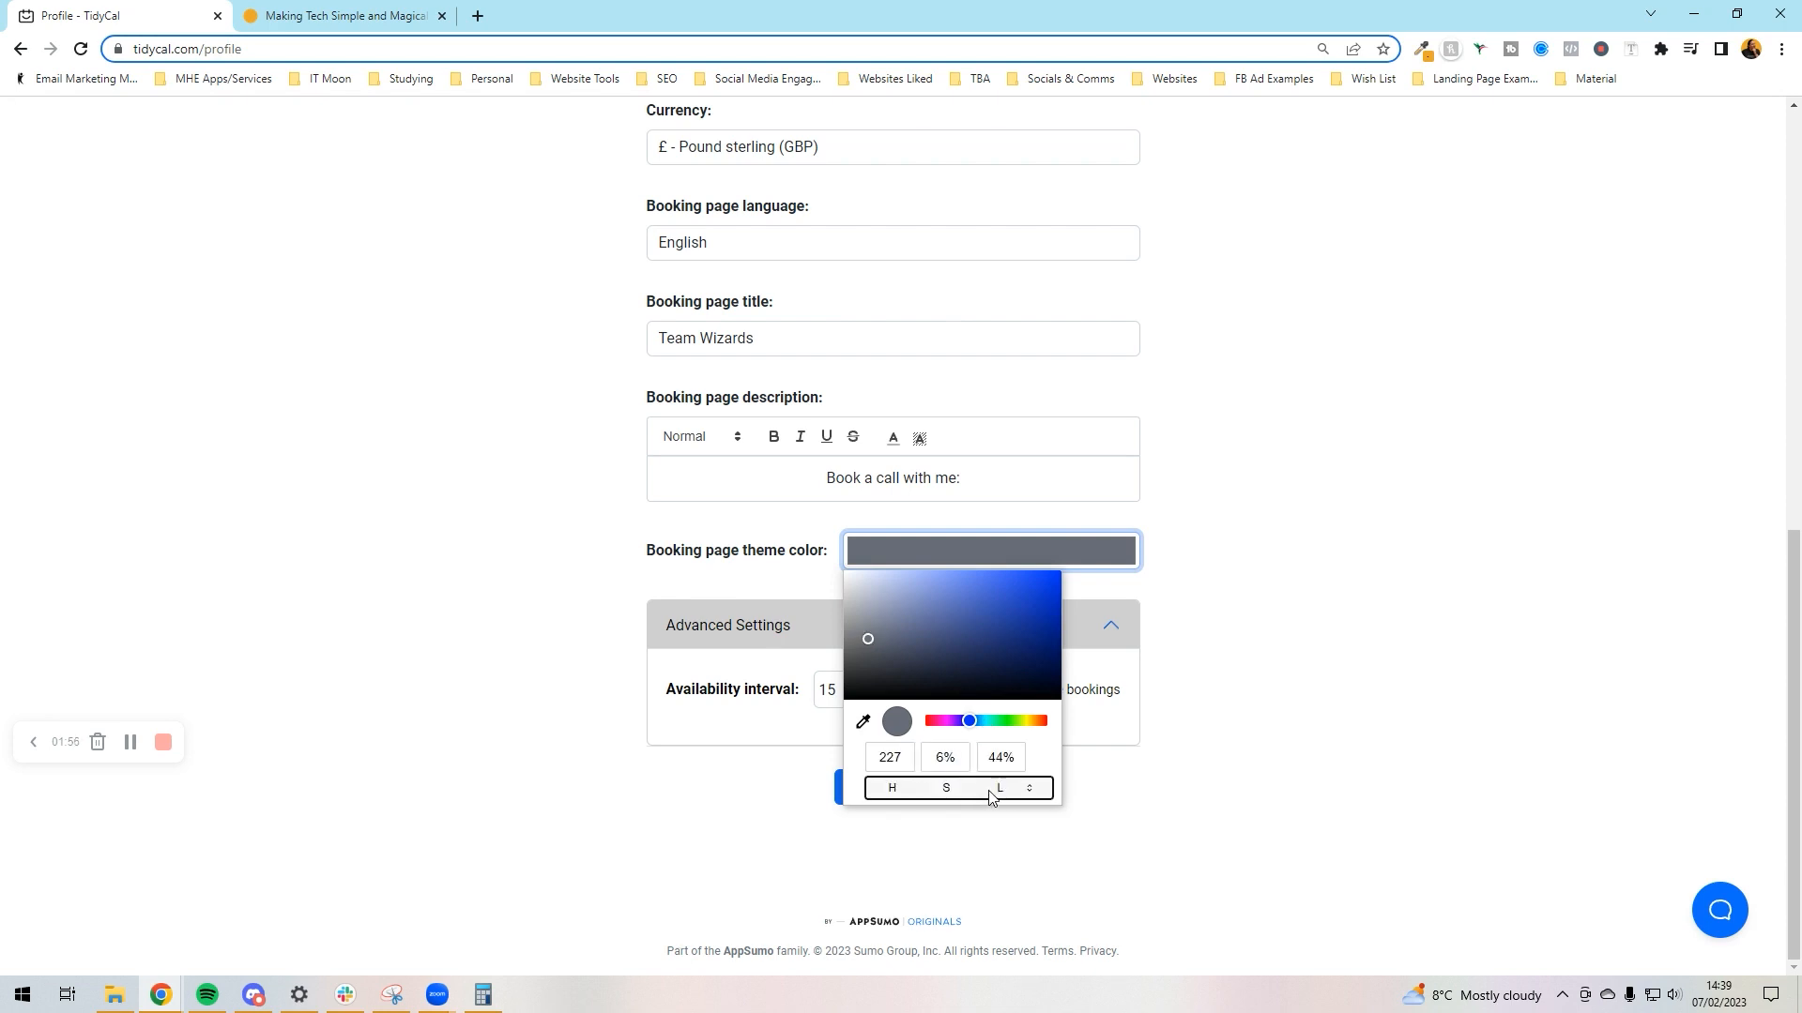
left_click(1030, 787)
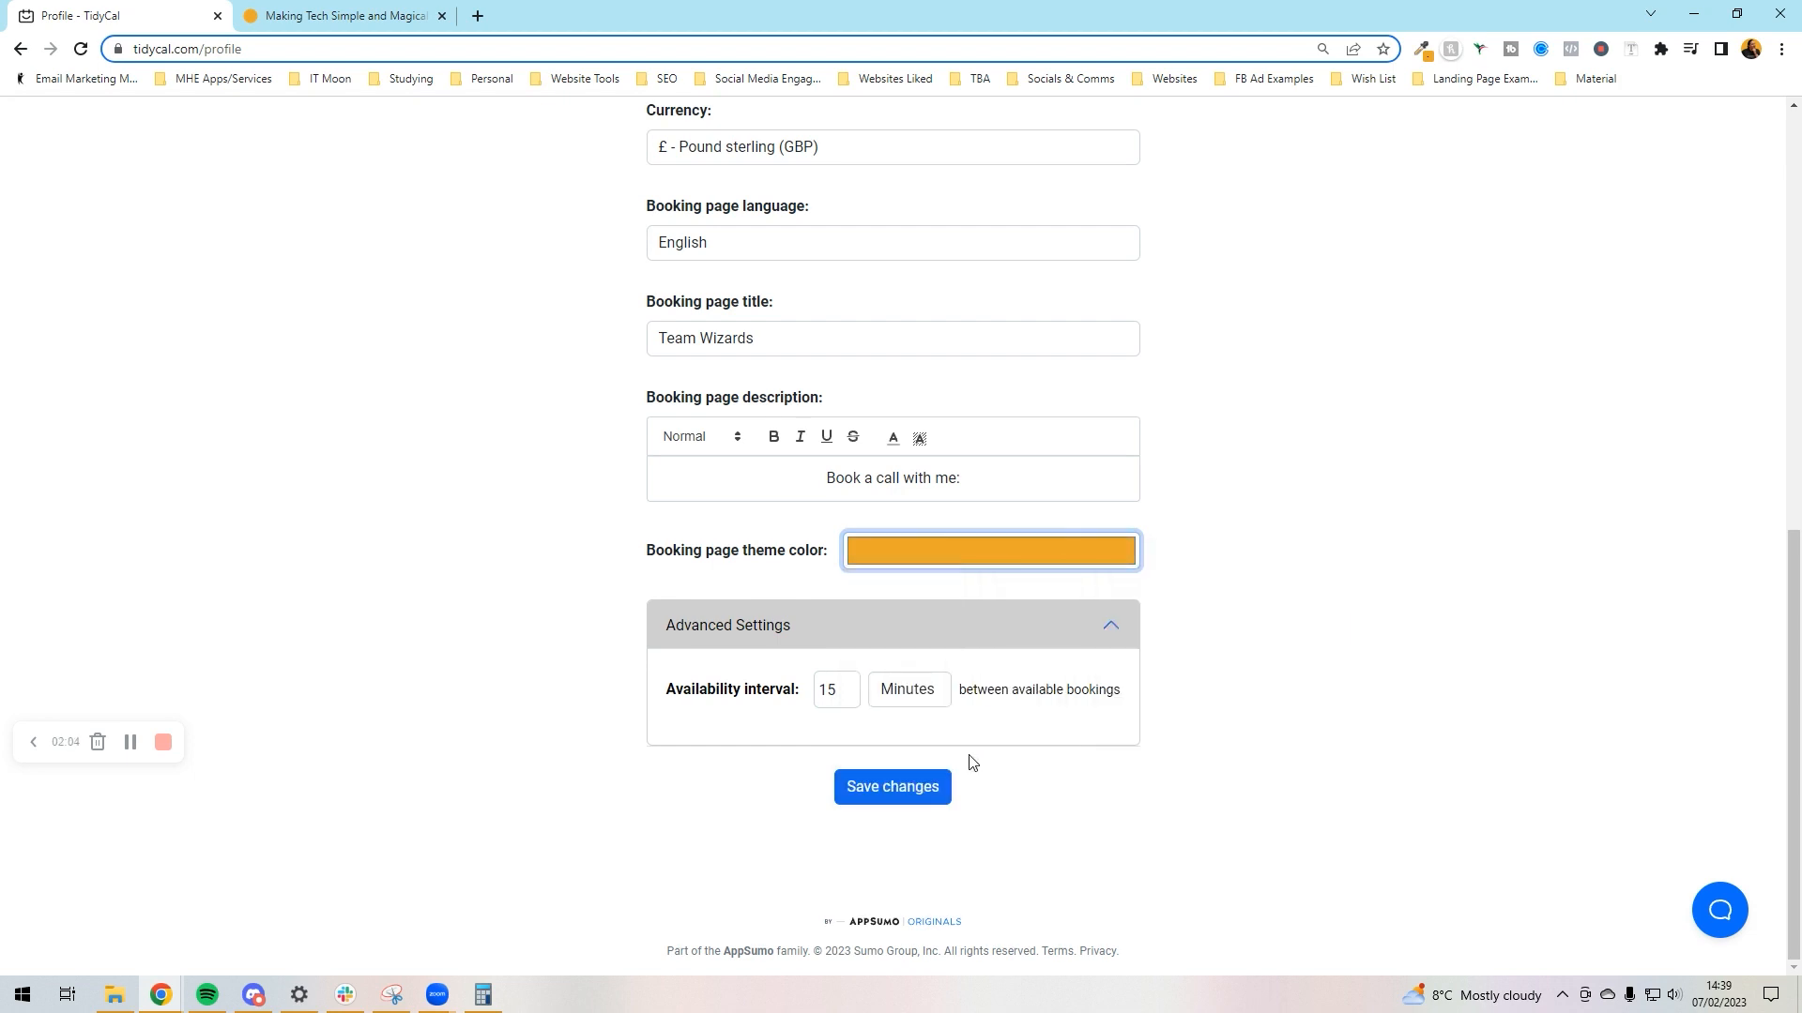
left_click(891, 787)
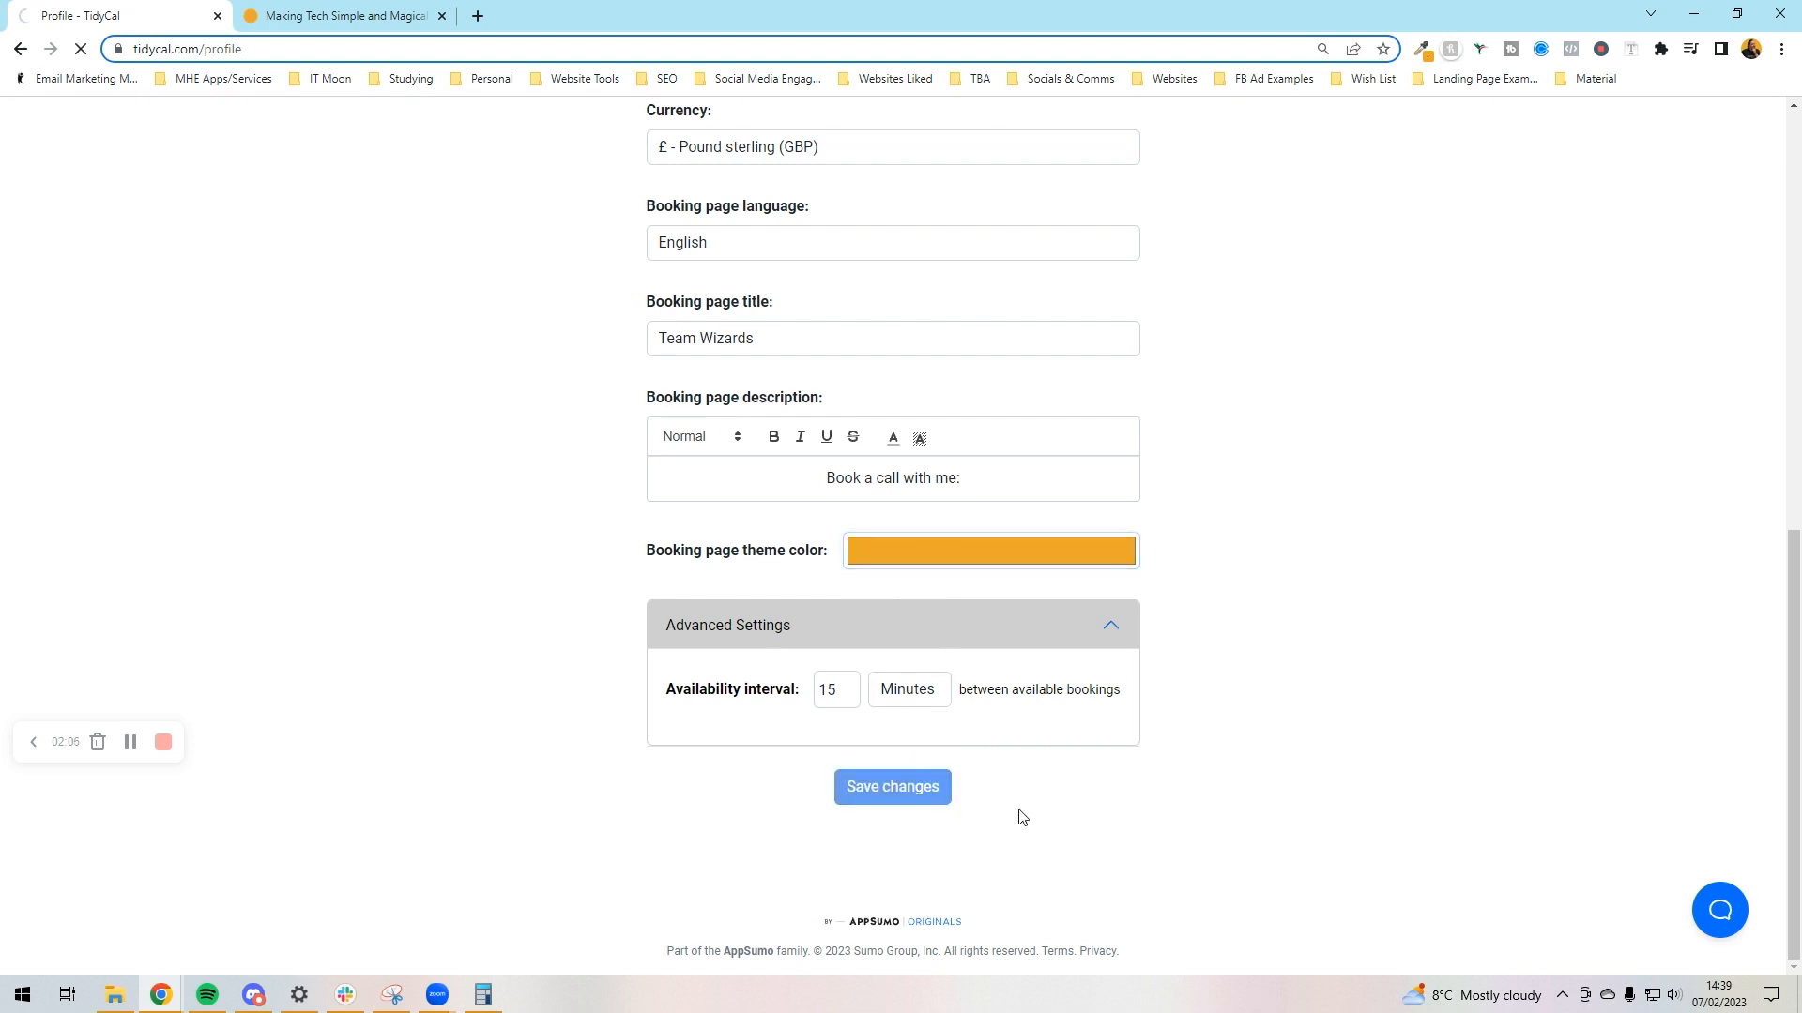
Preview the public Team Wizards booking page with its three meeting types.
left_click(891, 786)
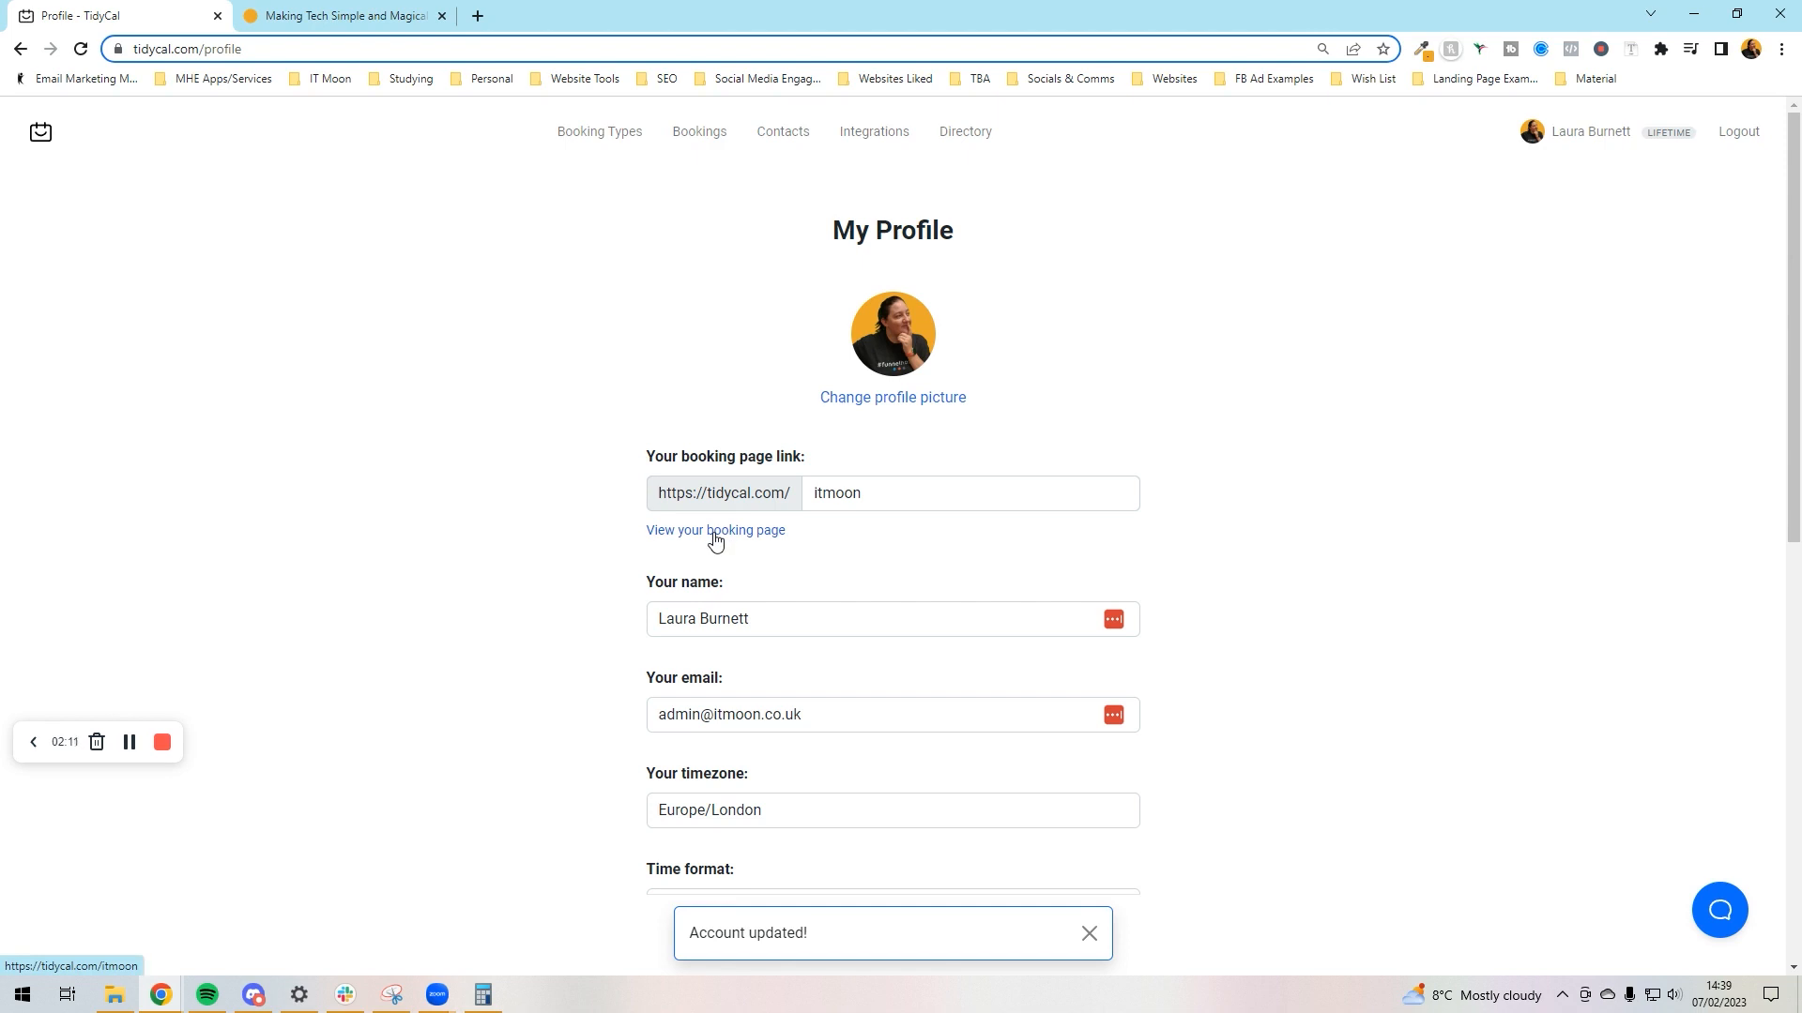
left_click(715, 529)
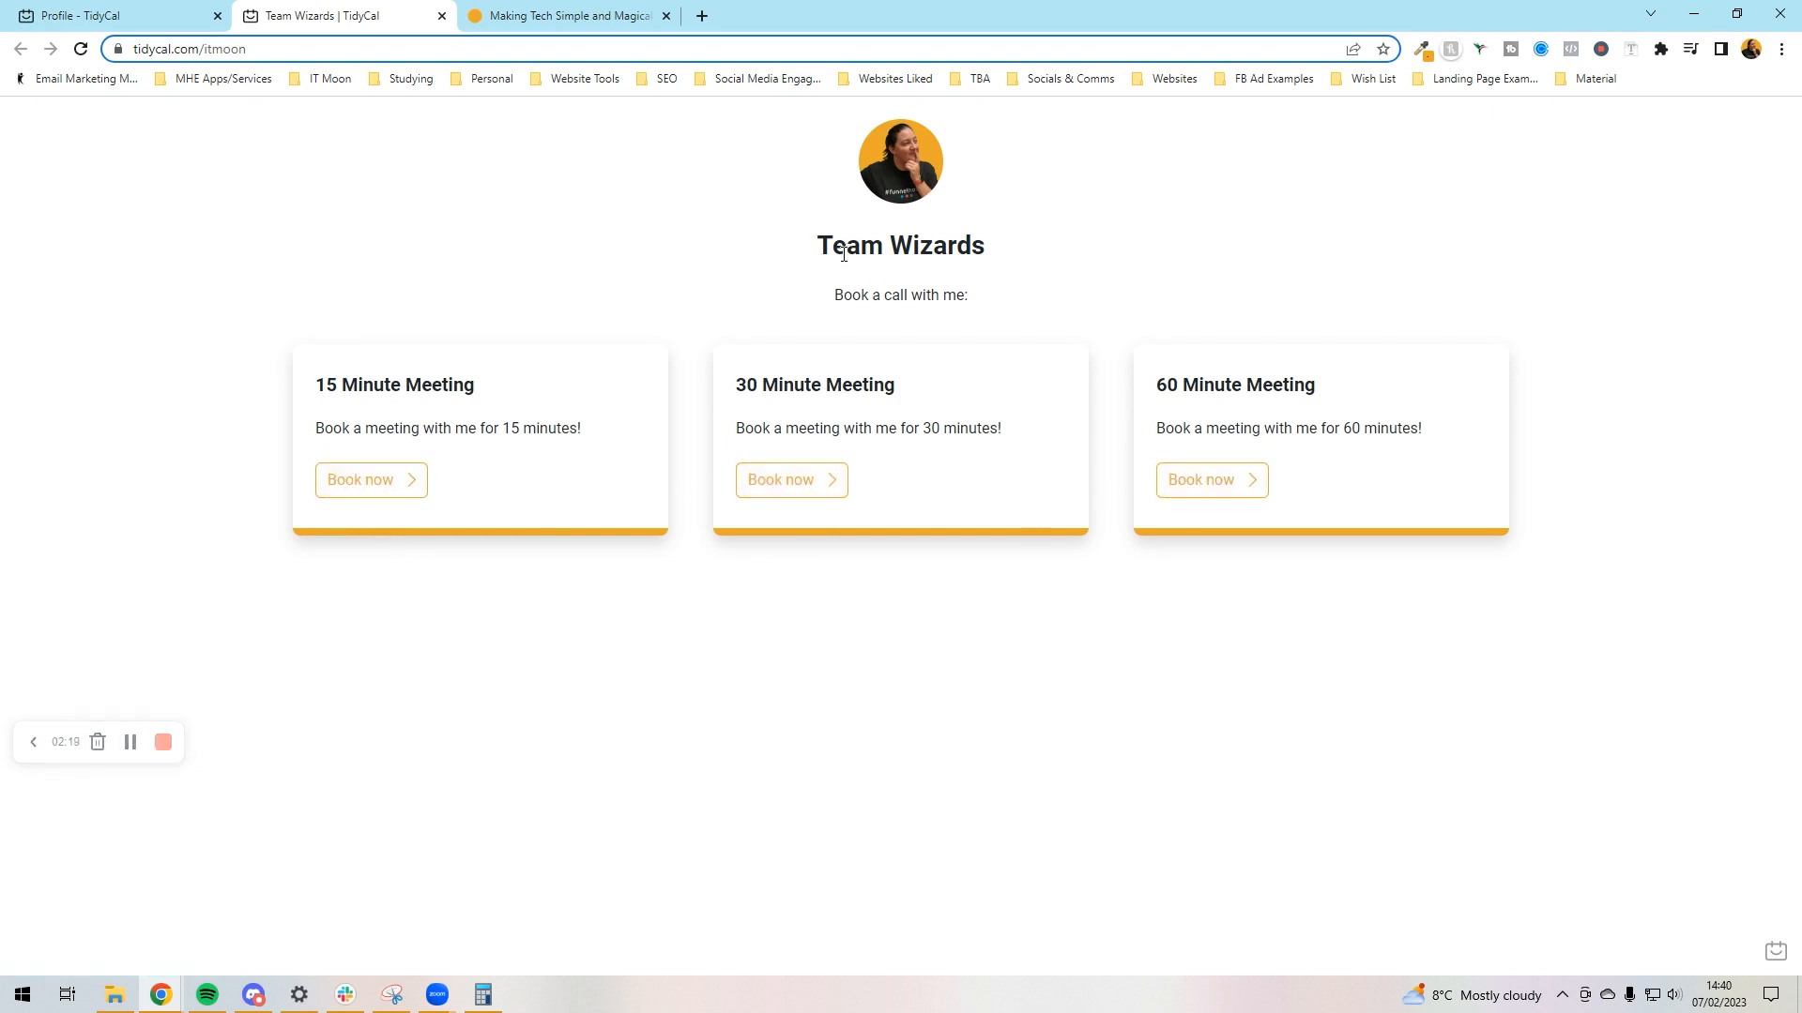
double_click(858, 382)
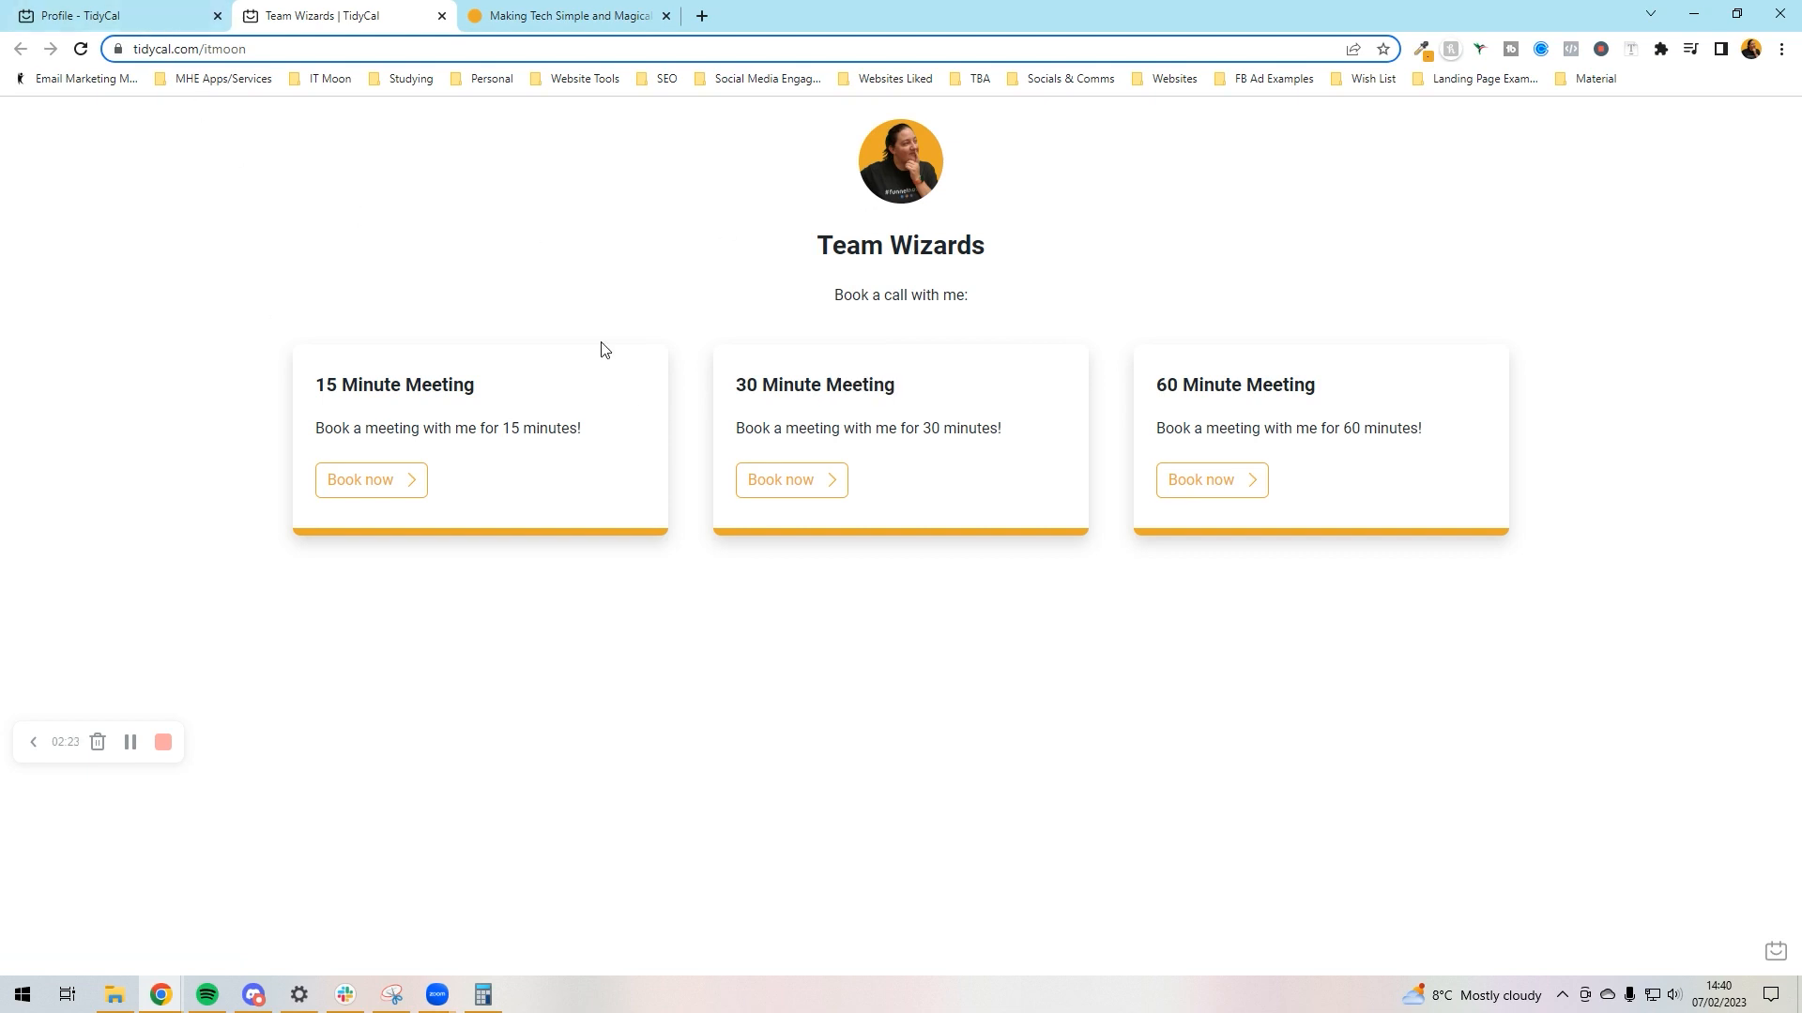
mouse_move(419, 411)
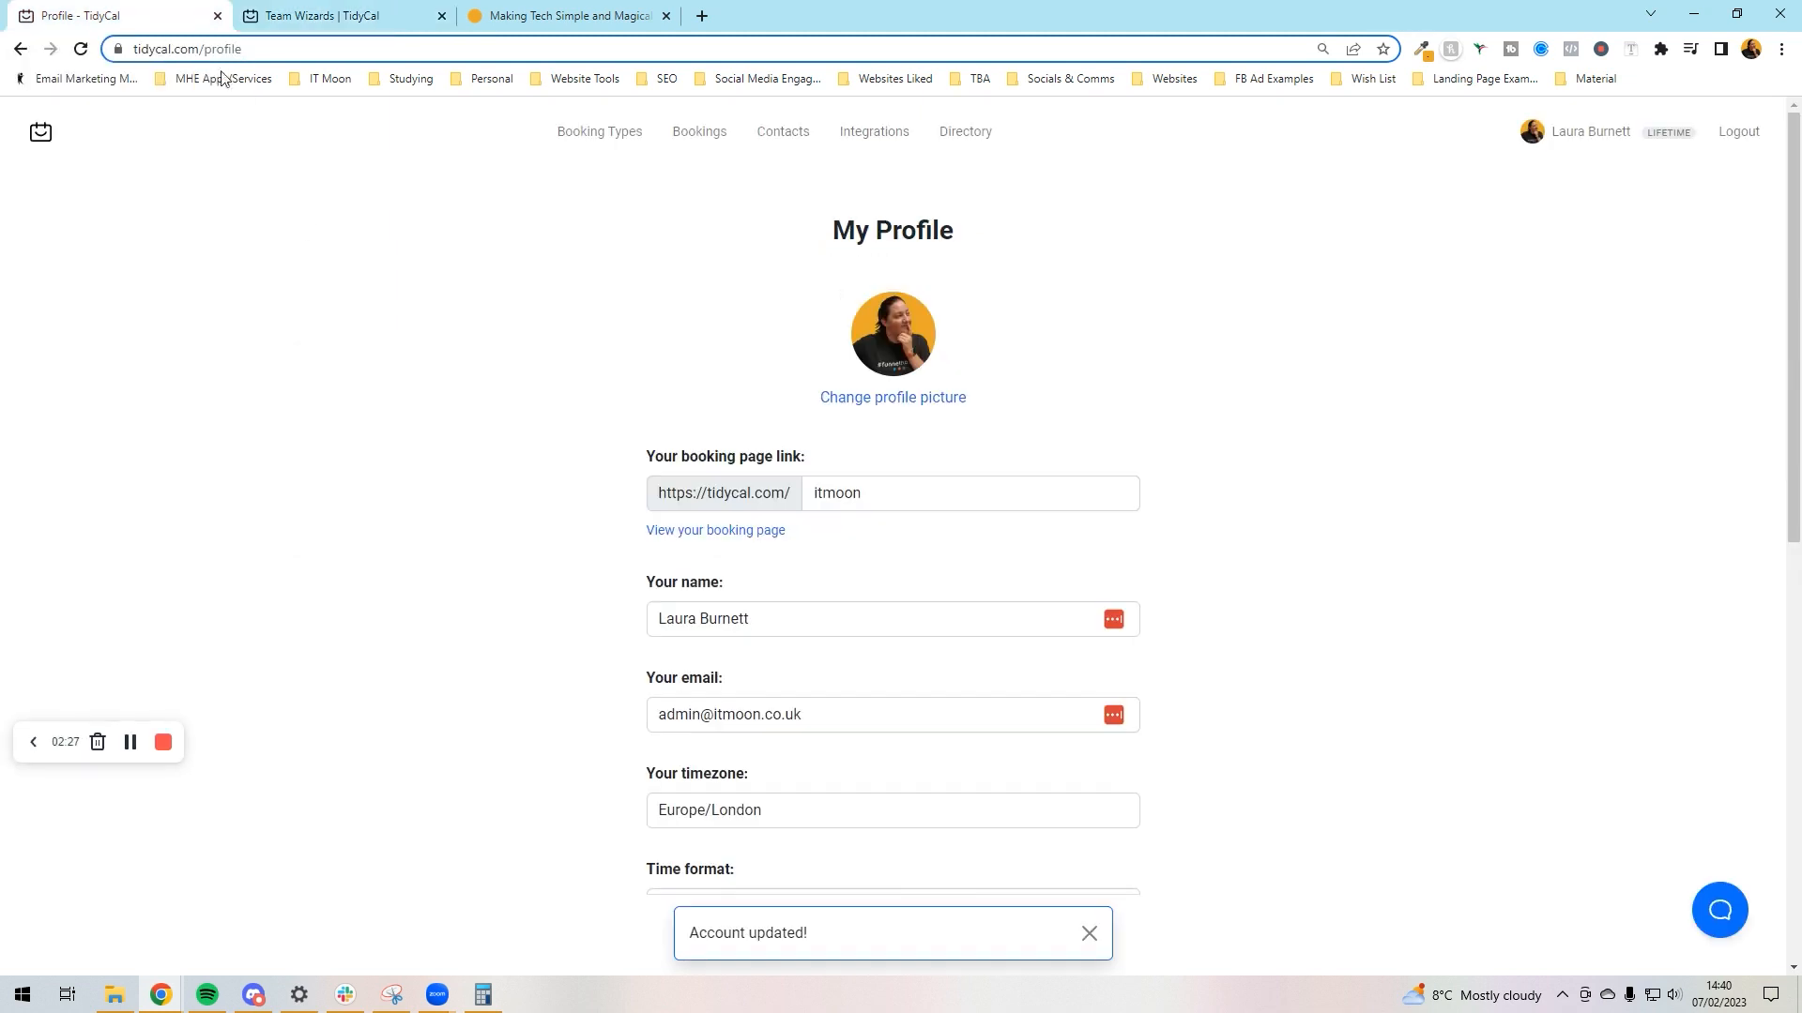
mouse_move(894, 152)
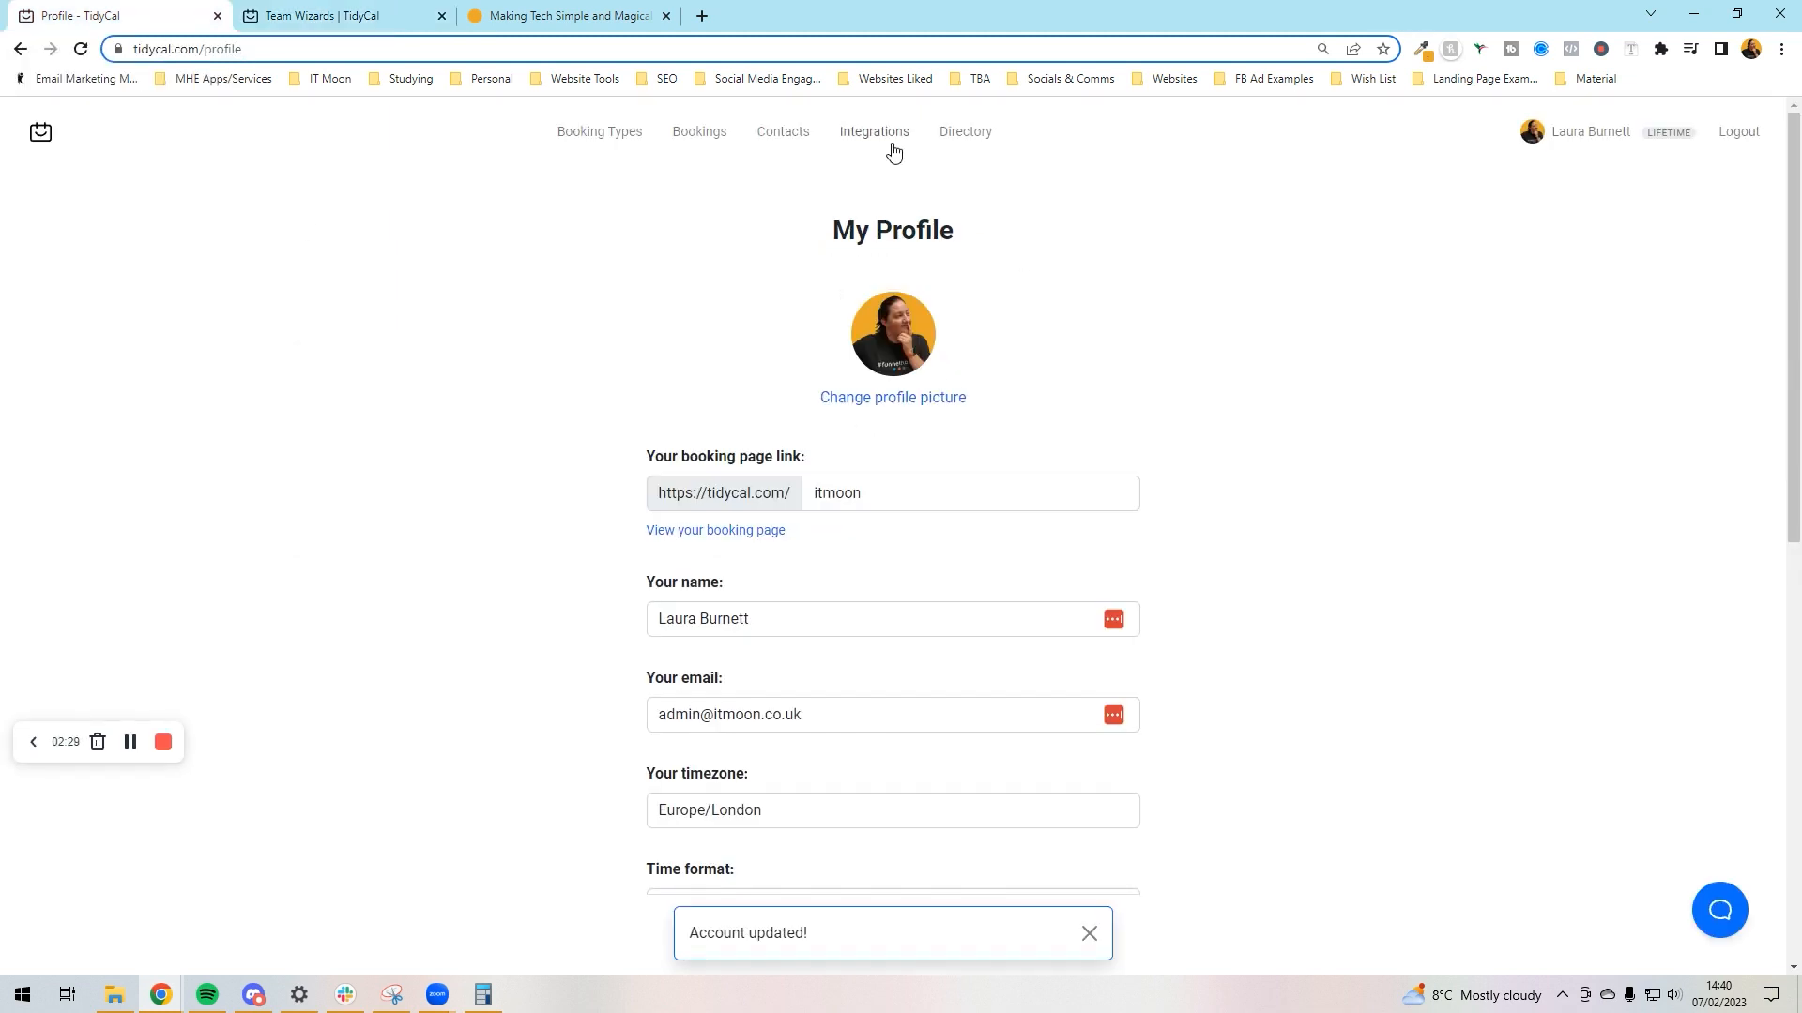
From Integrations, add a Google account and grant TidyCal calendar access.
left_click(872, 131)
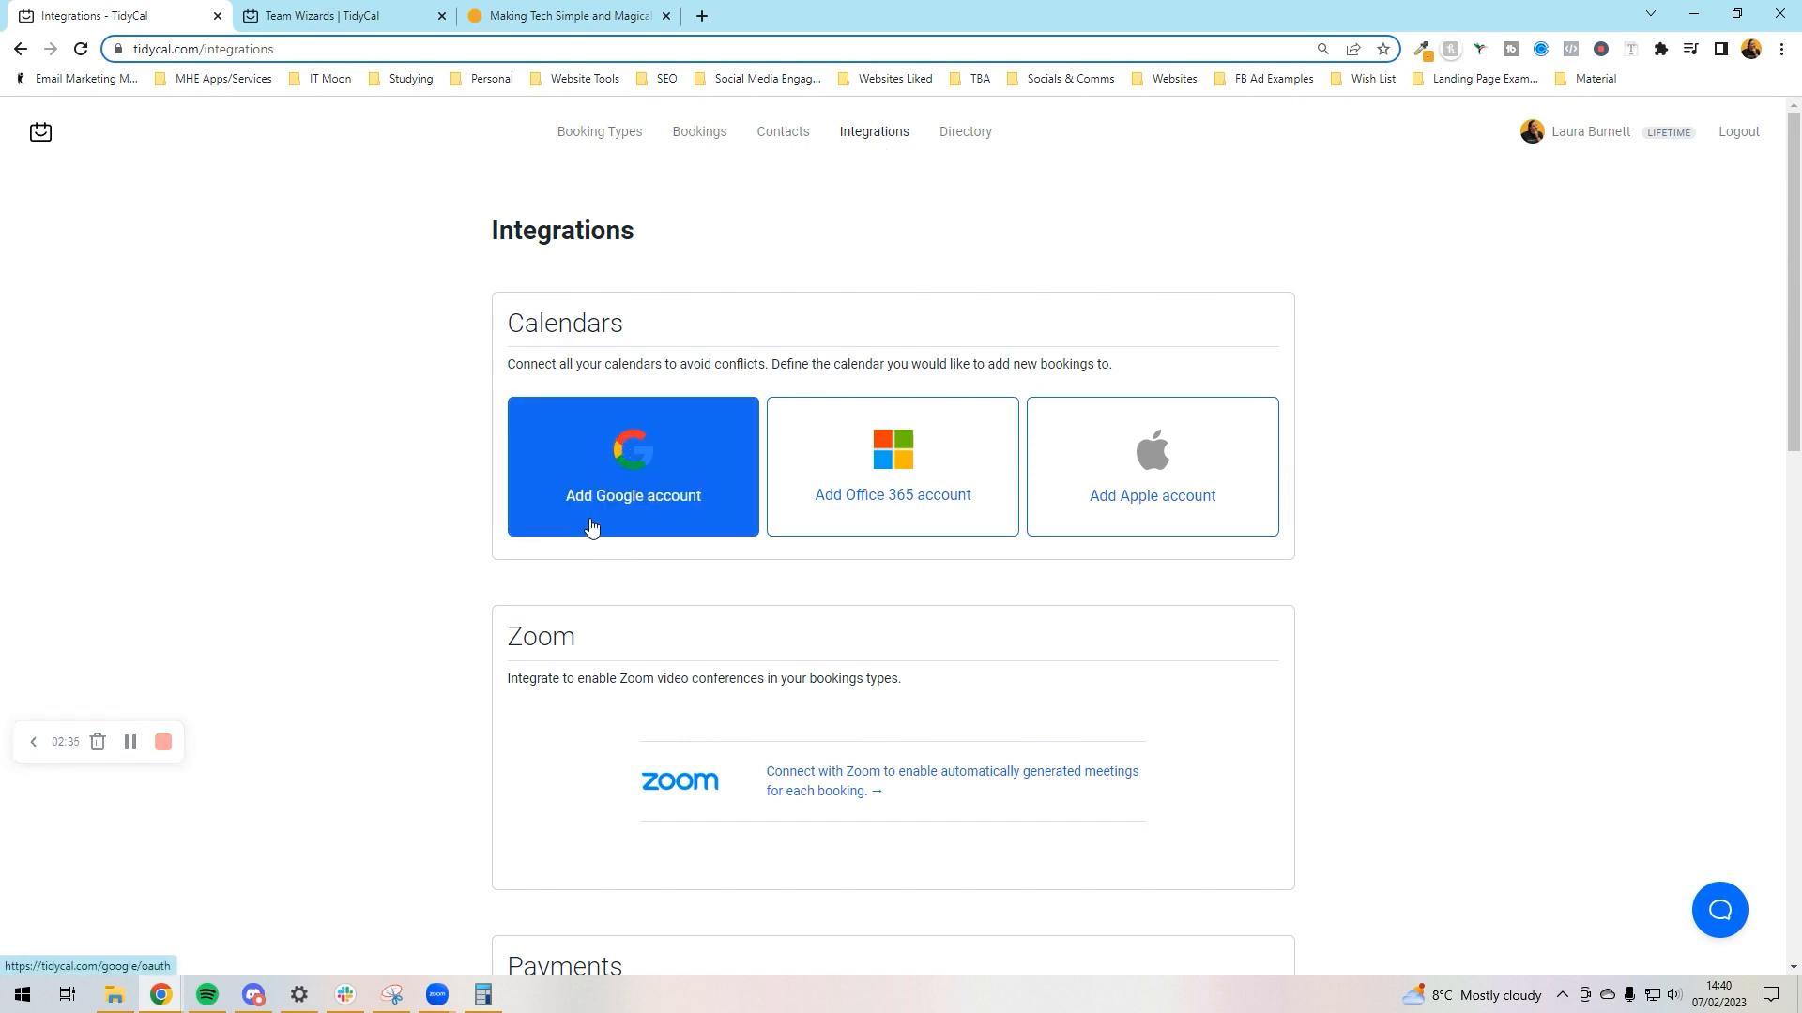
left_click(633, 495)
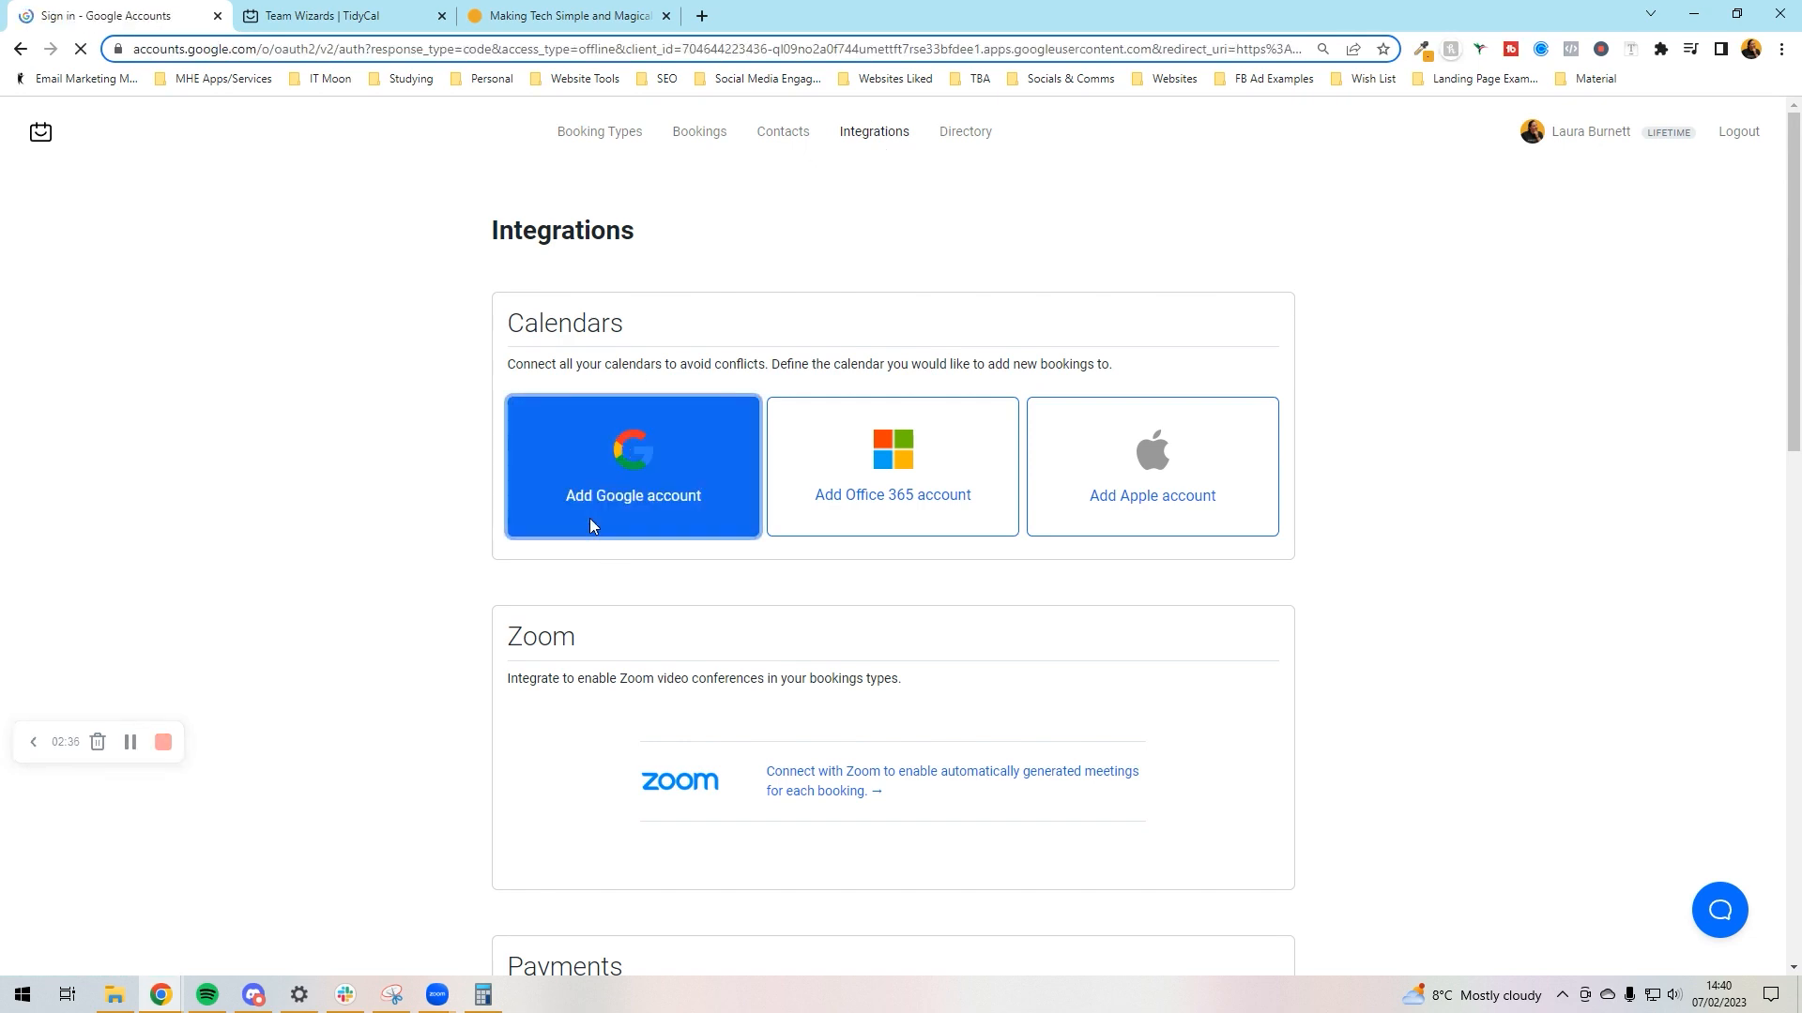
left_click(631, 495)
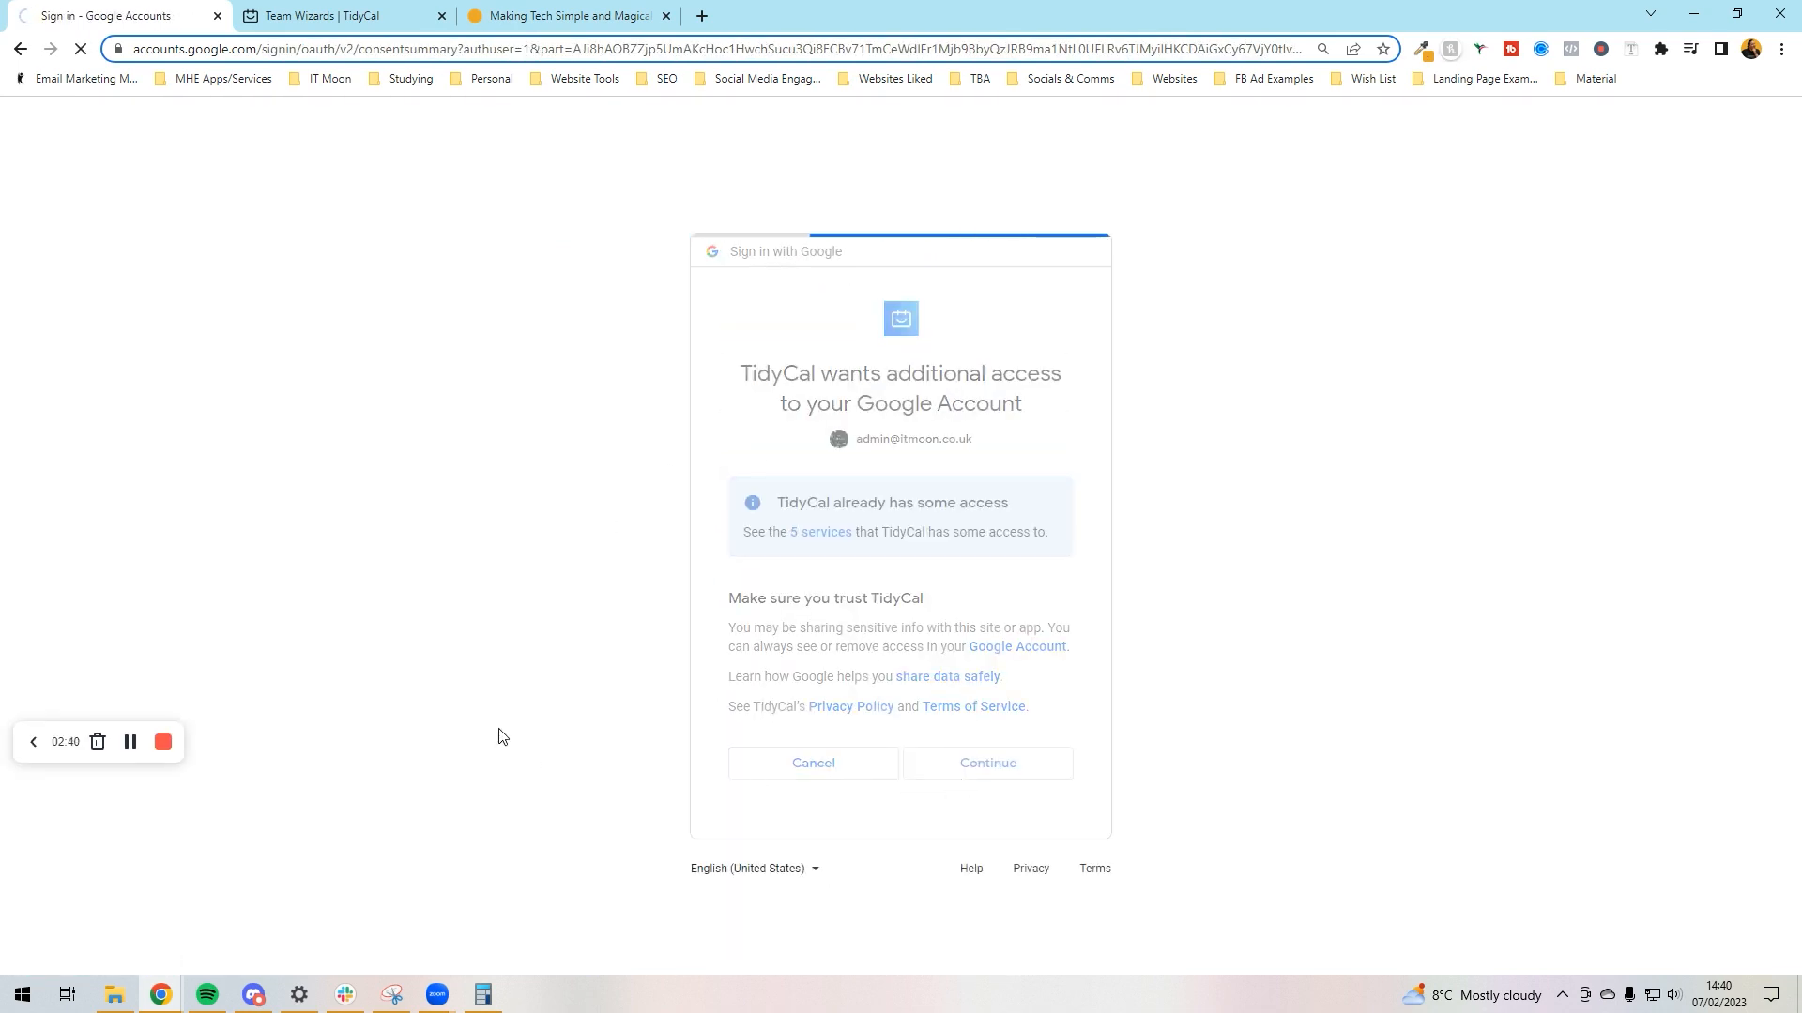
left_click(985, 764)
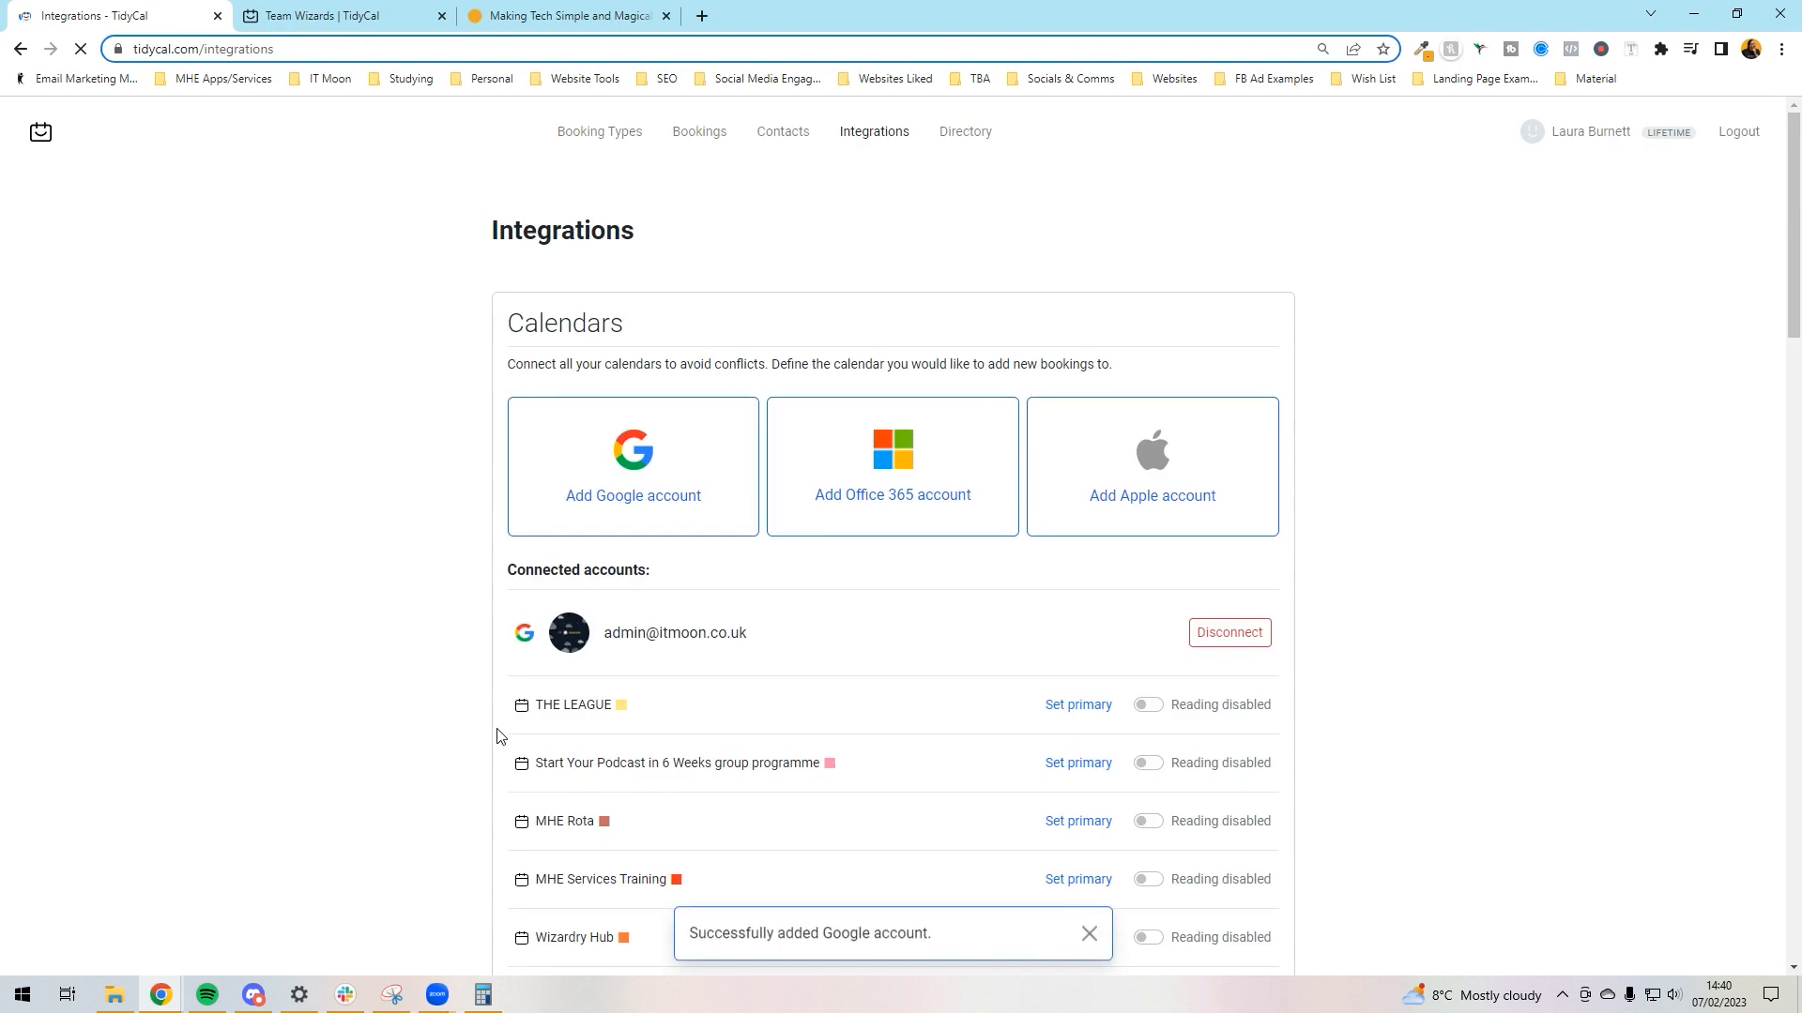
Review the calendar list where Client Meetings is primary and reading is enabled for three calendars.
scroll("down", 3)
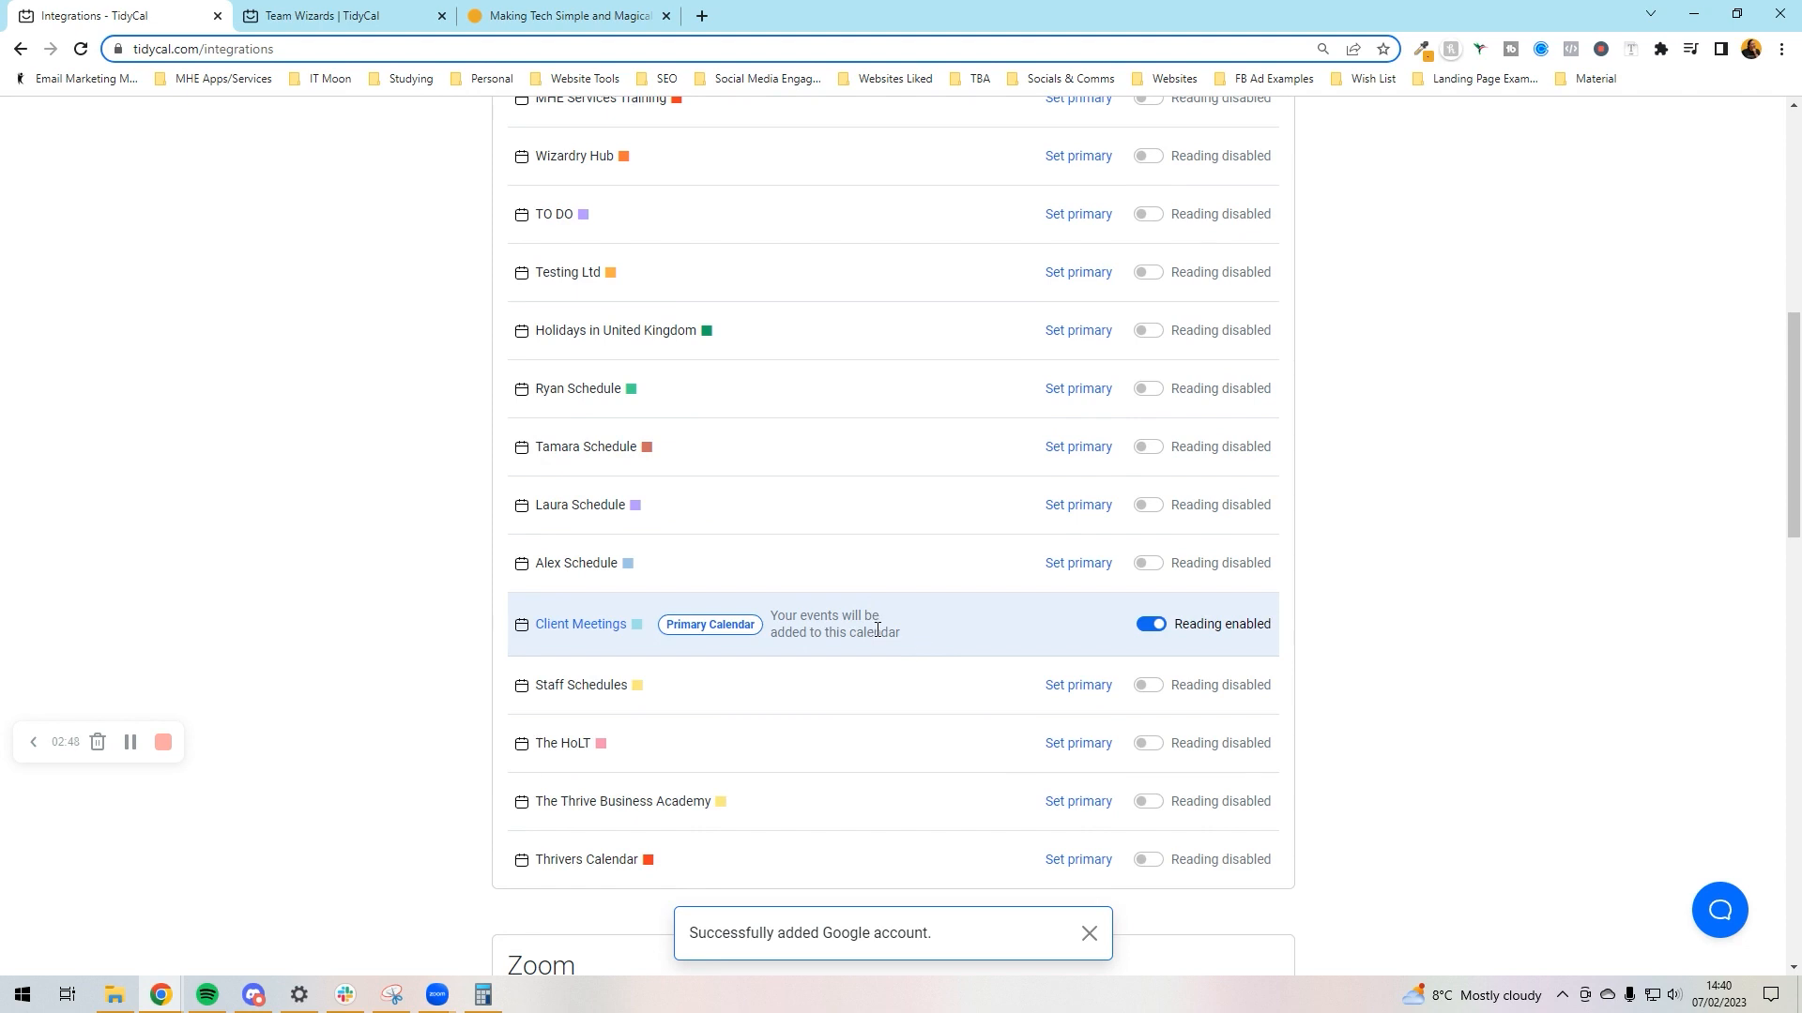
mouse_move(572, 640)
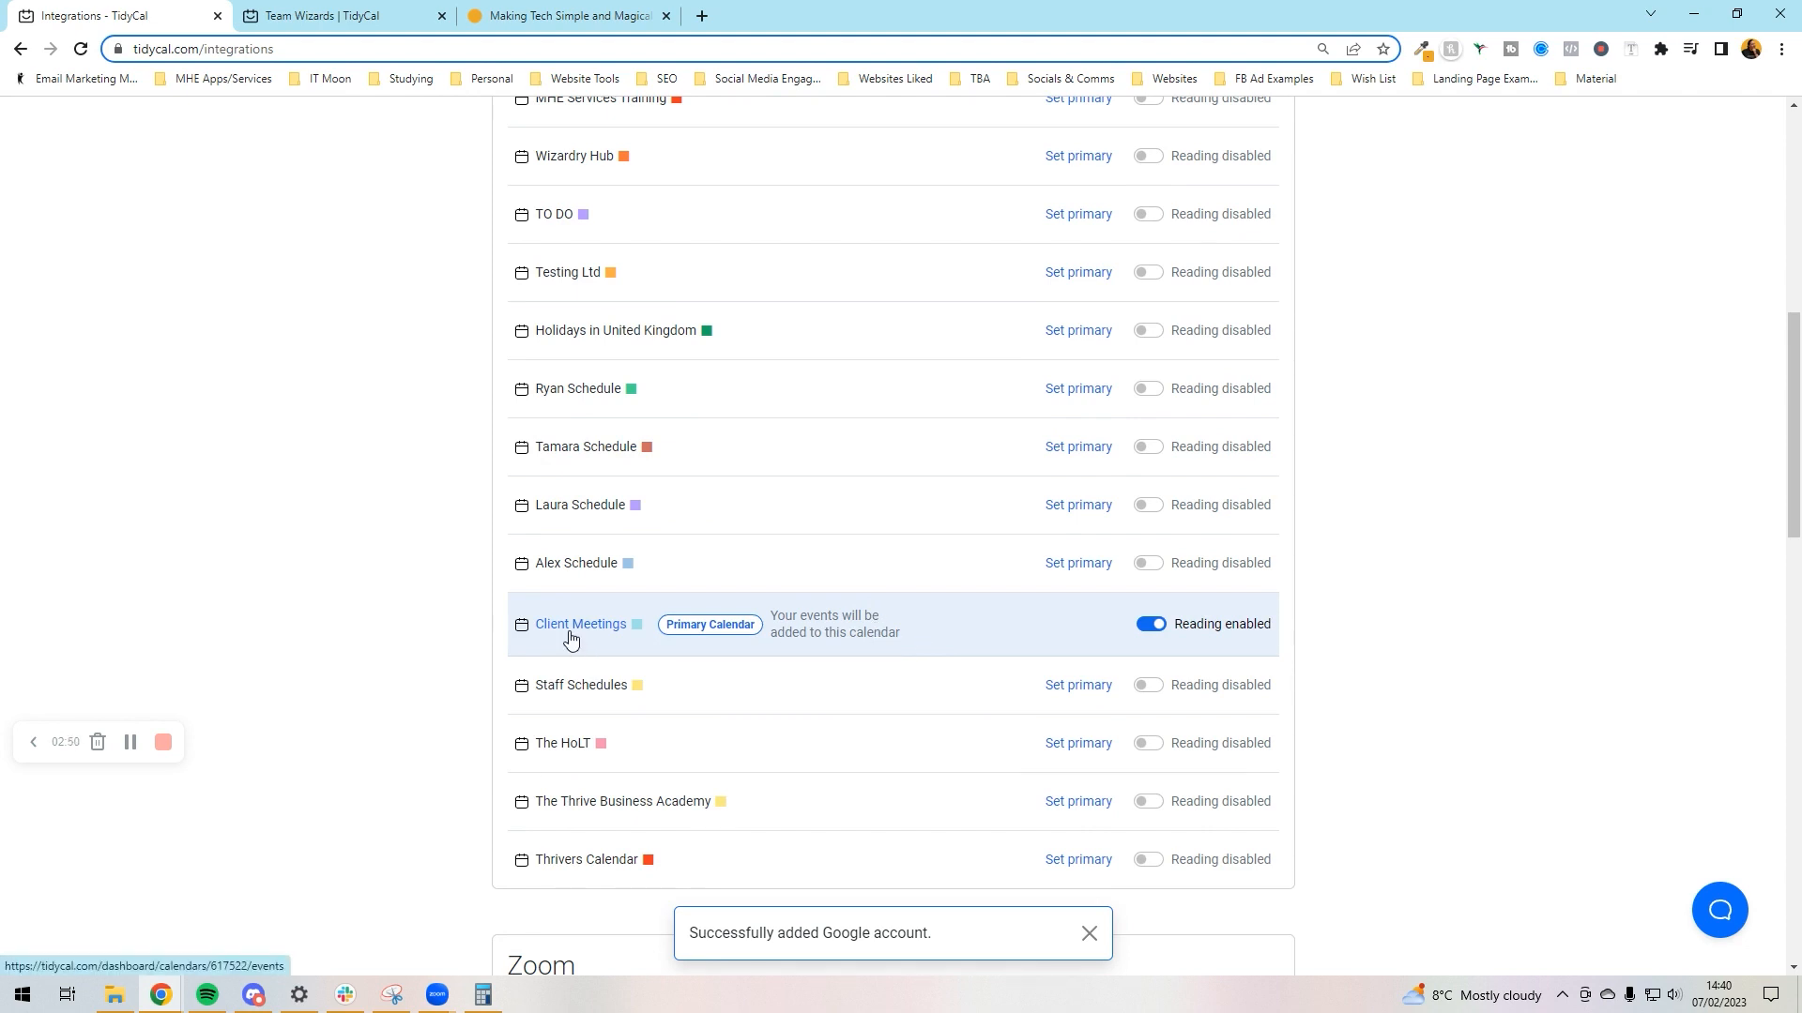
mouse_move(769, 649)
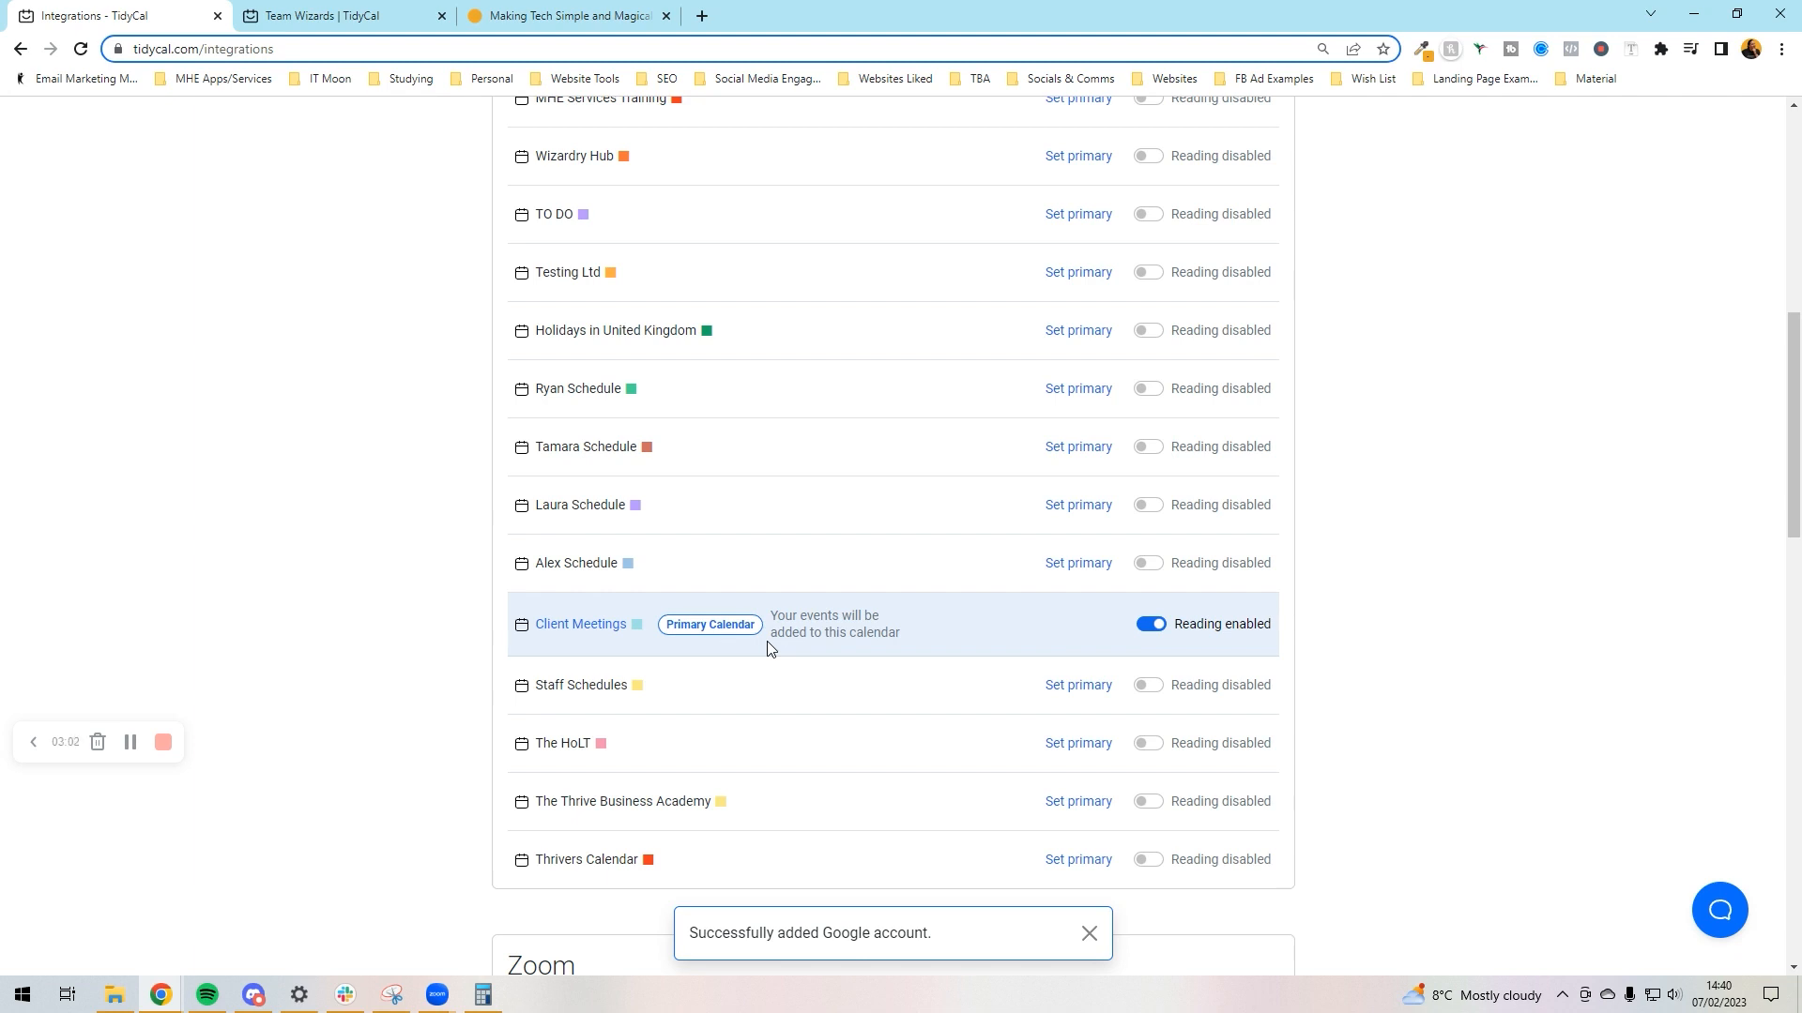
mouse_move(902, 471)
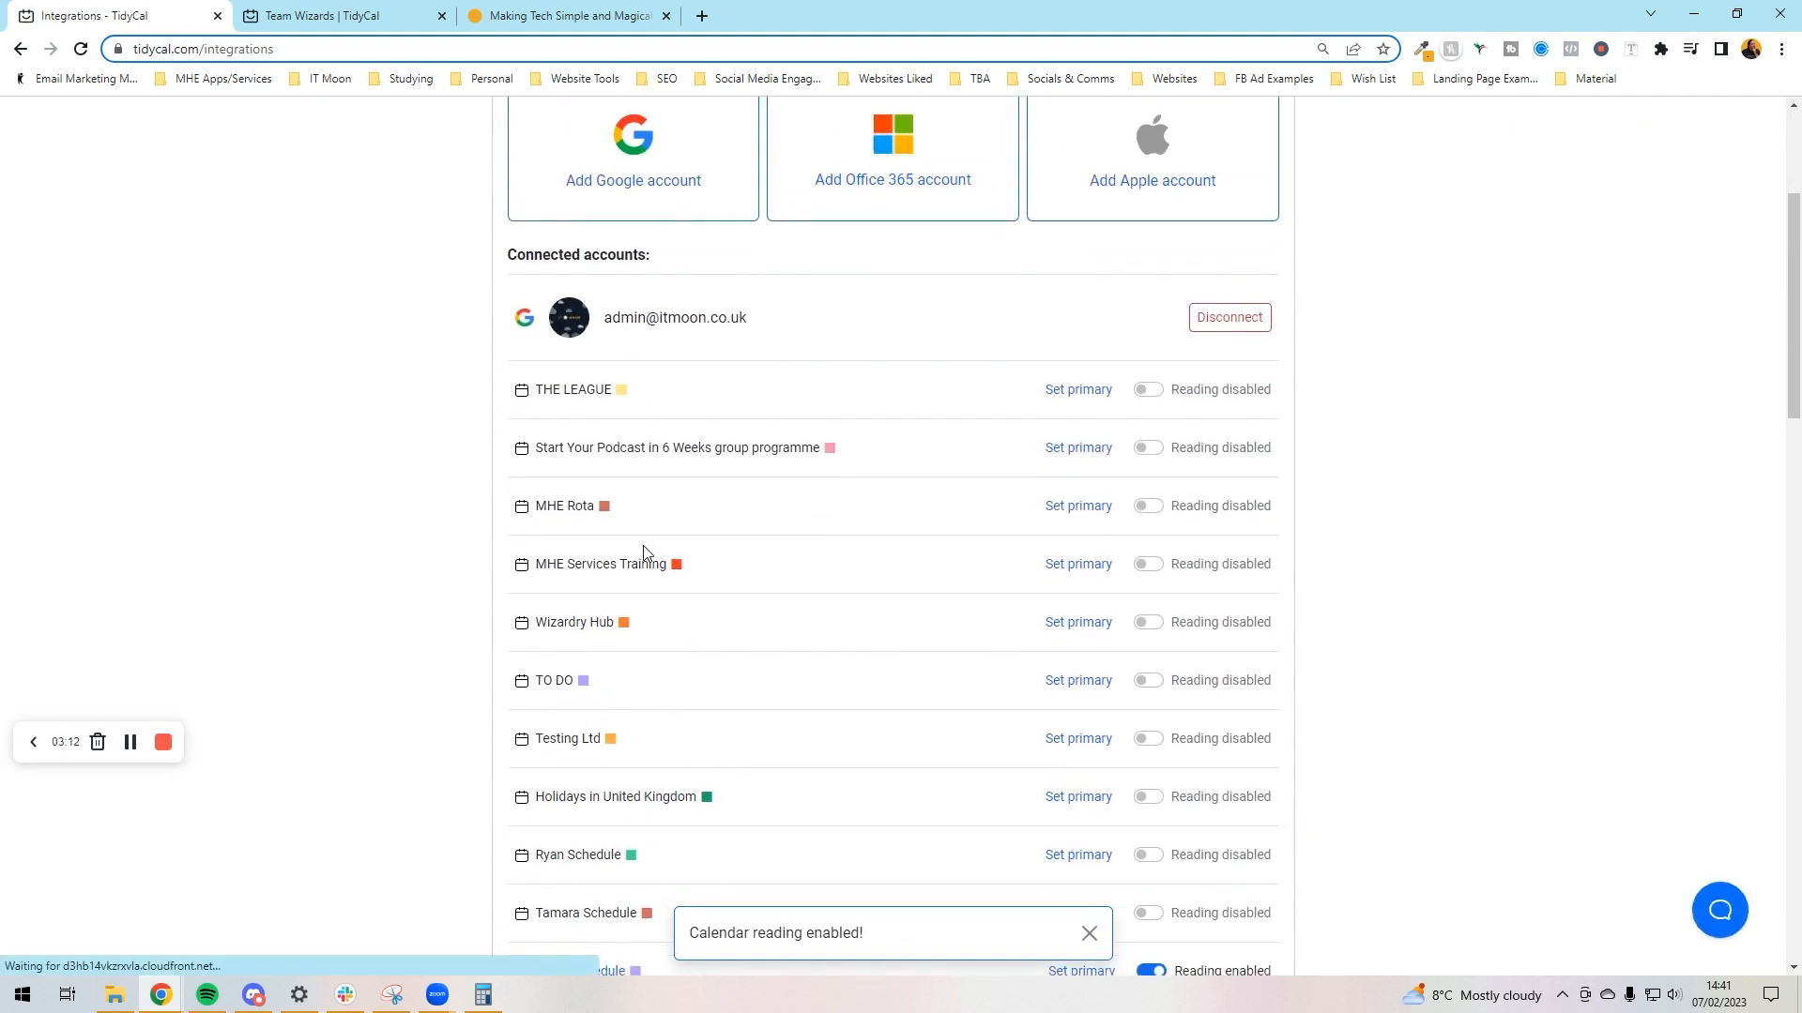
scroll("down", 3)
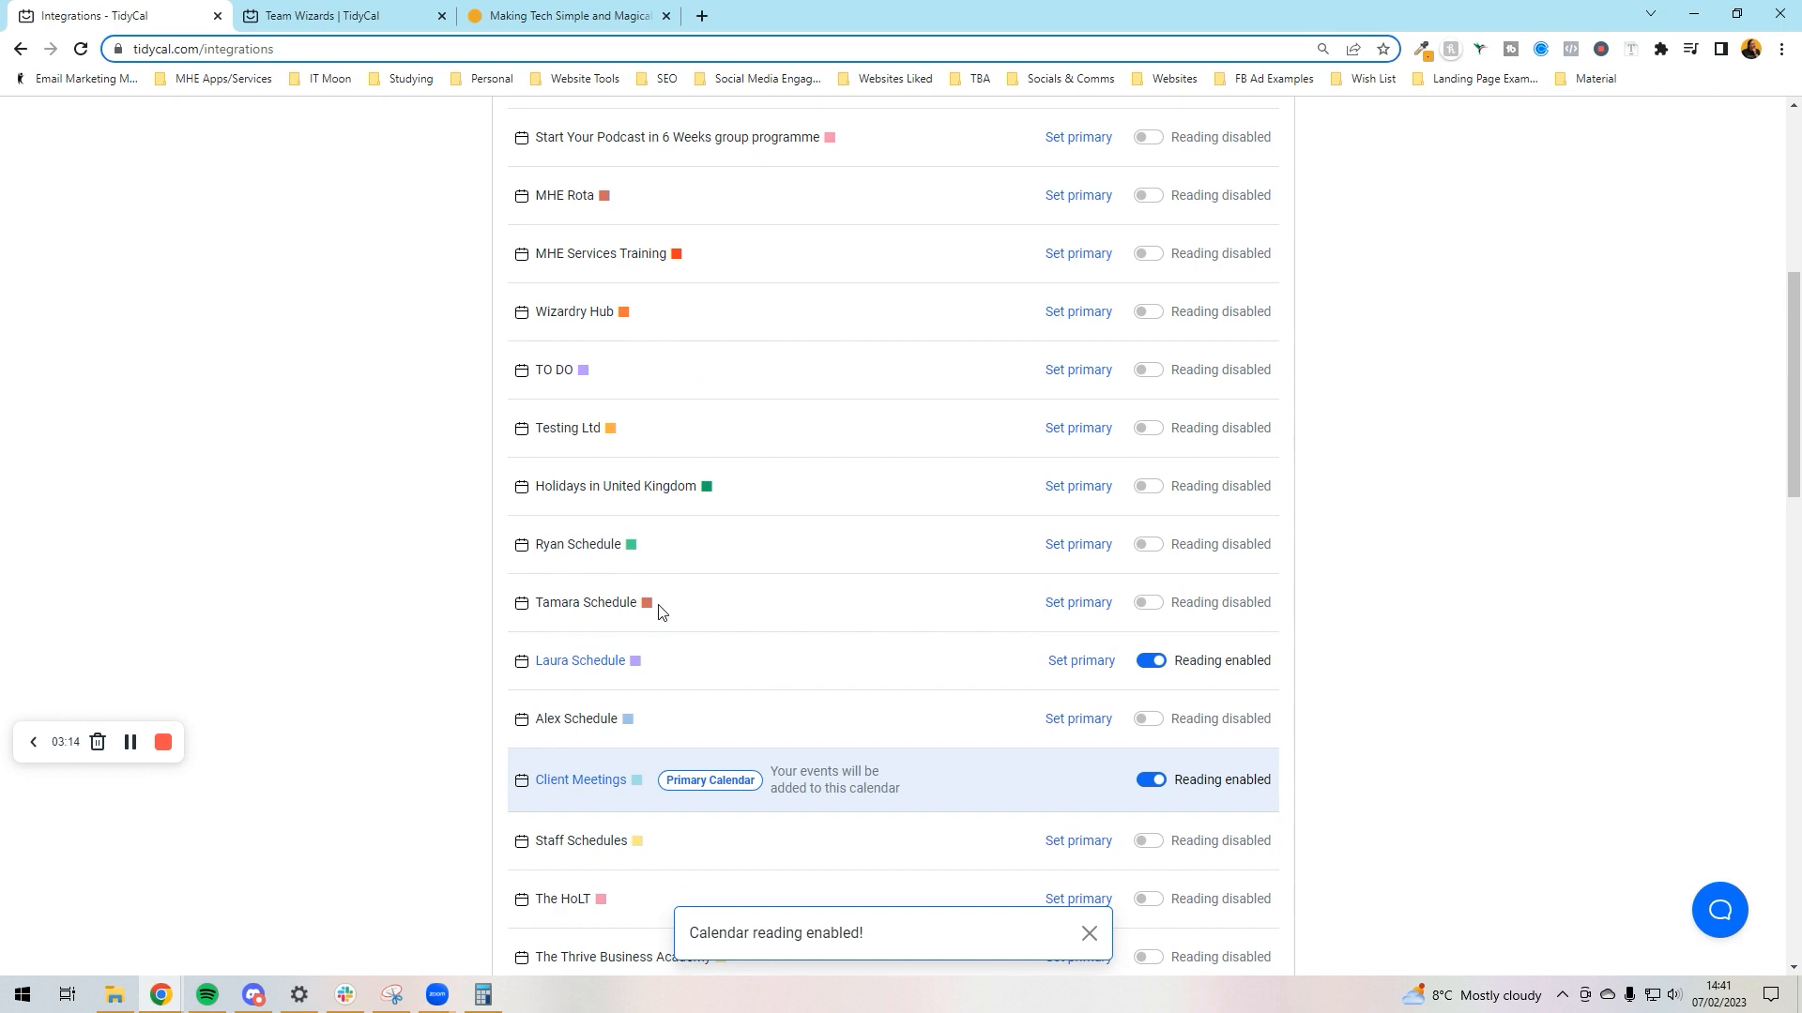
scroll("down", 3)
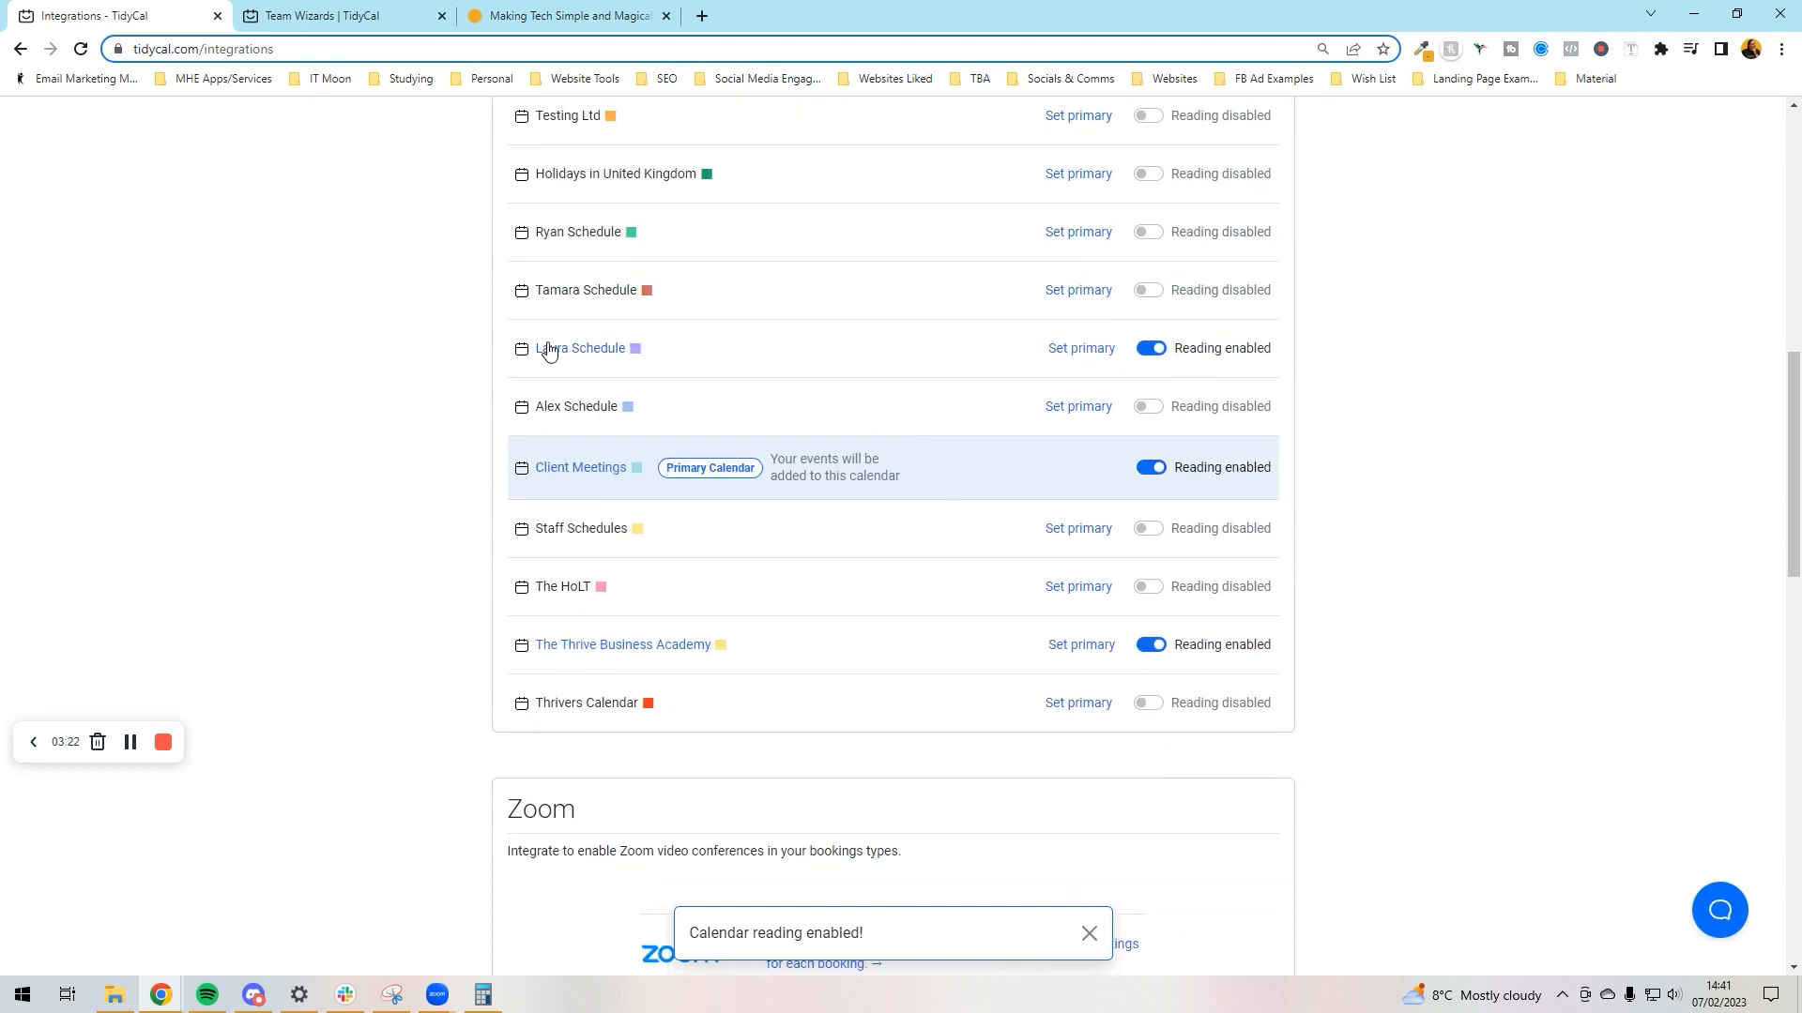
mouse_move(704, 496)
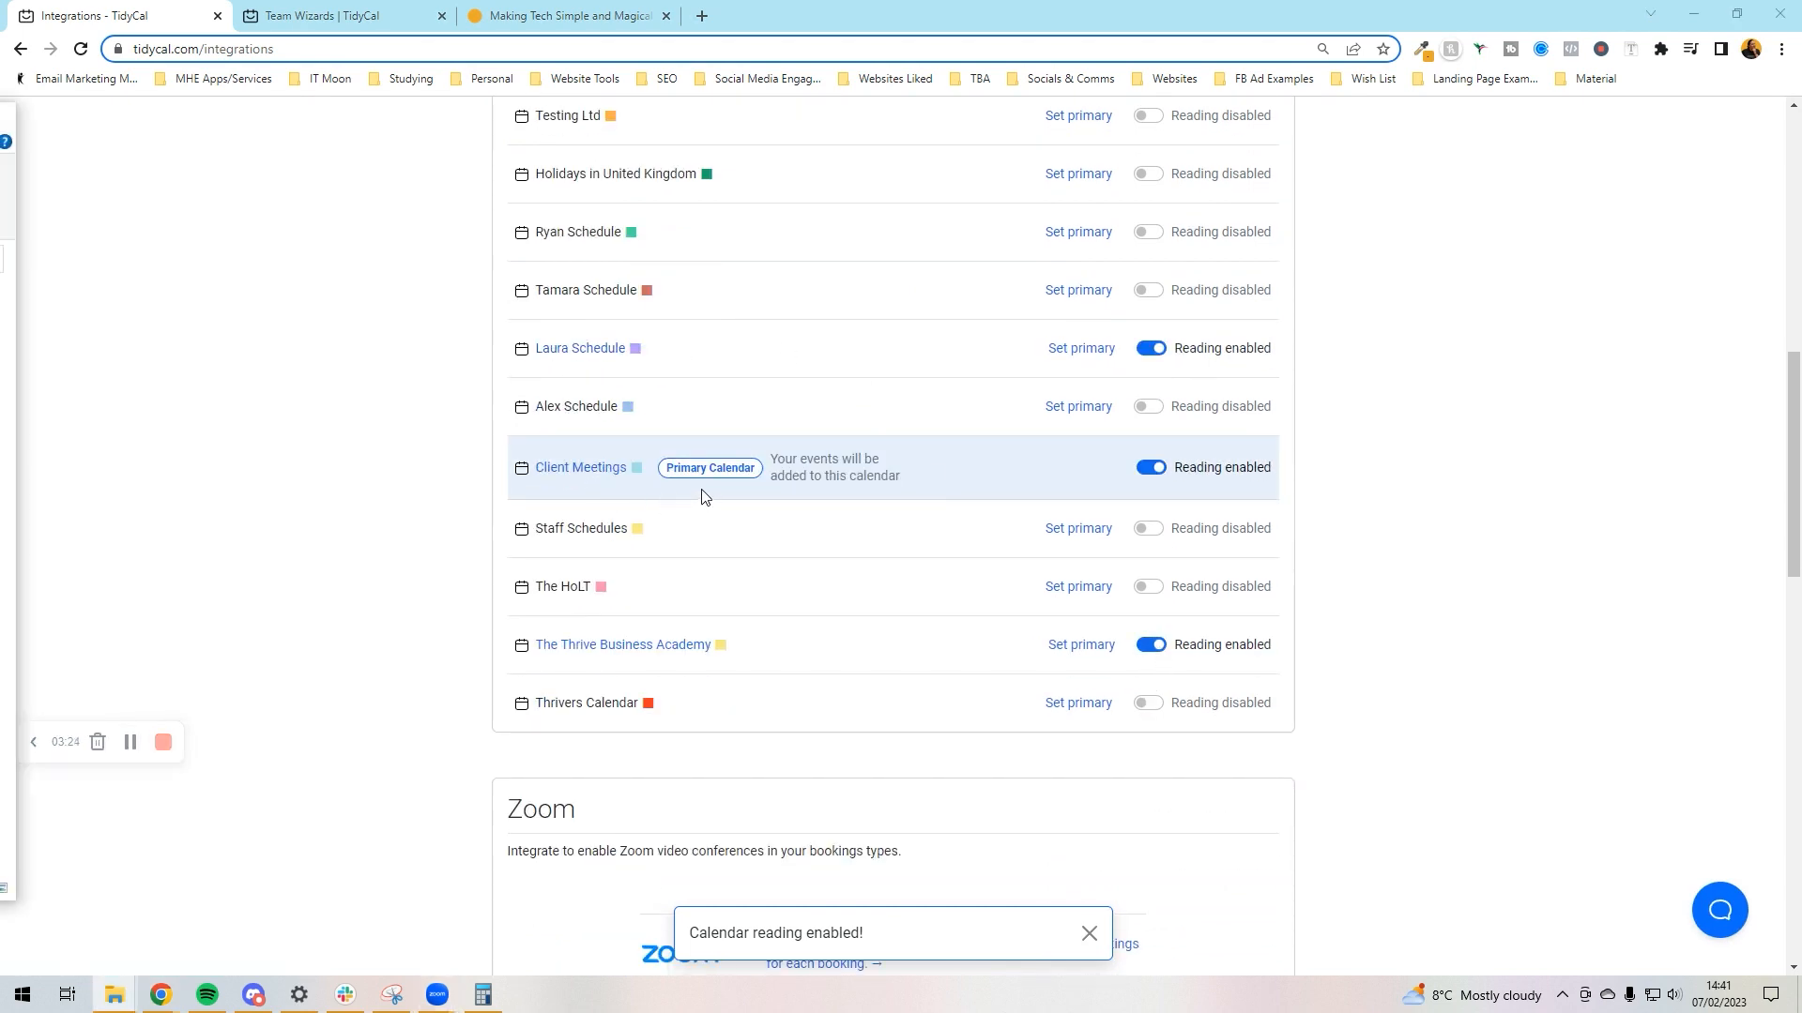
mouse_move(768, 495)
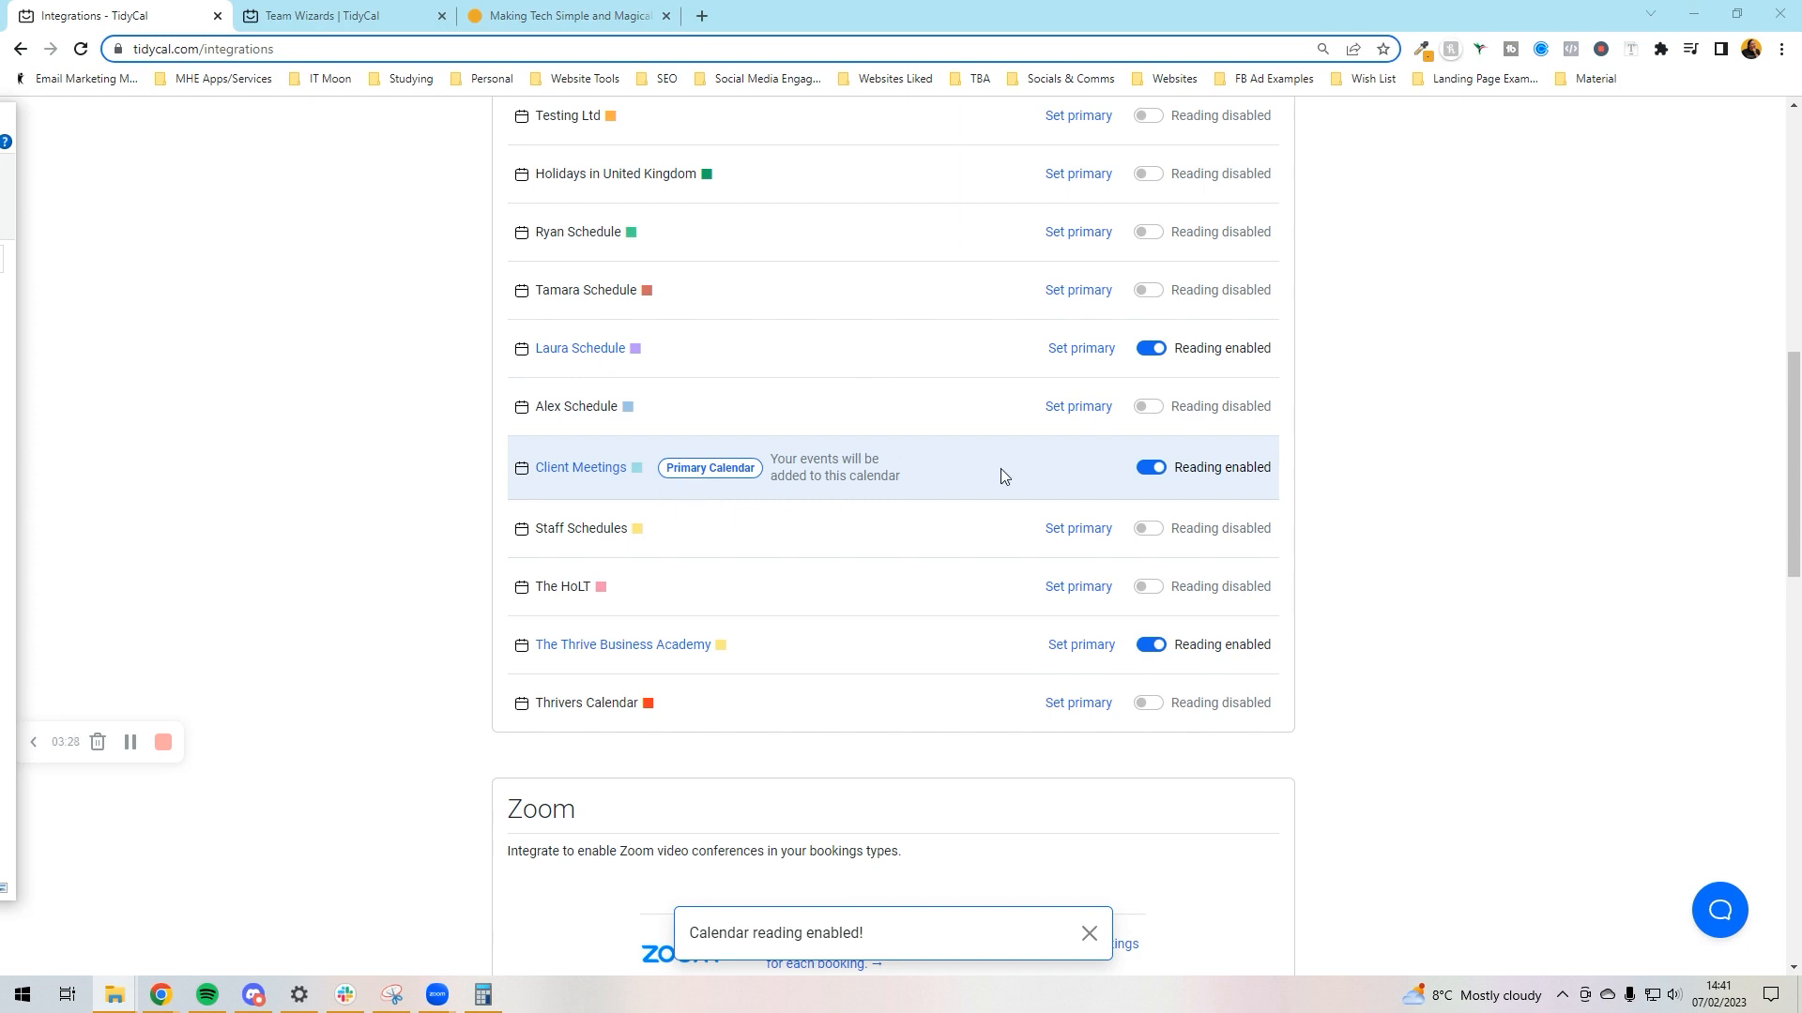
mouse_move(796, 606)
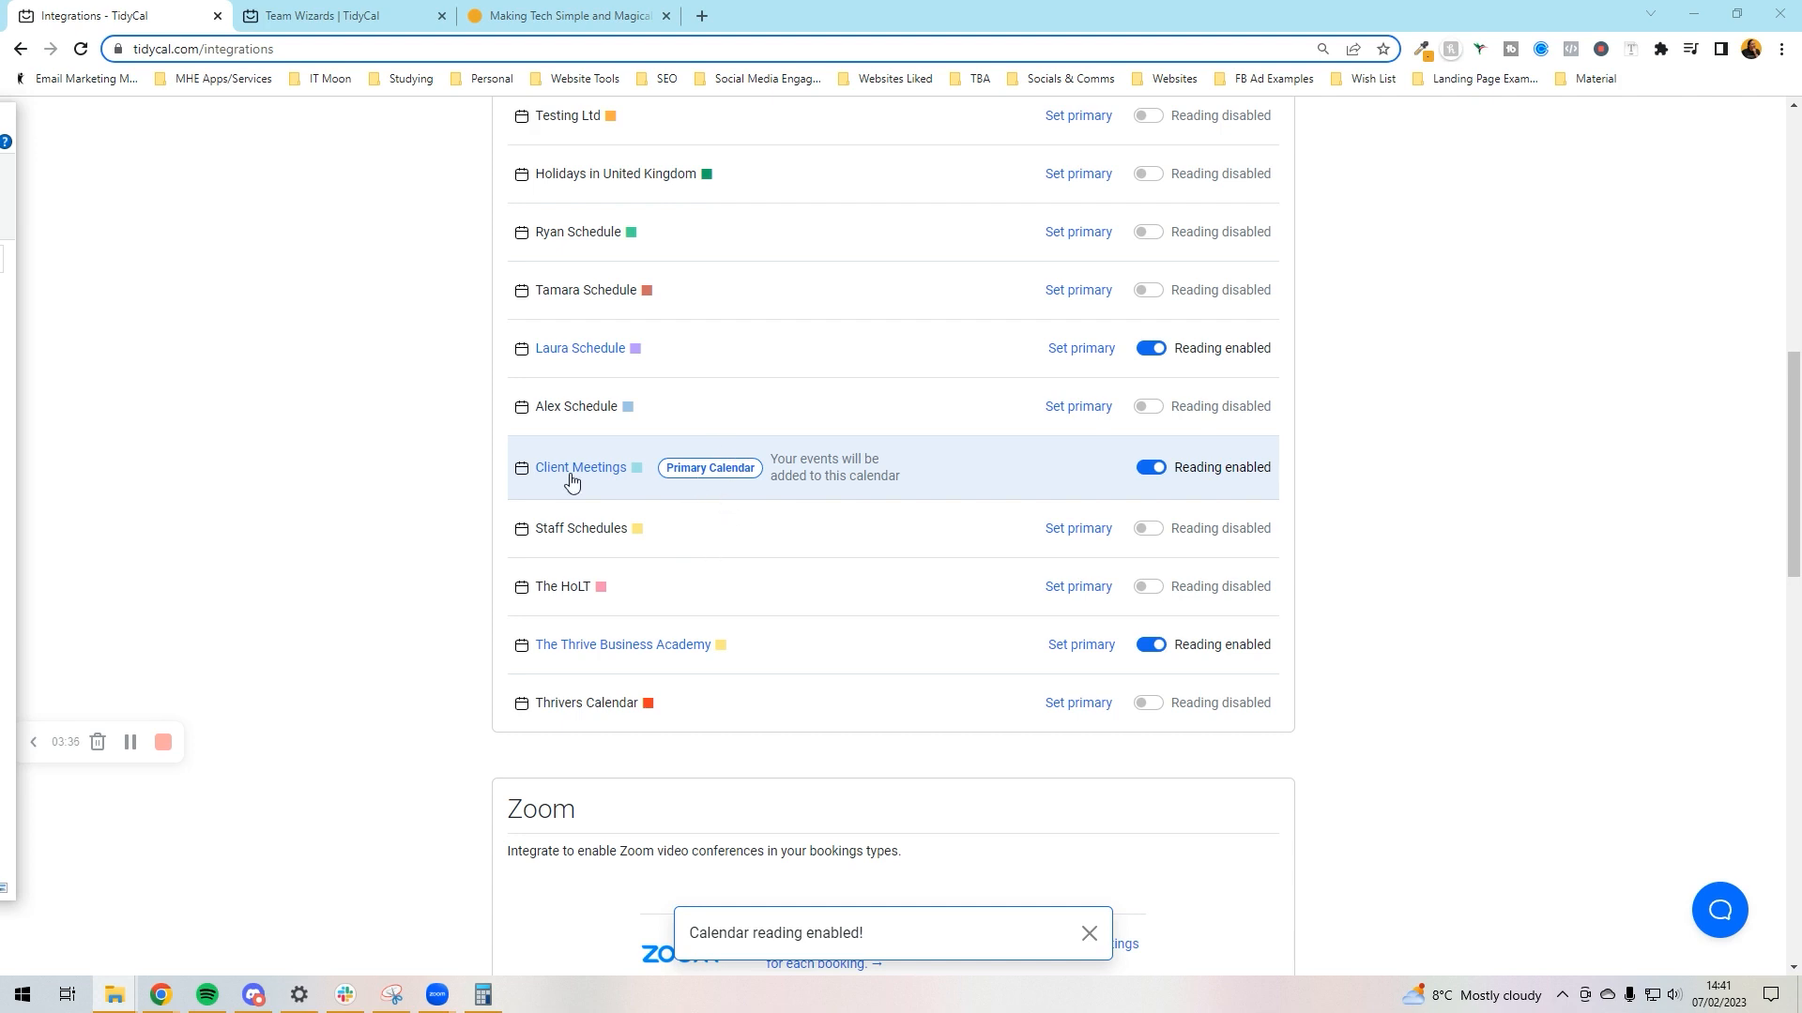
mouse_move(545, 478)
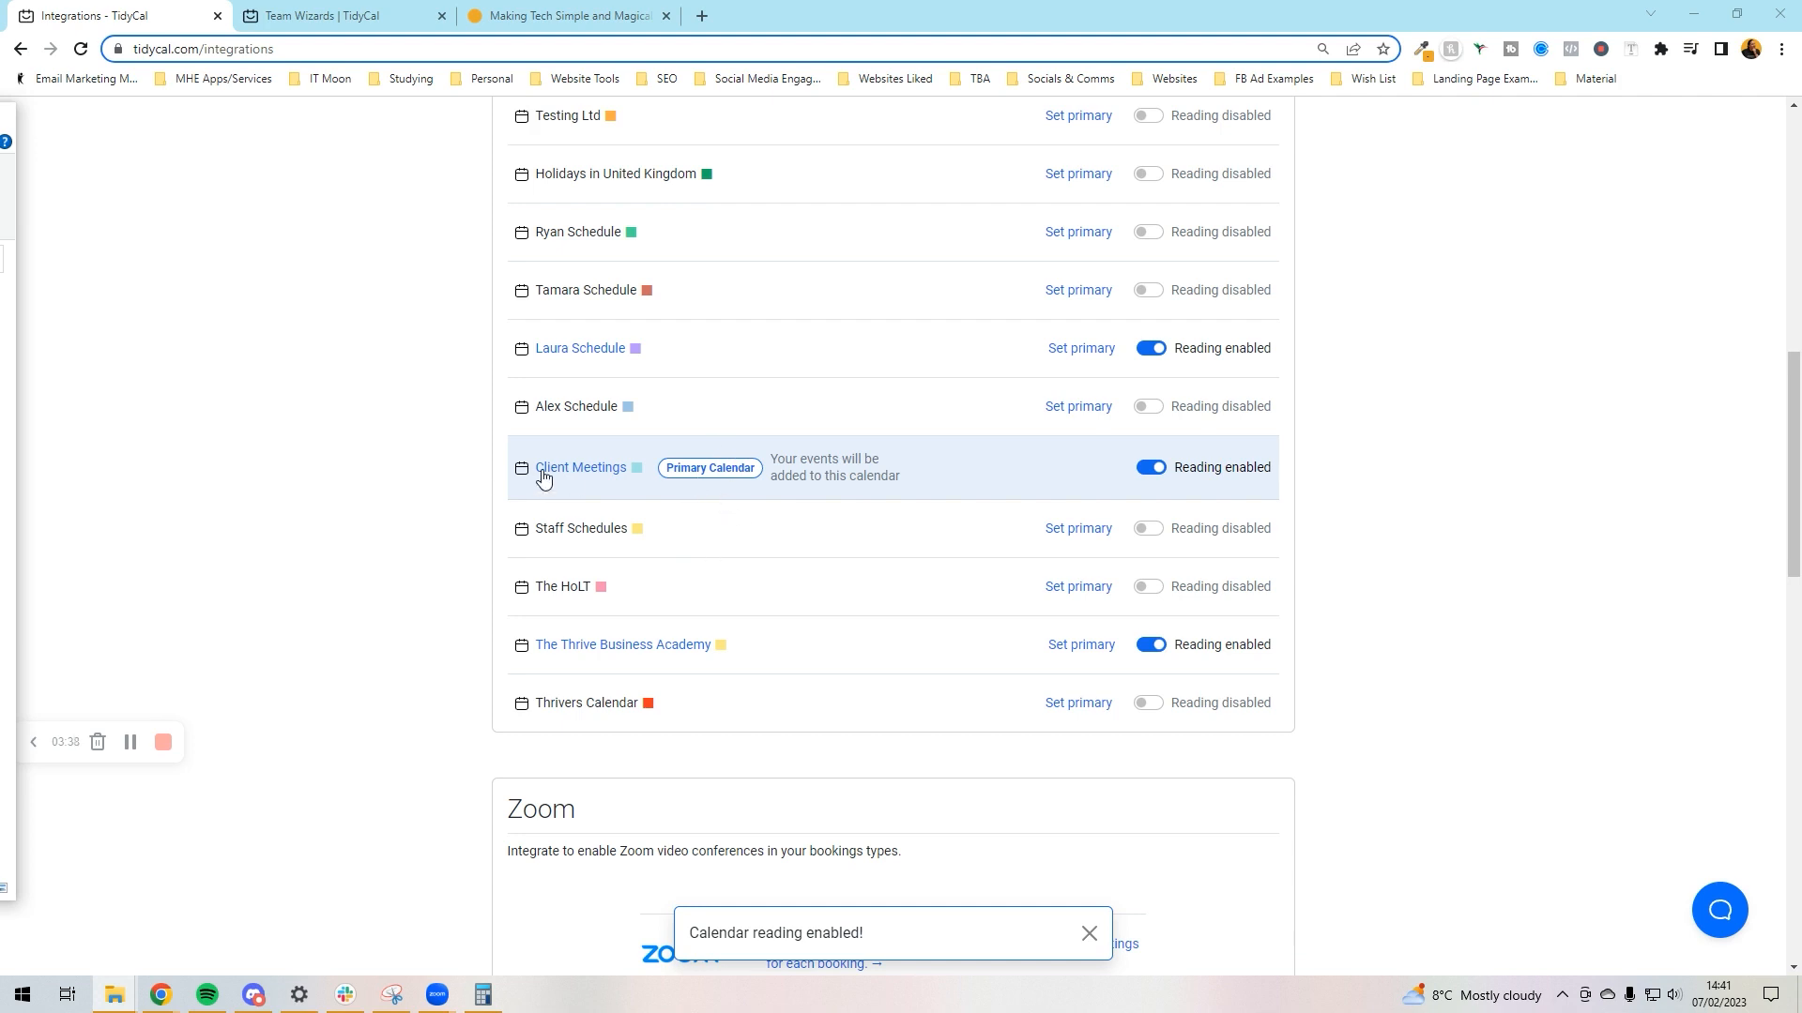
mouse_move(571, 366)
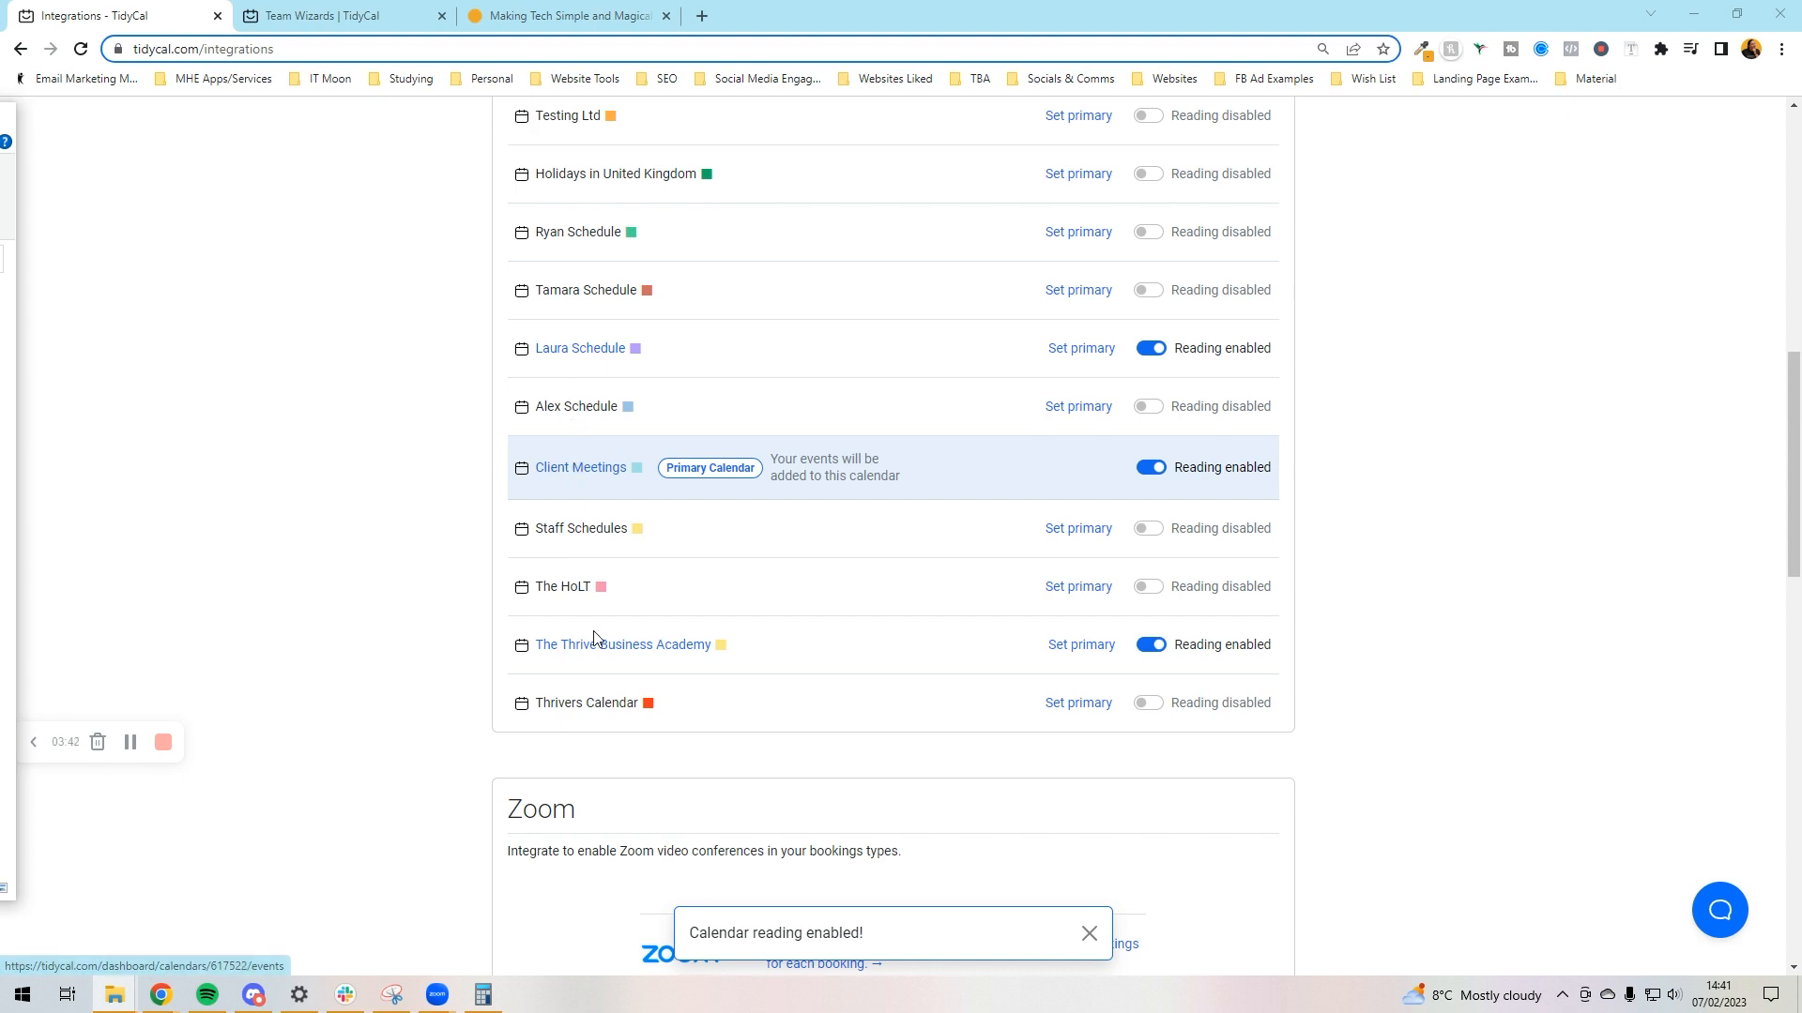
mouse_move(980, 657)
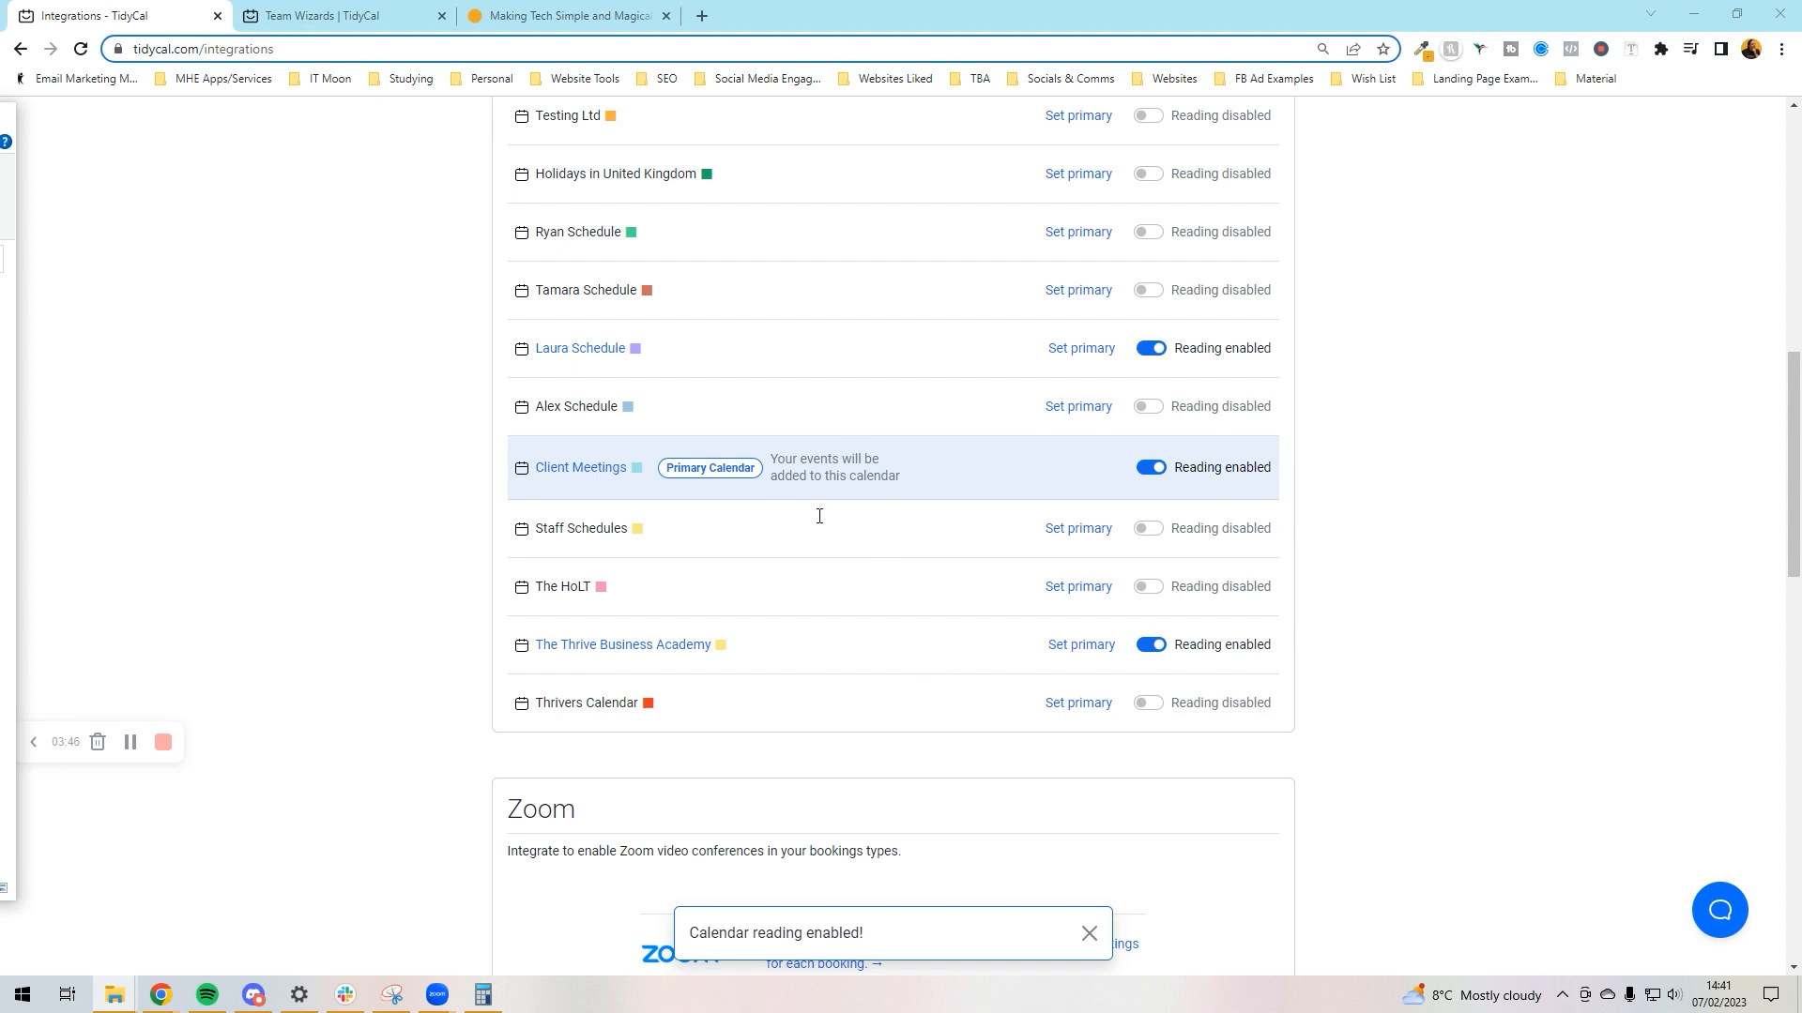
Sign in to Zoom and allow TidyCal access, connecting the Zoom account.
scroll("down", 3)
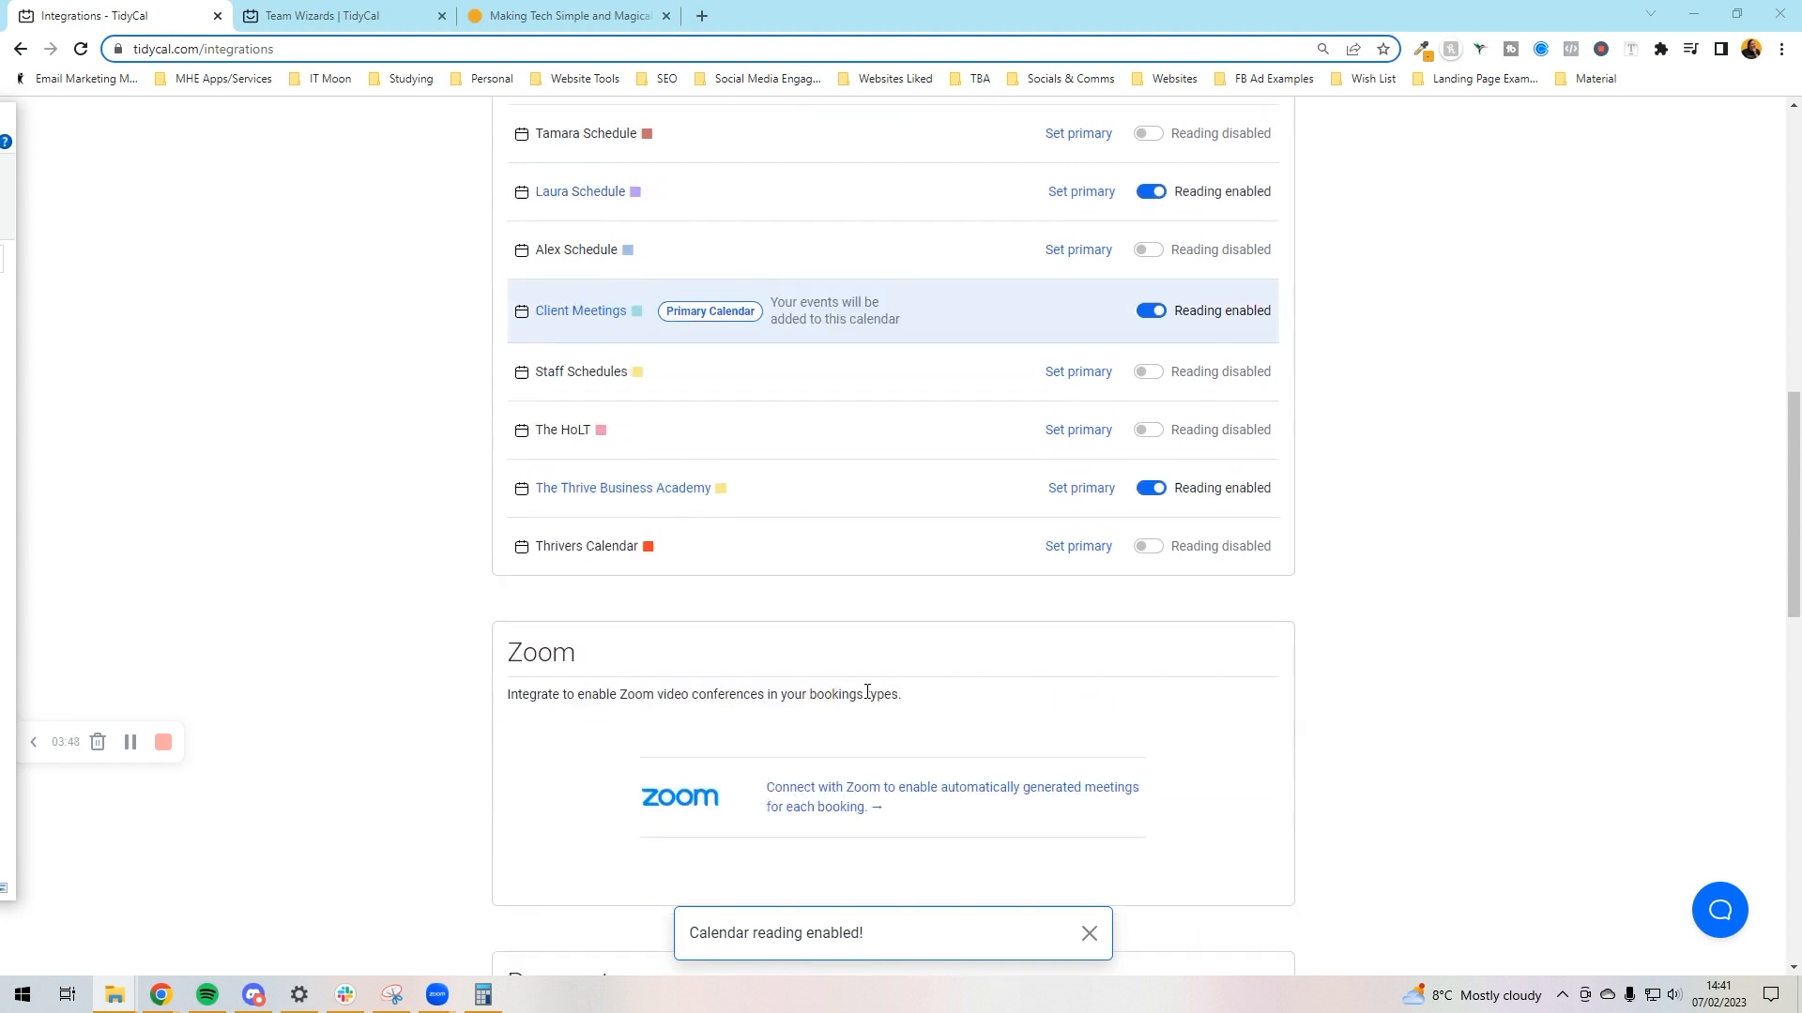
scroll("down", 3)
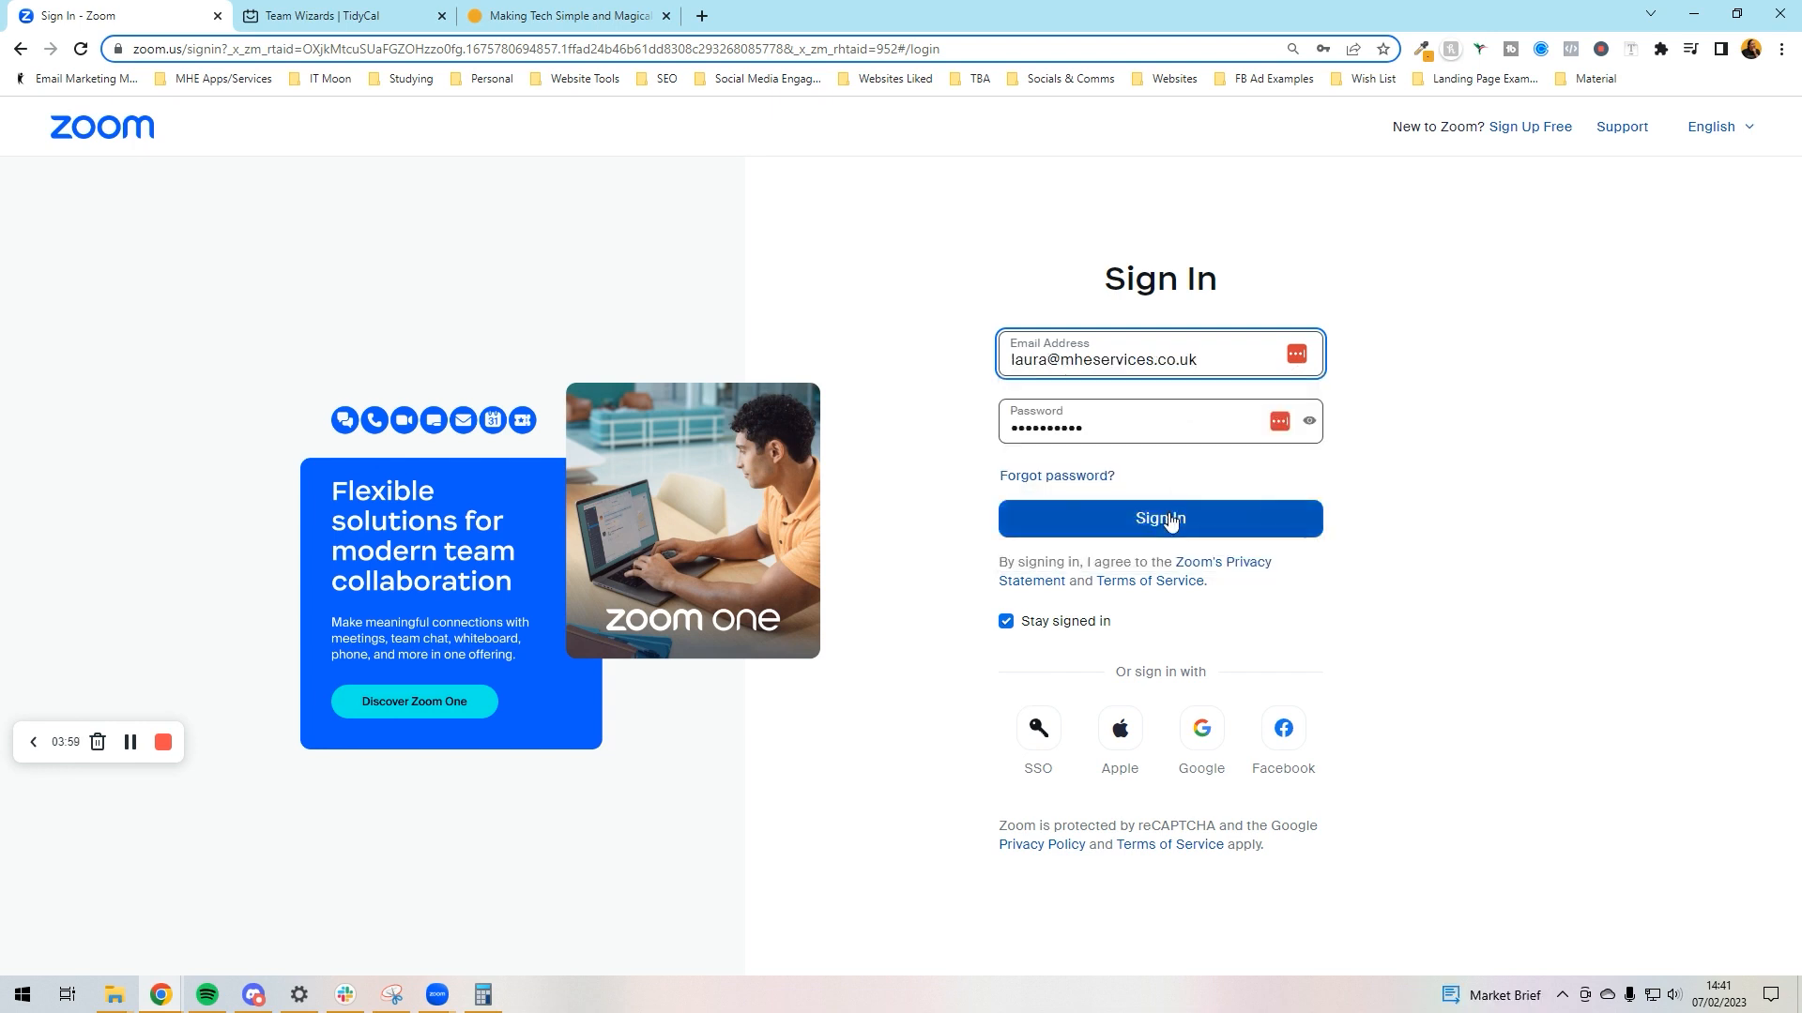
left_click(1158, 518)
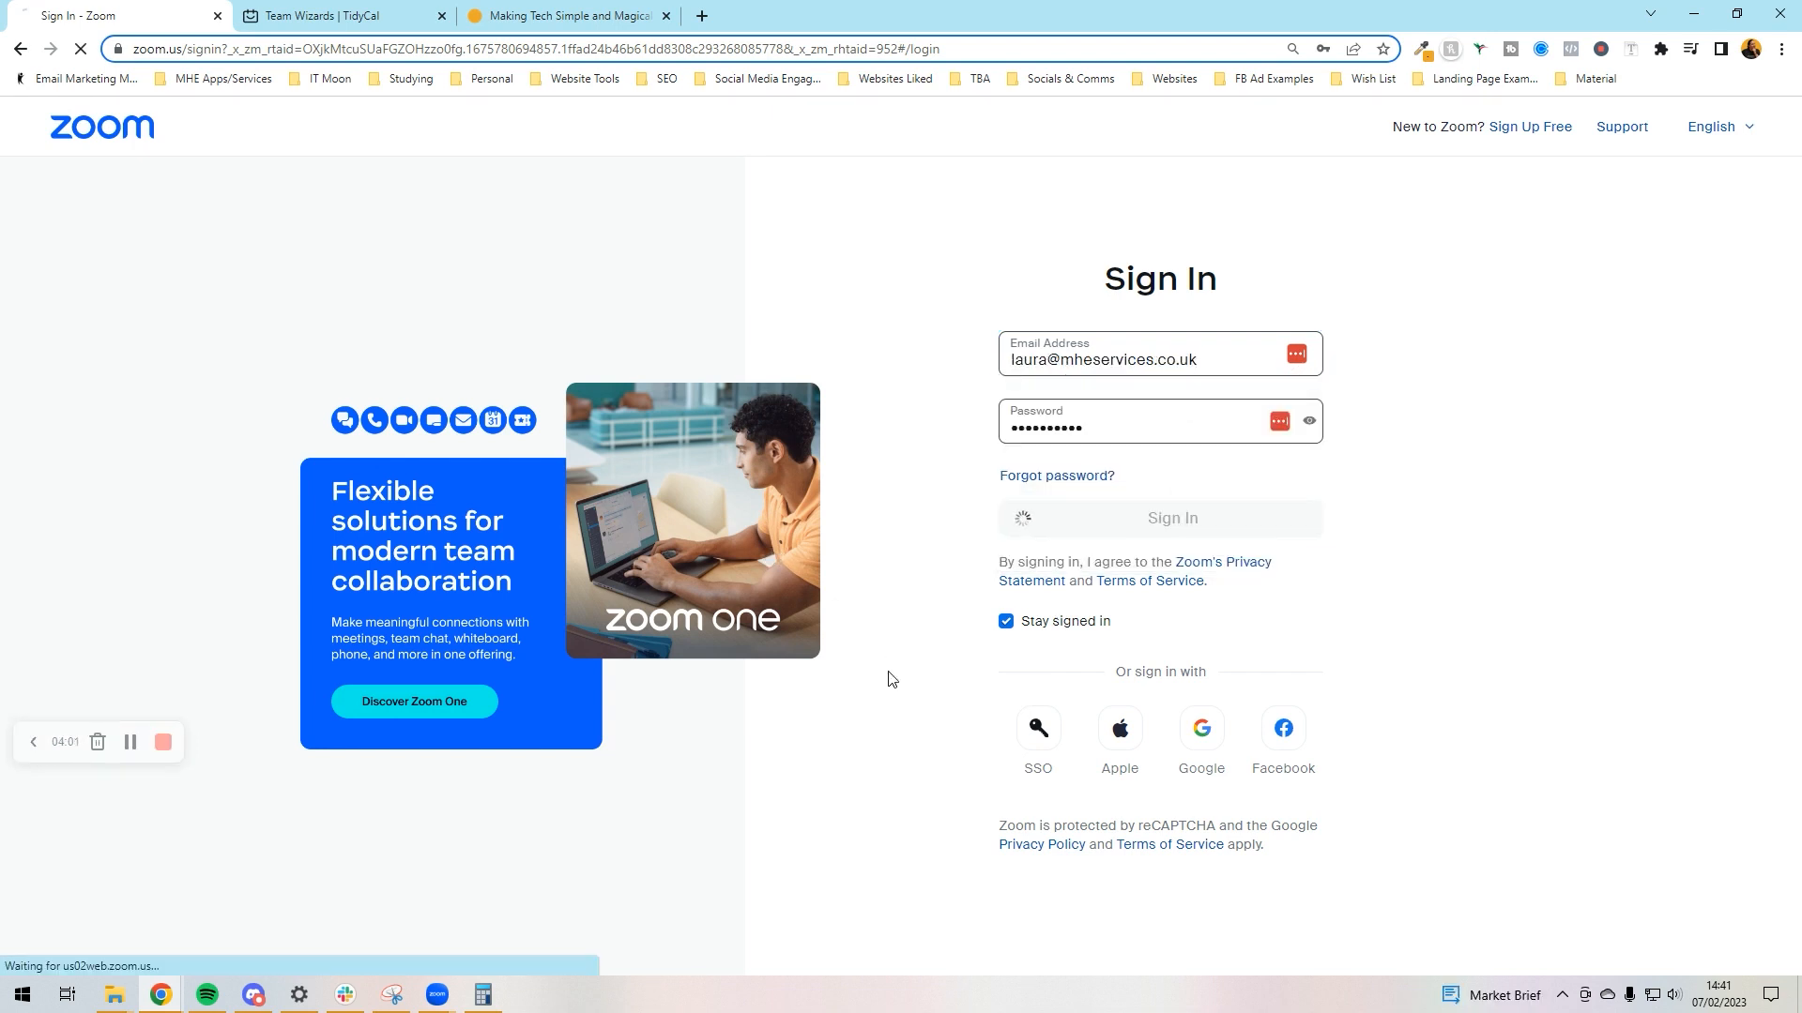
left_click(1158, 518)
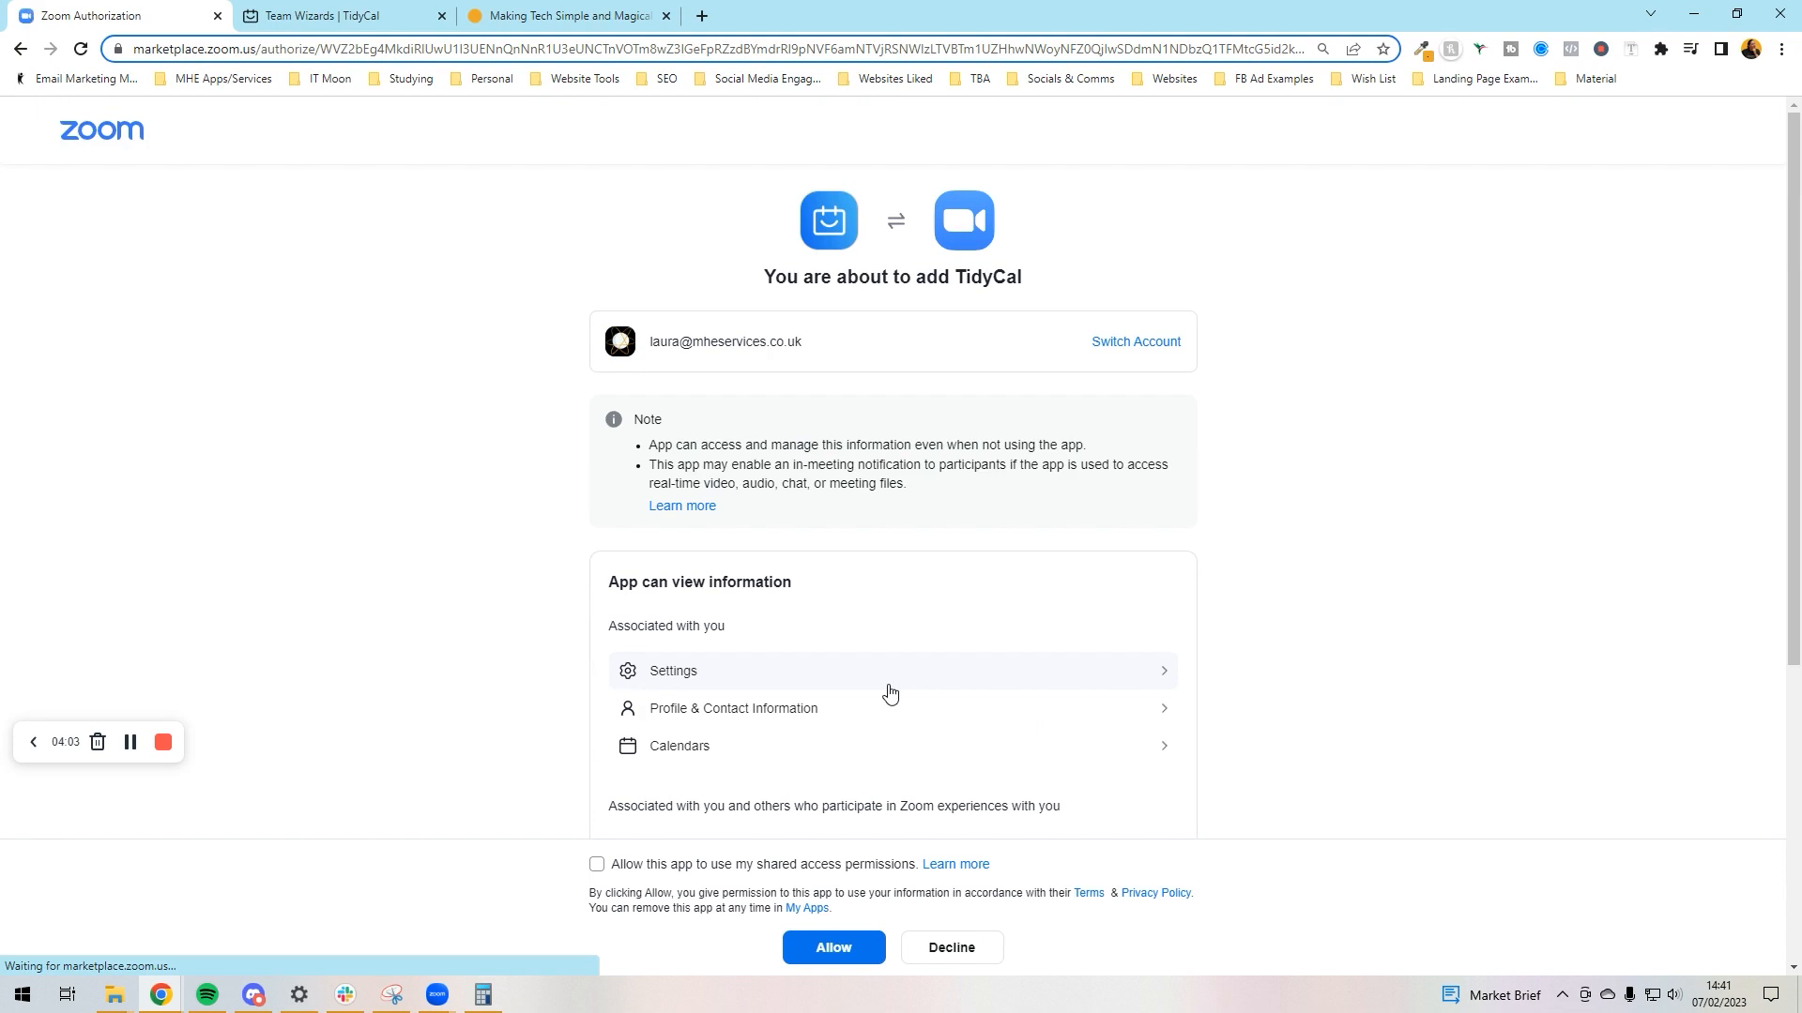
left_click(831, 946)
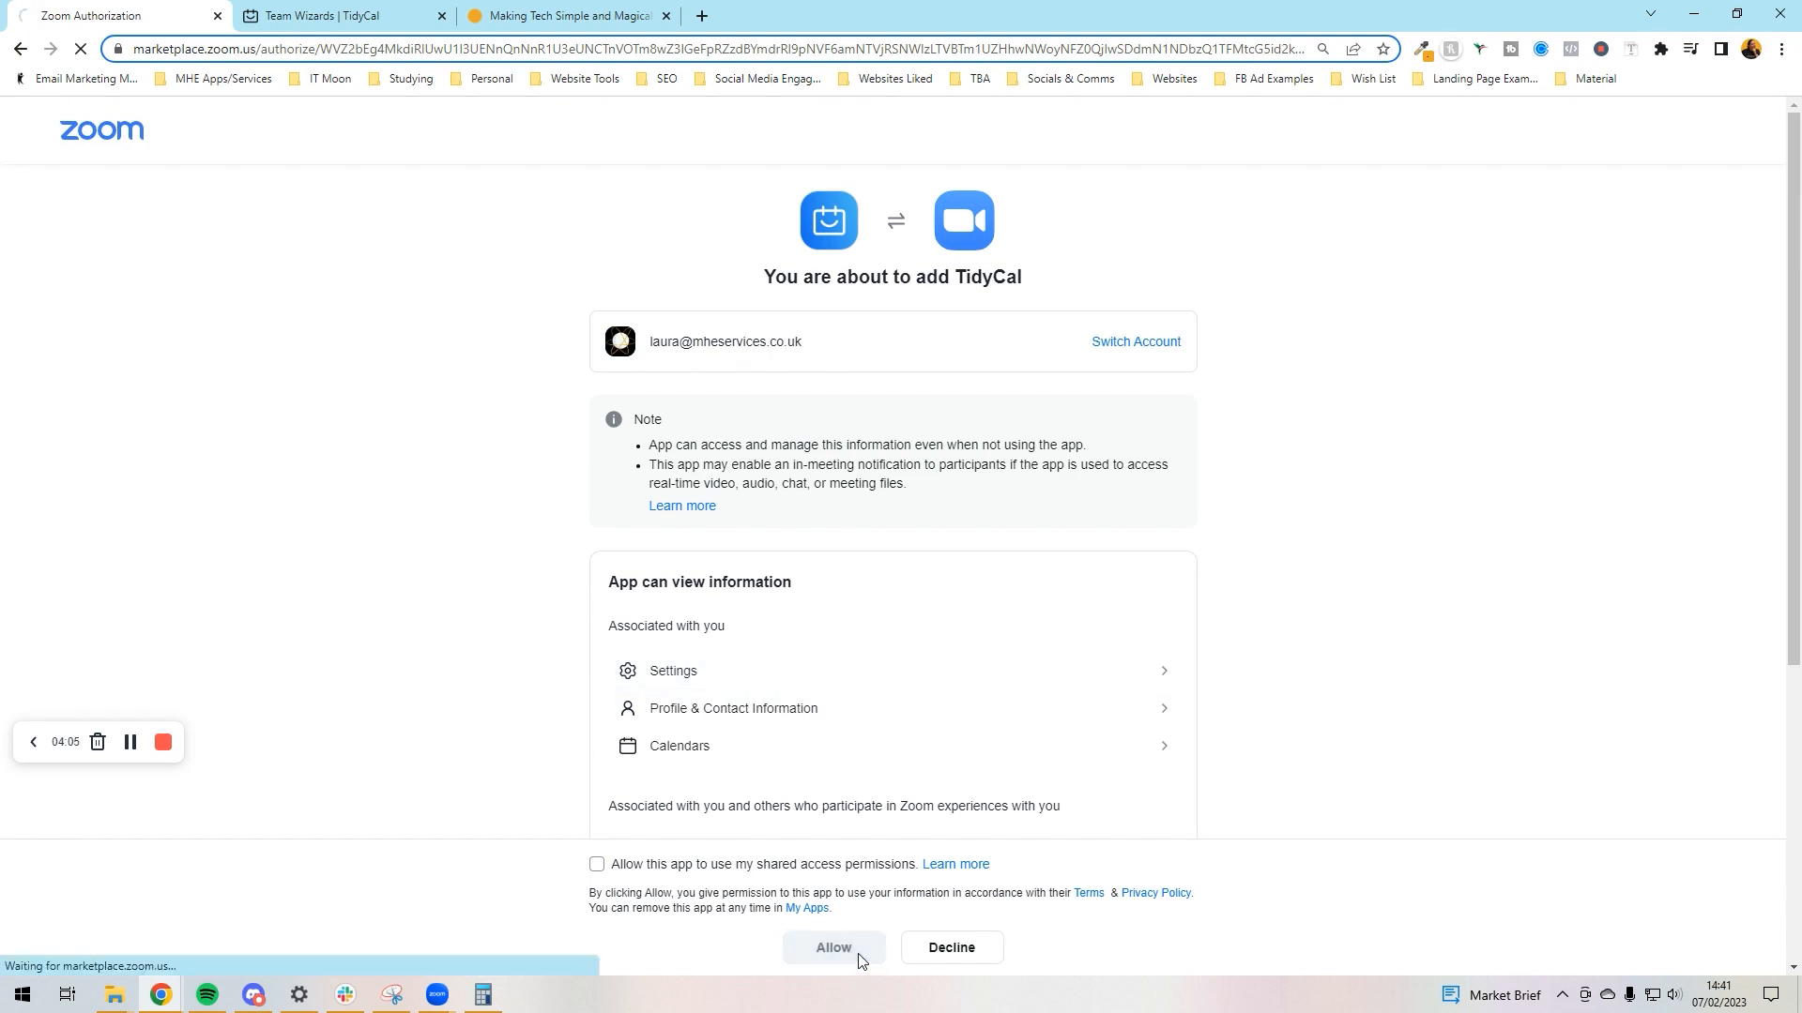
left_click(832, 945)
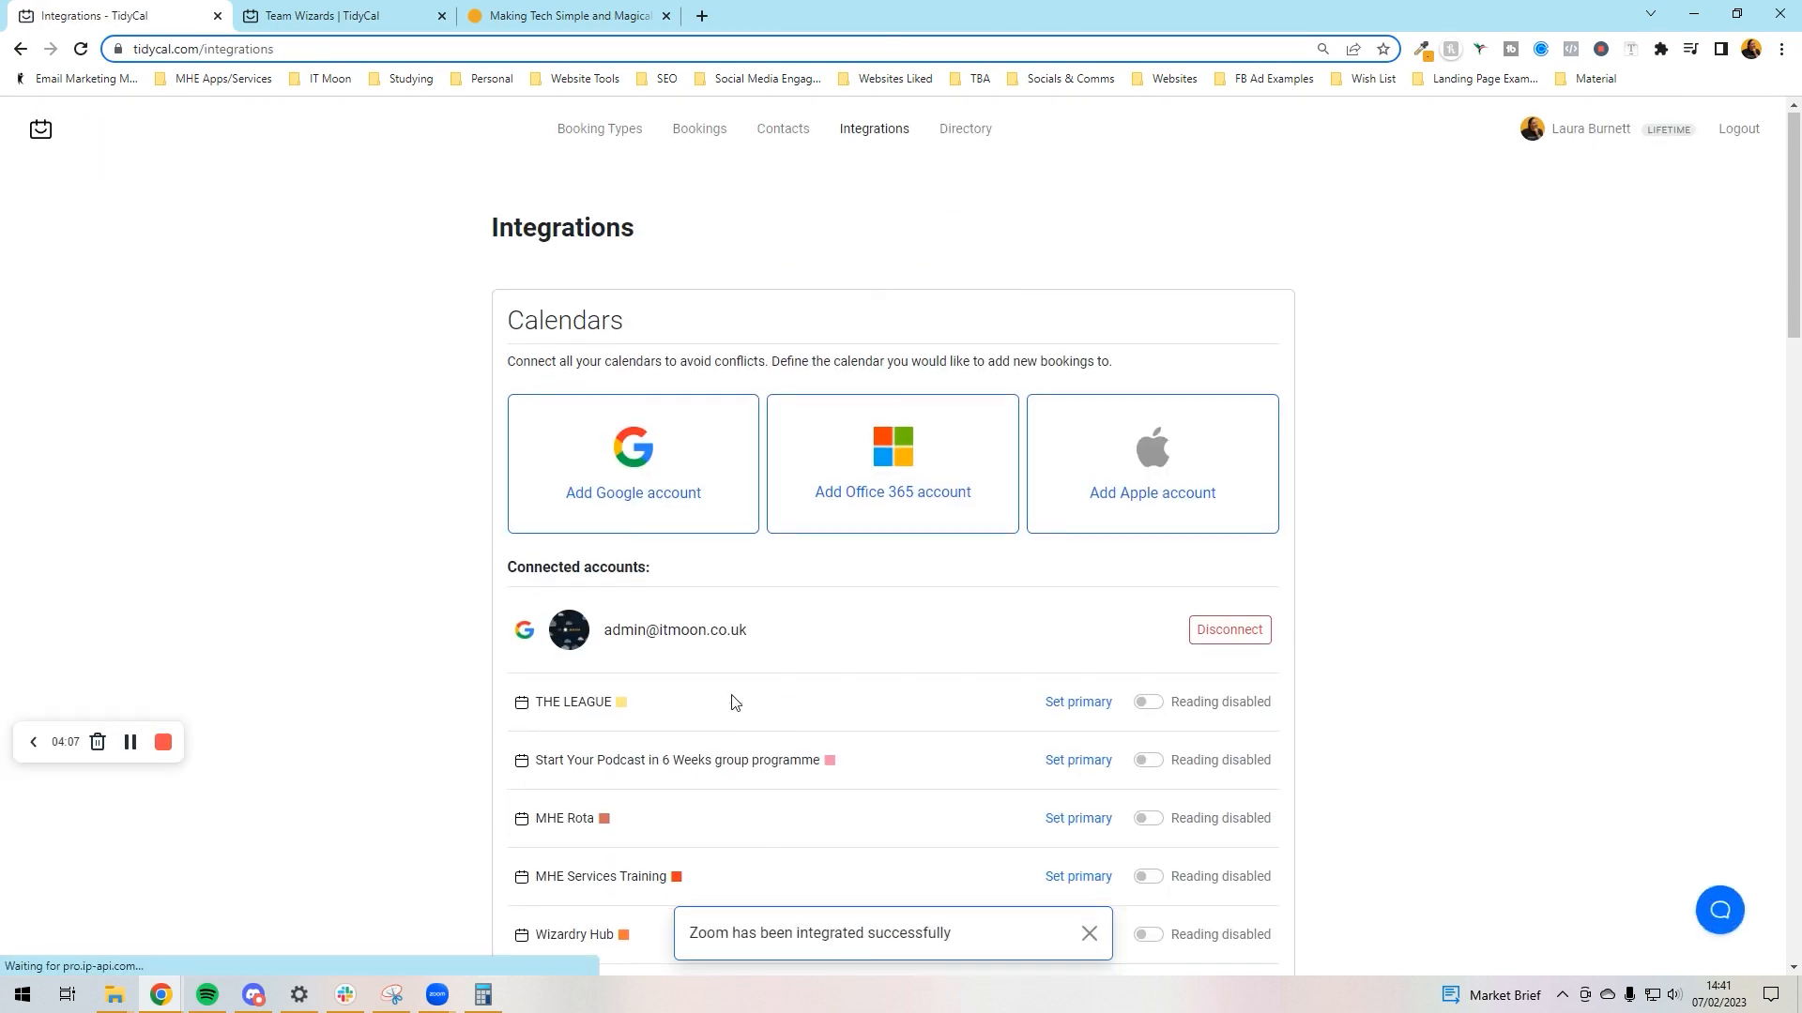
Scroll past the connected Zoom section to the empty Stripe key fields under Payments.
scroll("down", 3)
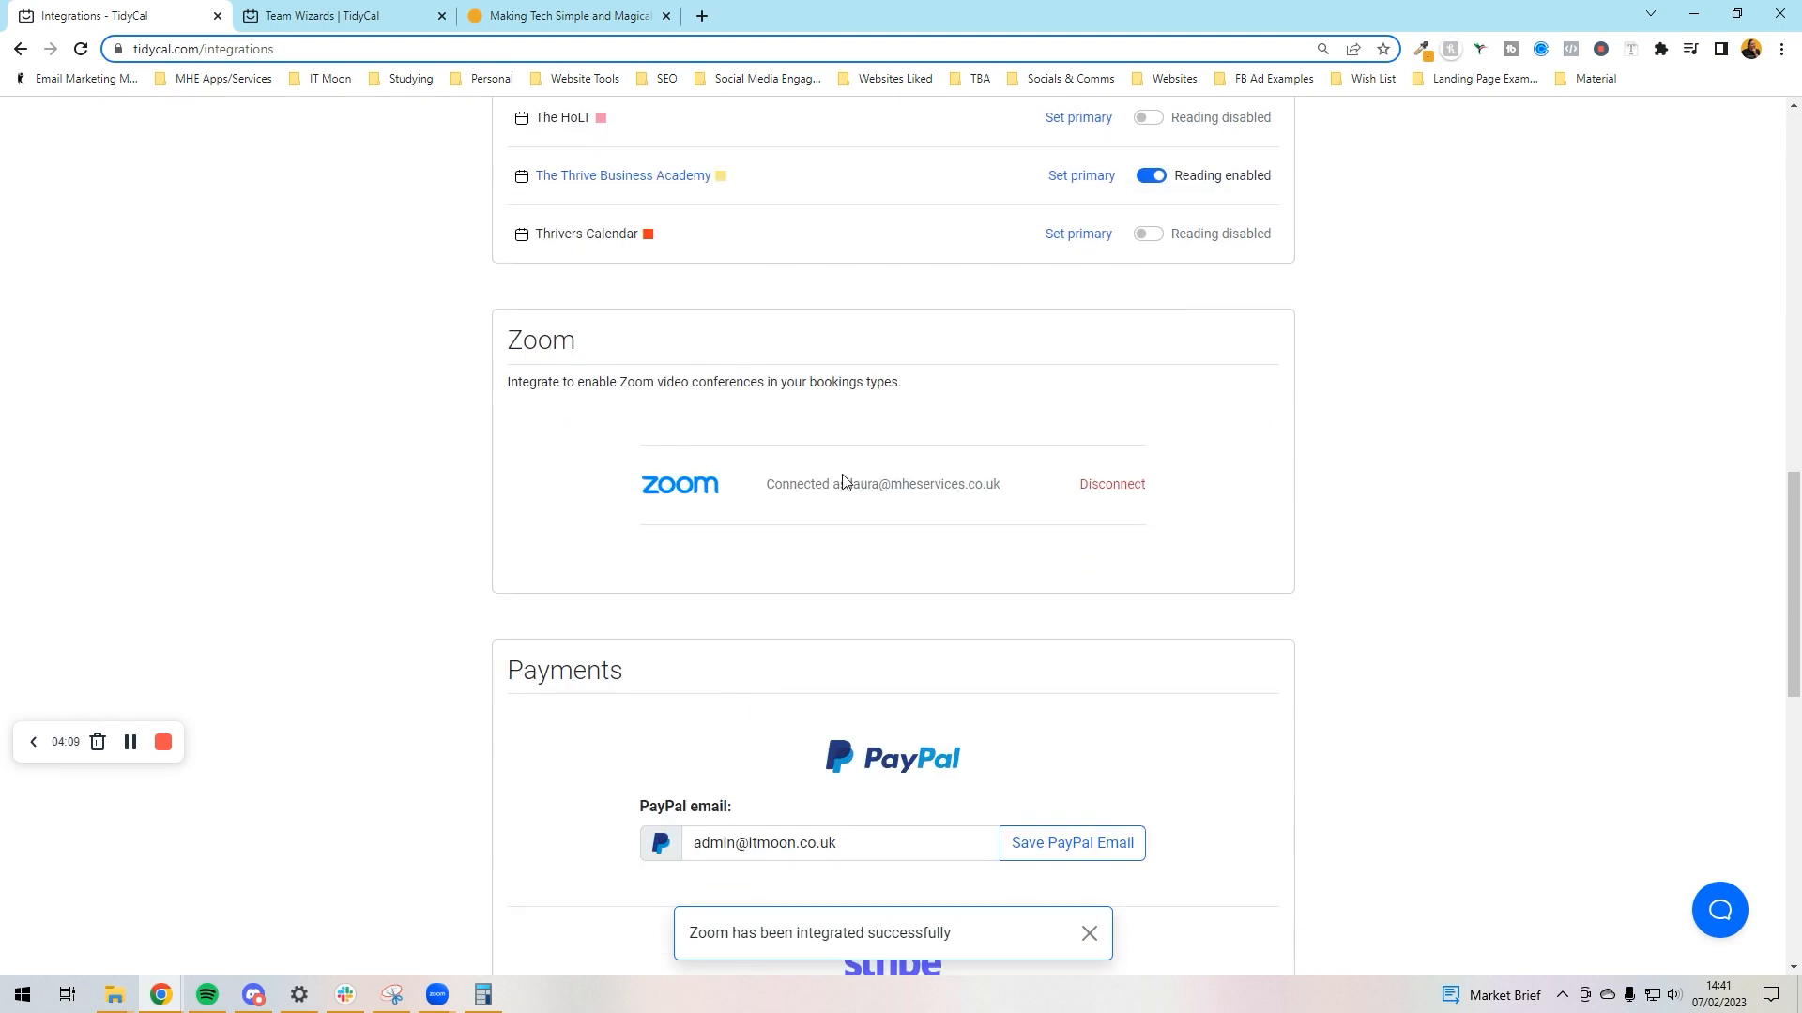
scroll("down", 3)
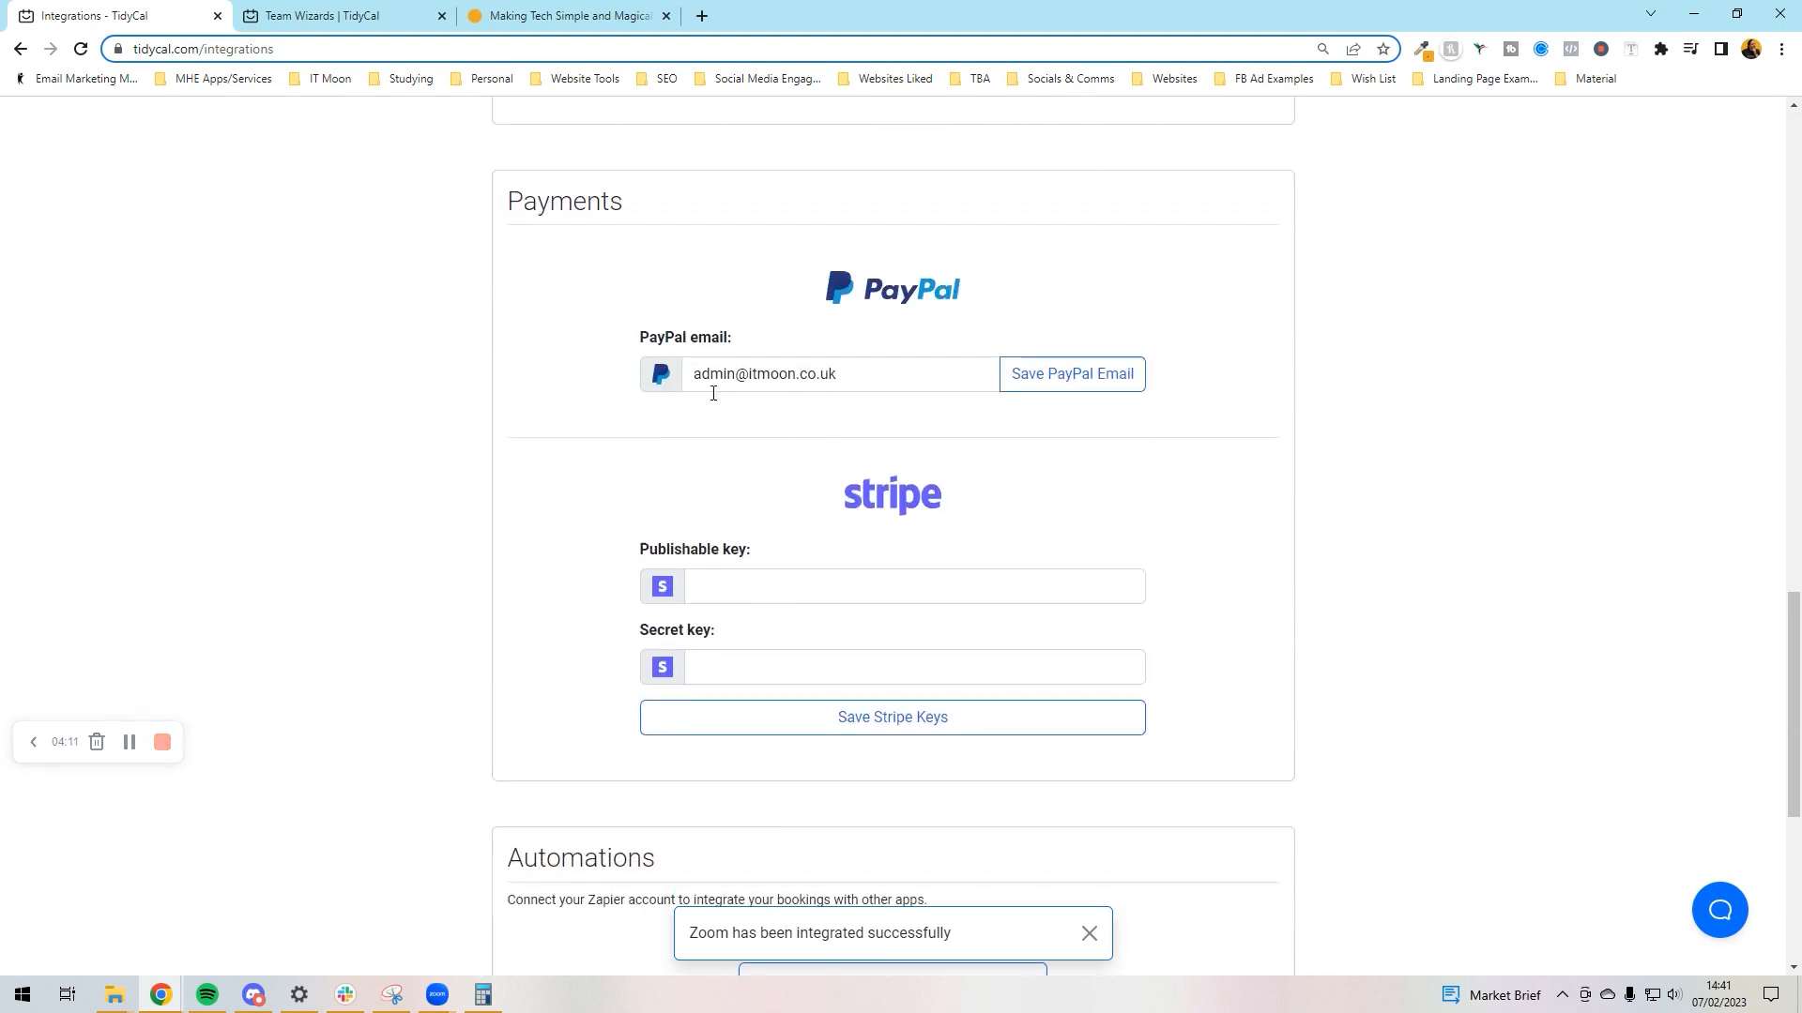
mouse_move(820, 588)
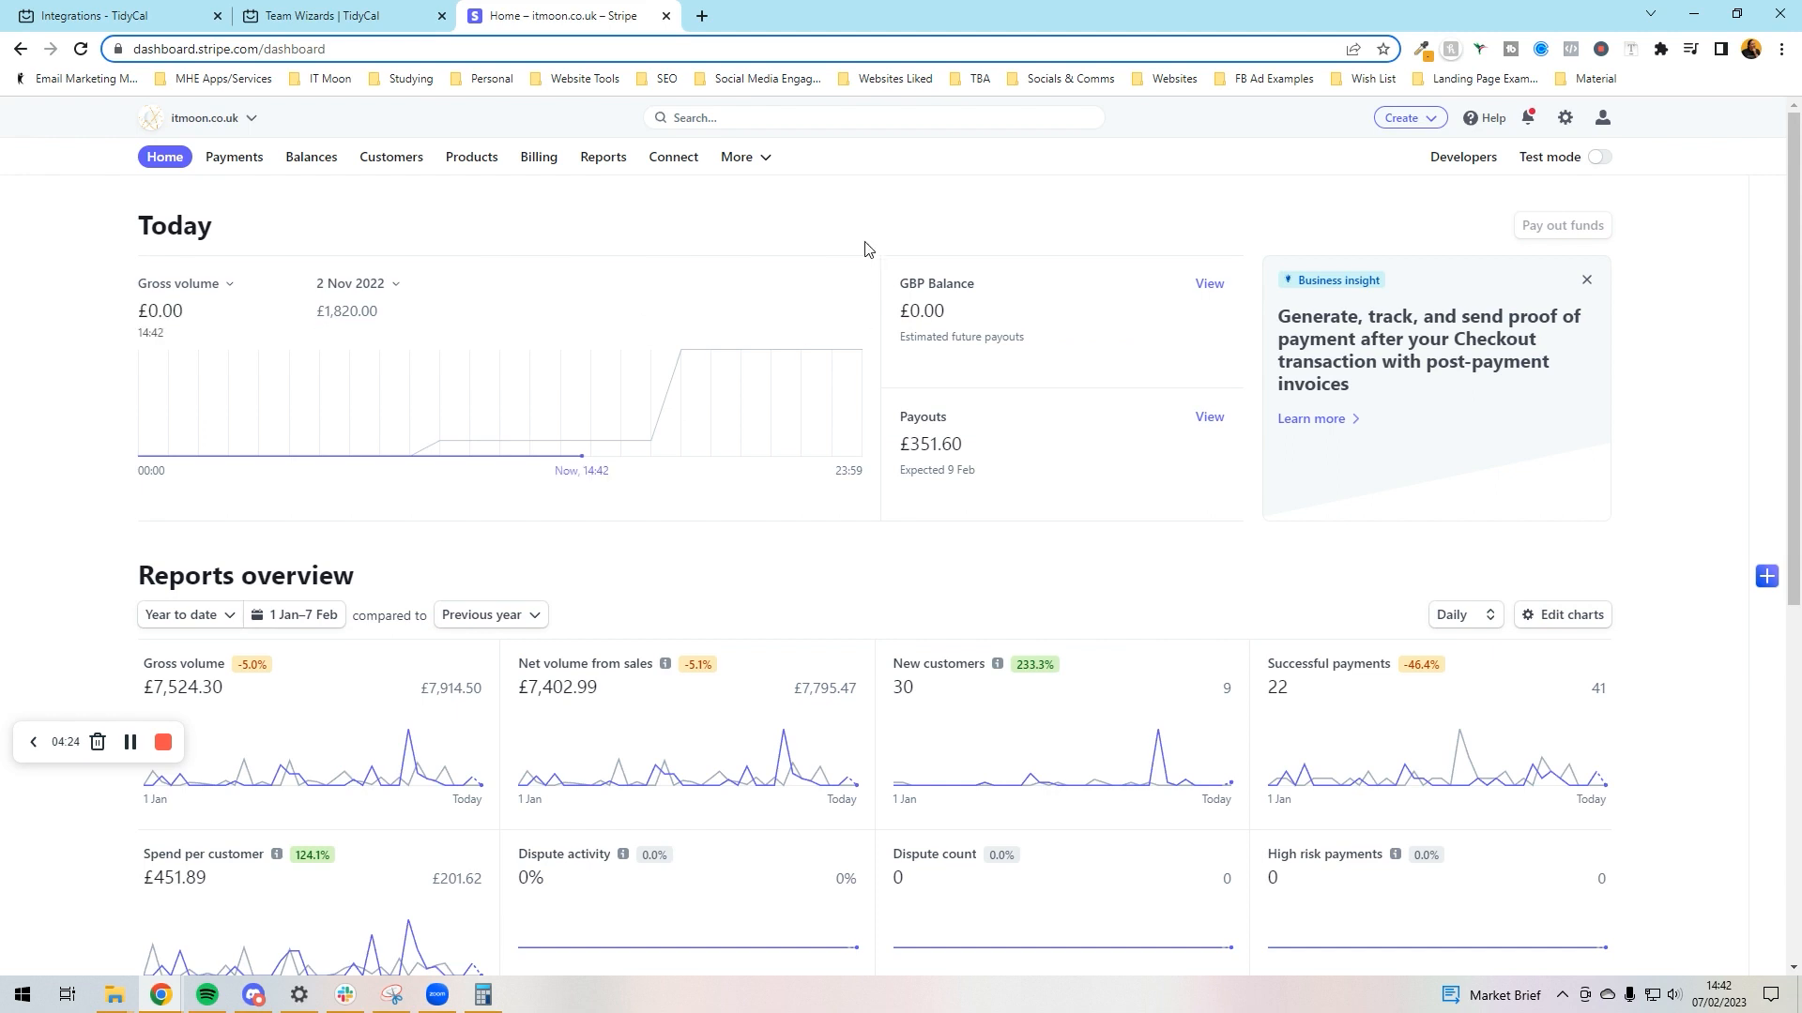
Search the Stripe dashboard for 'key' and land on the Developers API keys page.
type("k")
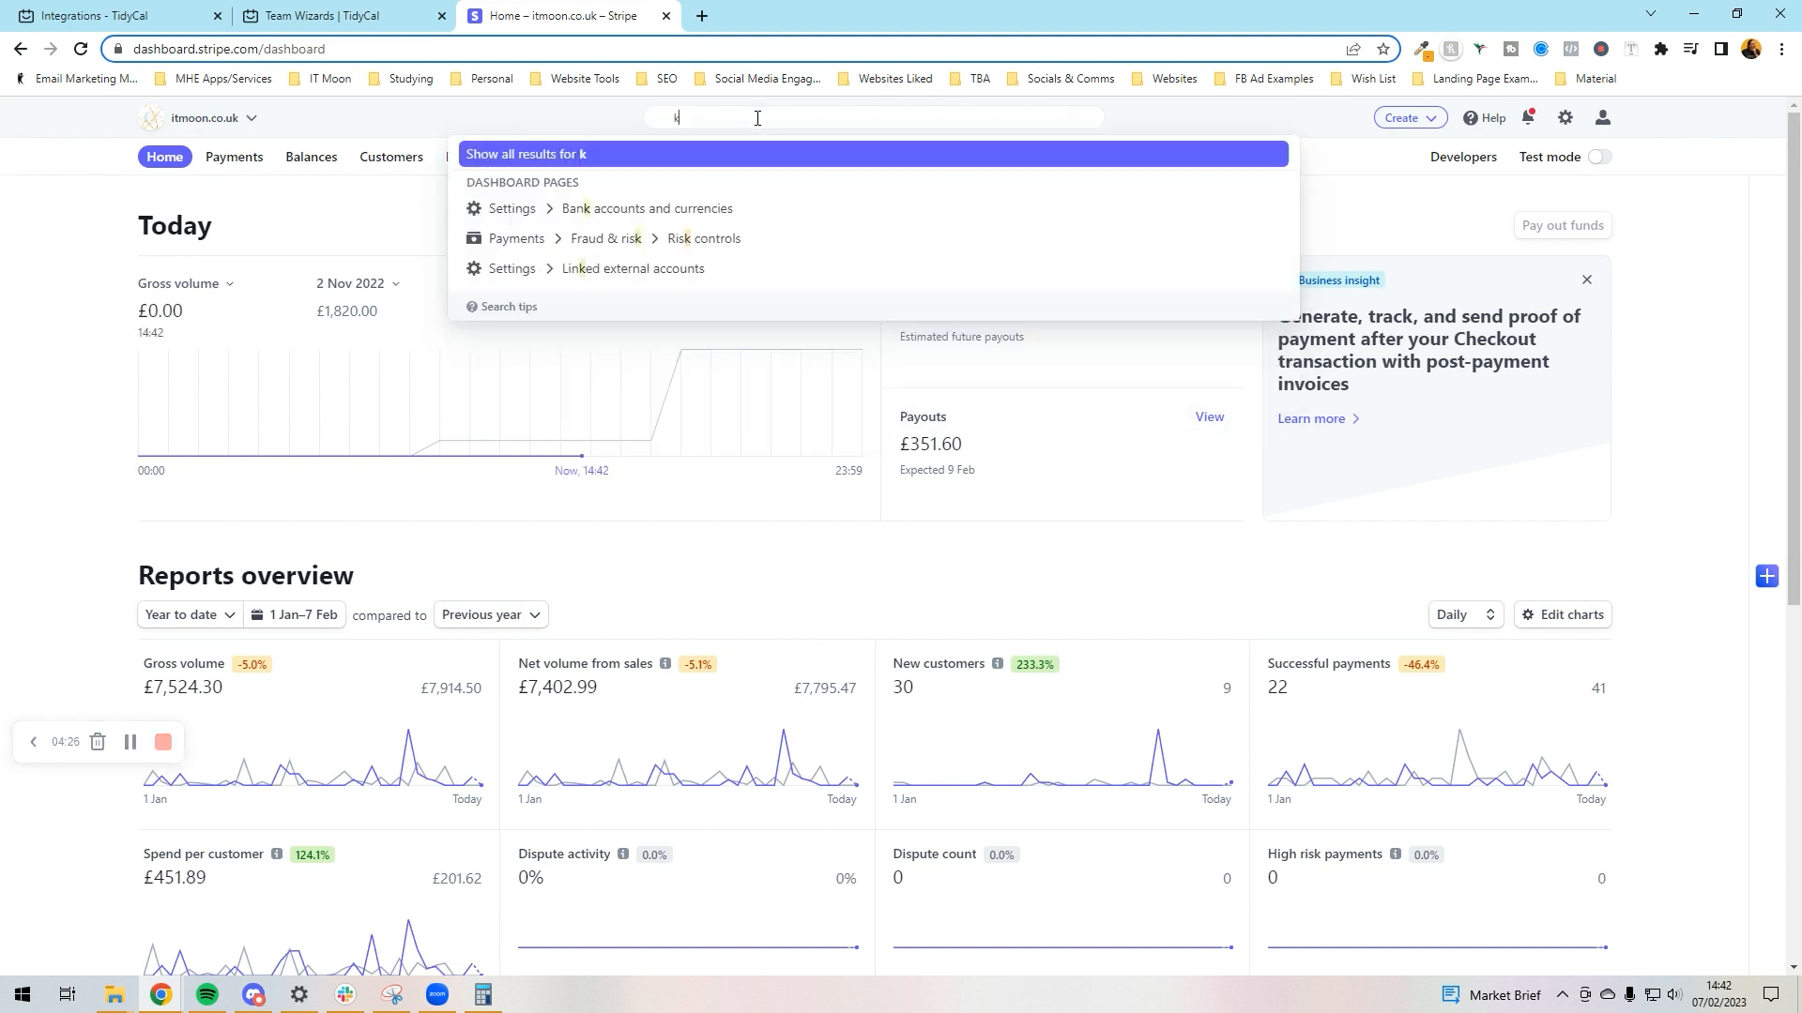
type("ey")
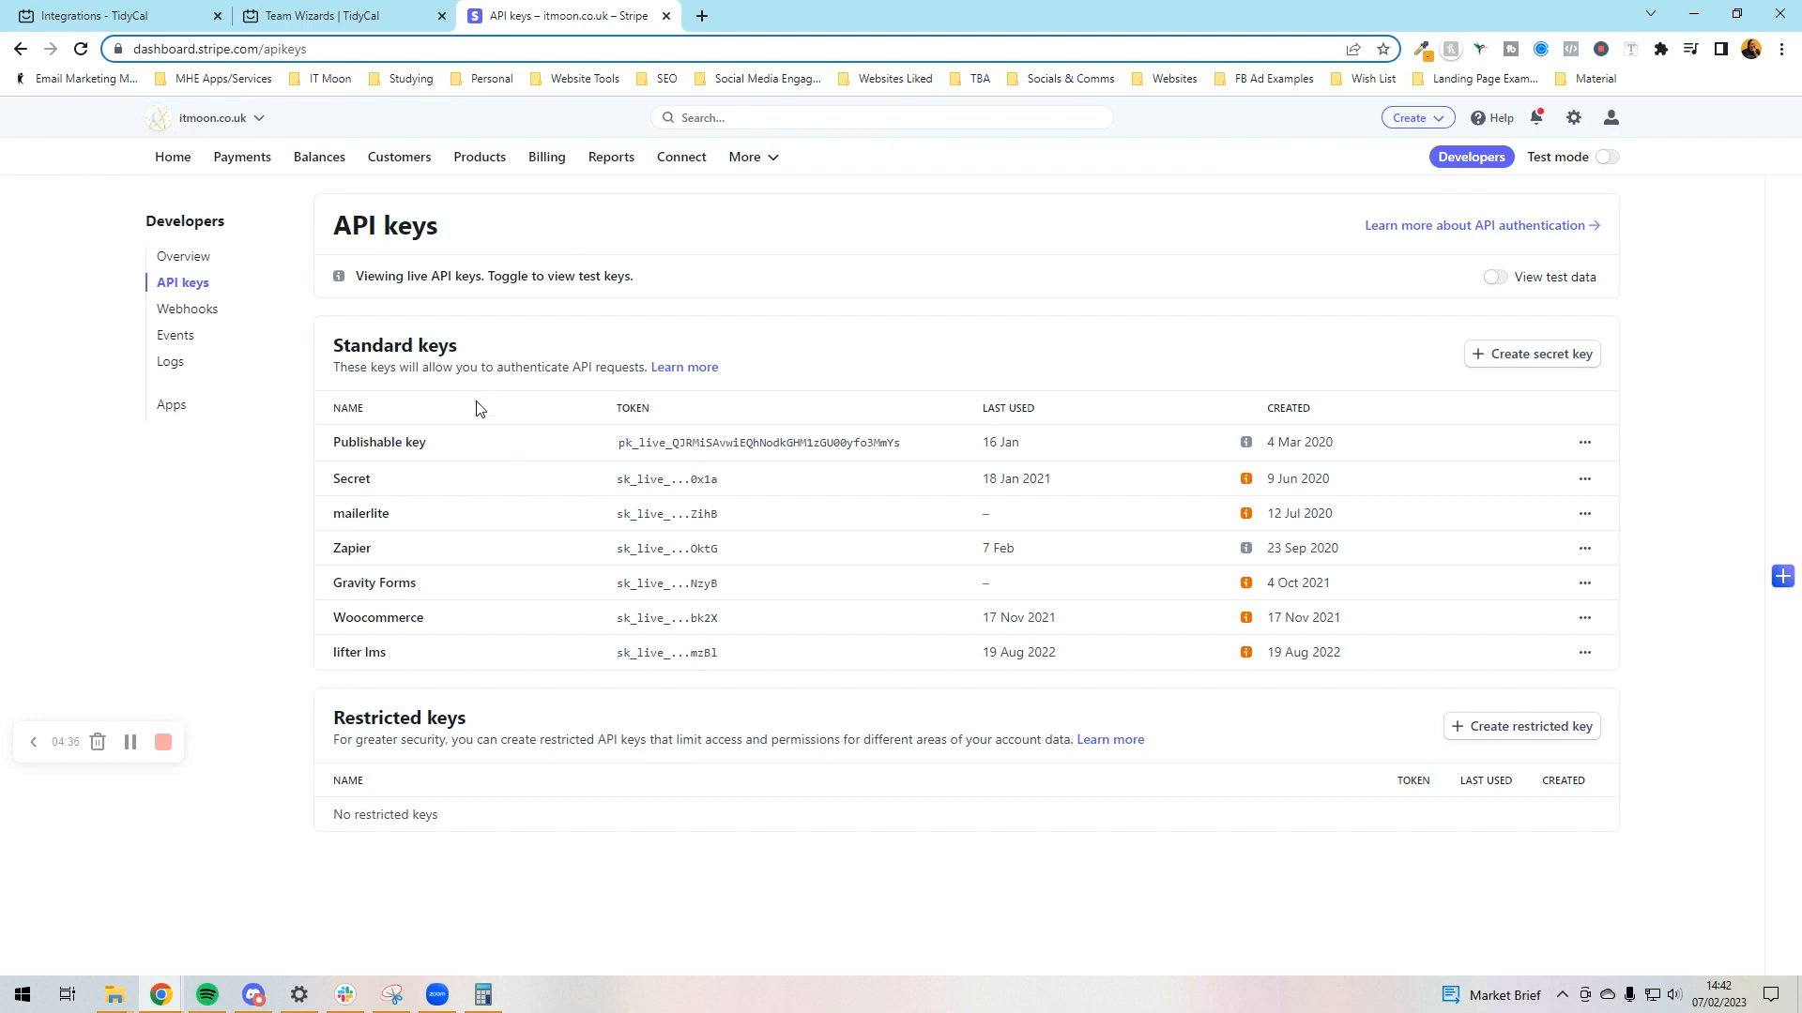
left_click(114, 15)
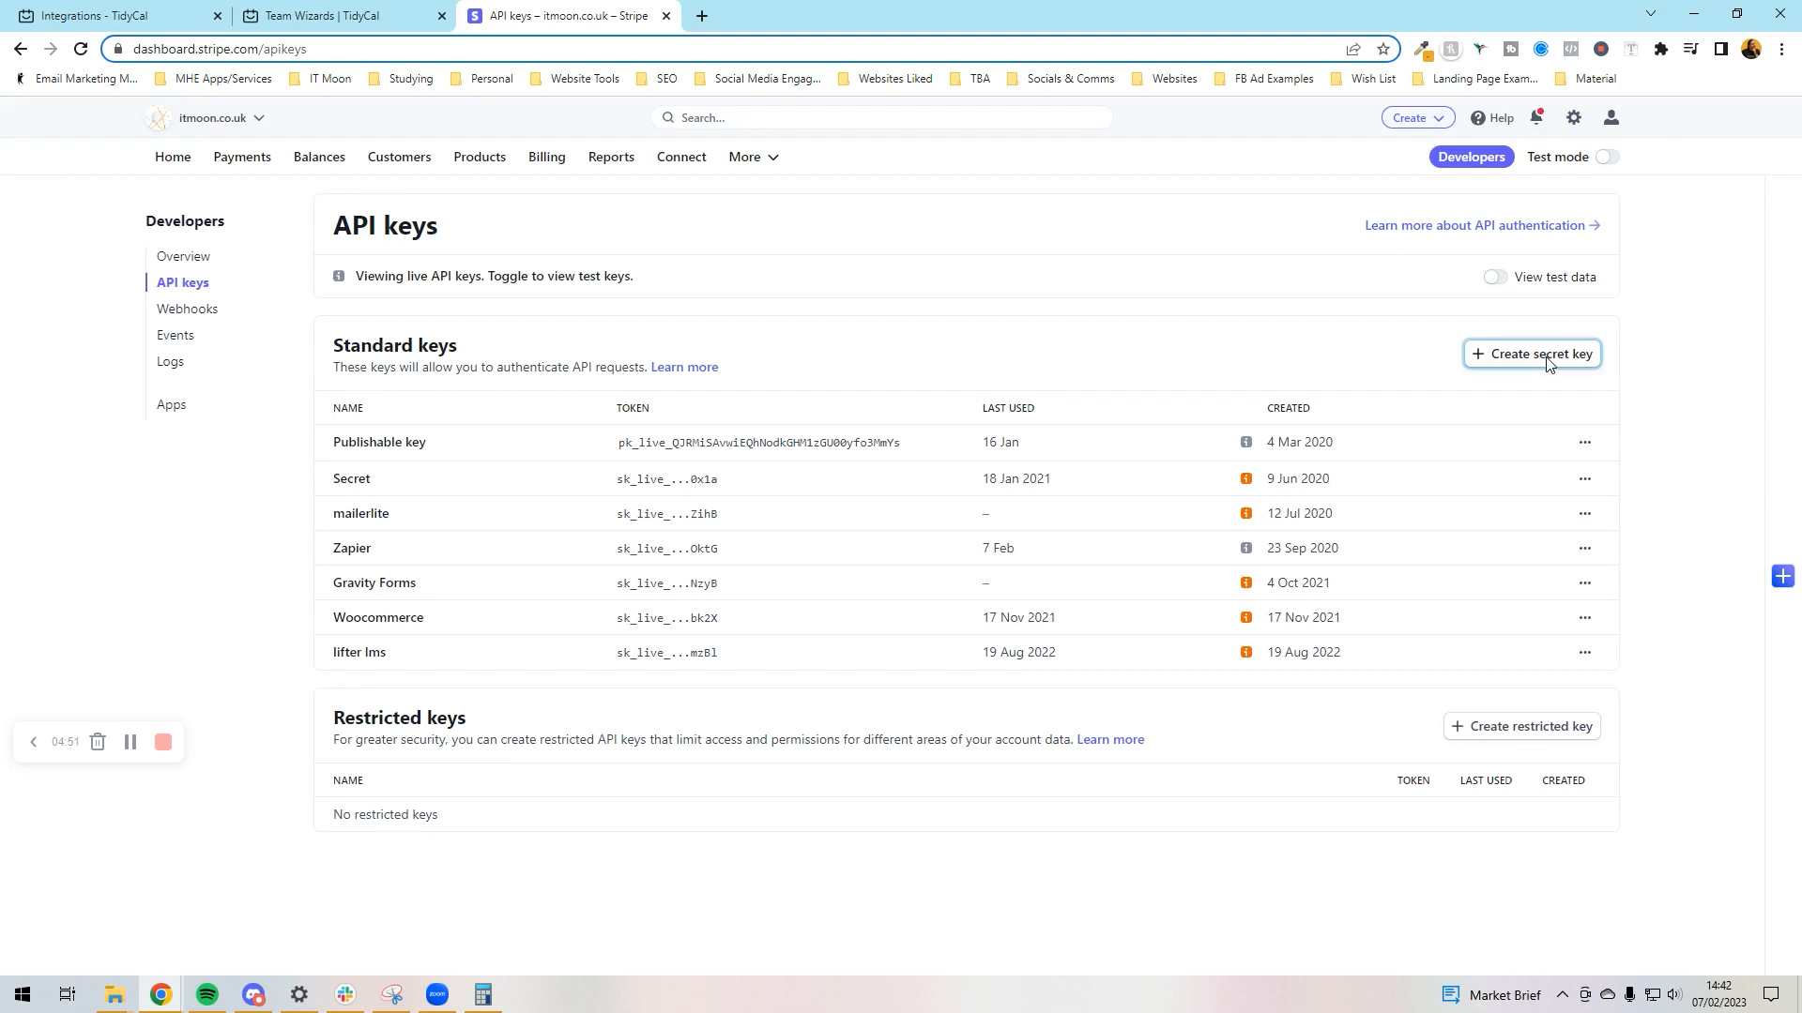
Start a new live secret key, verify with the SMS code and name it 'Tidycal'.
left_click(1532, 354)
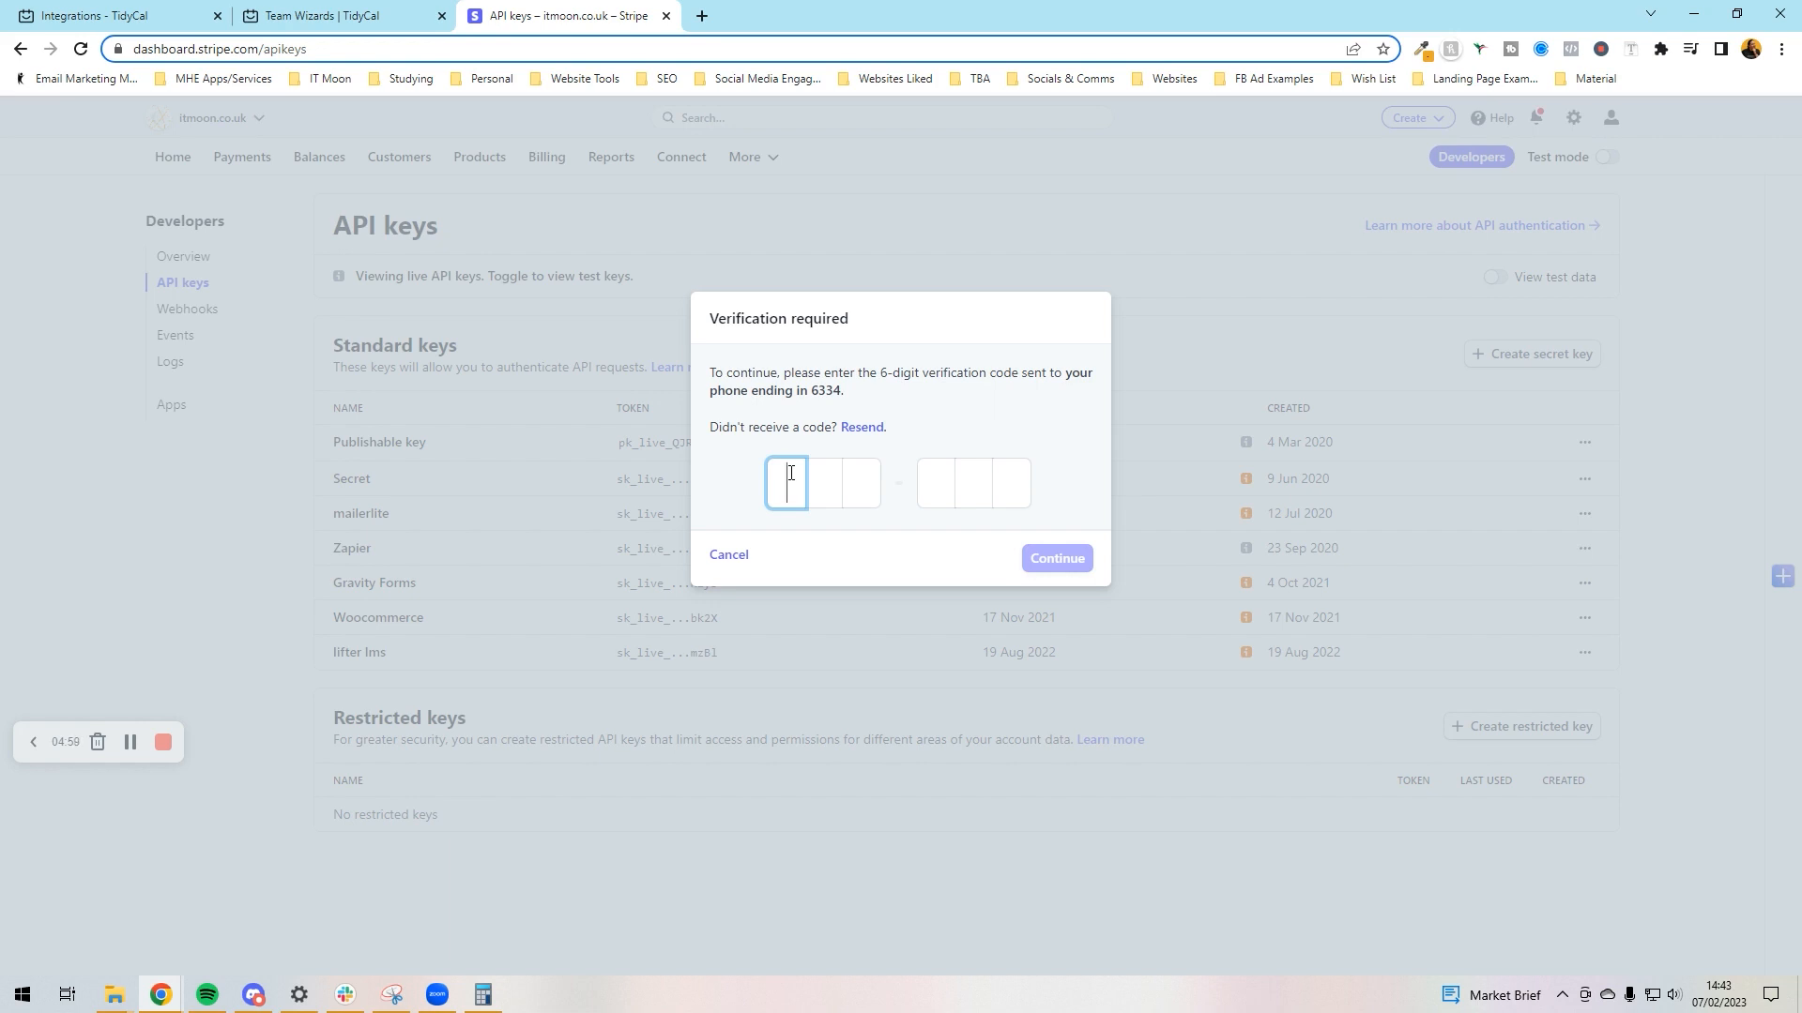
type("32")
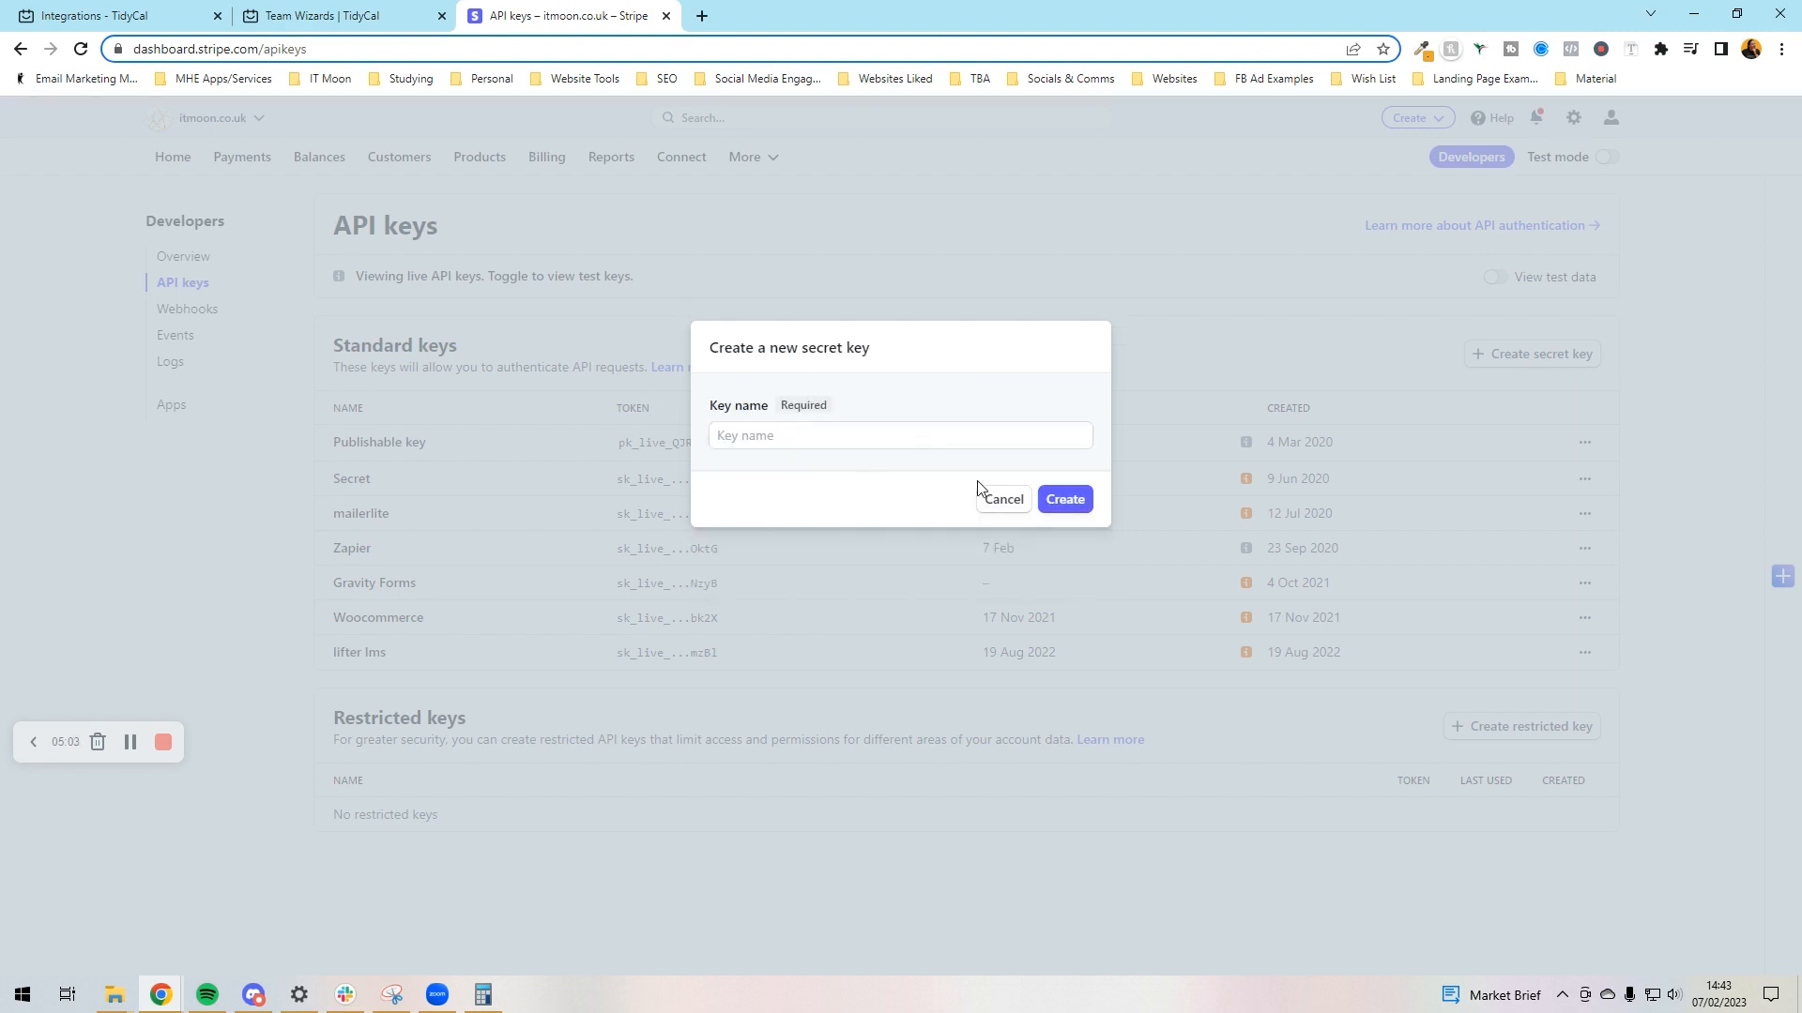
left_click(899, 436)
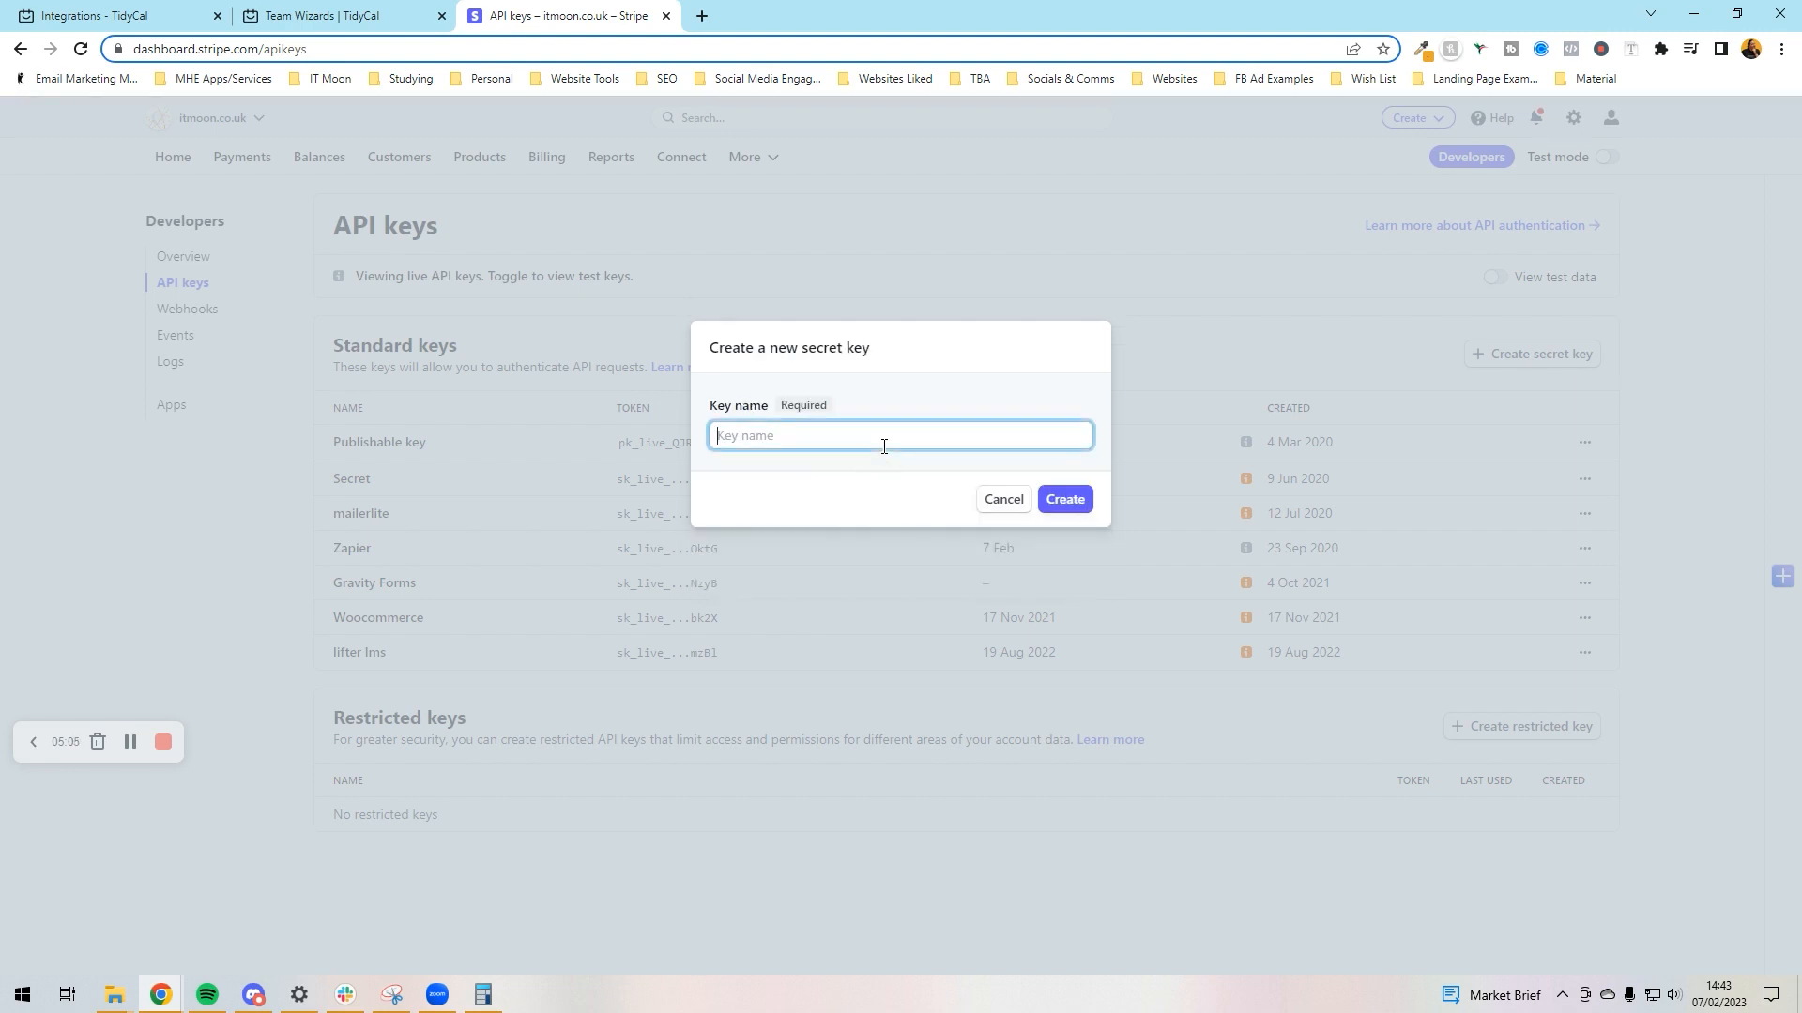
type("Tidycal")
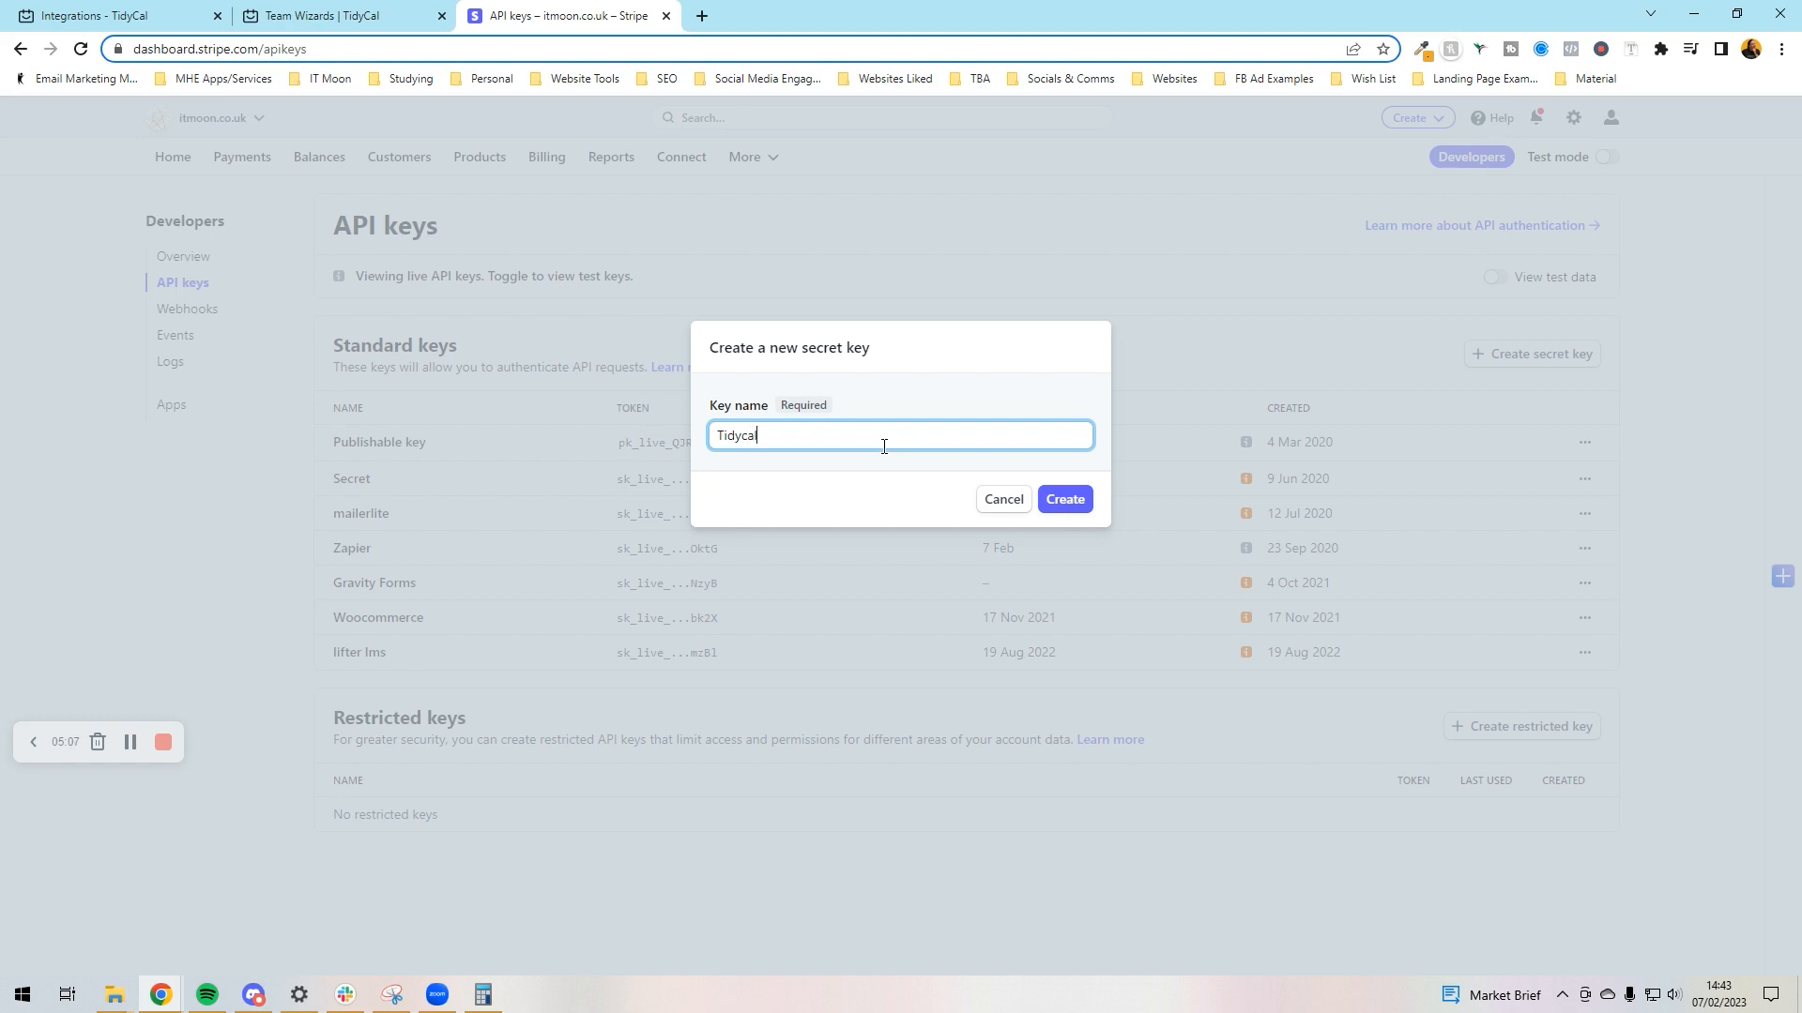
Create the Tidycal key, confirm the account password and finish viewing it.
left_click(1062, 499)
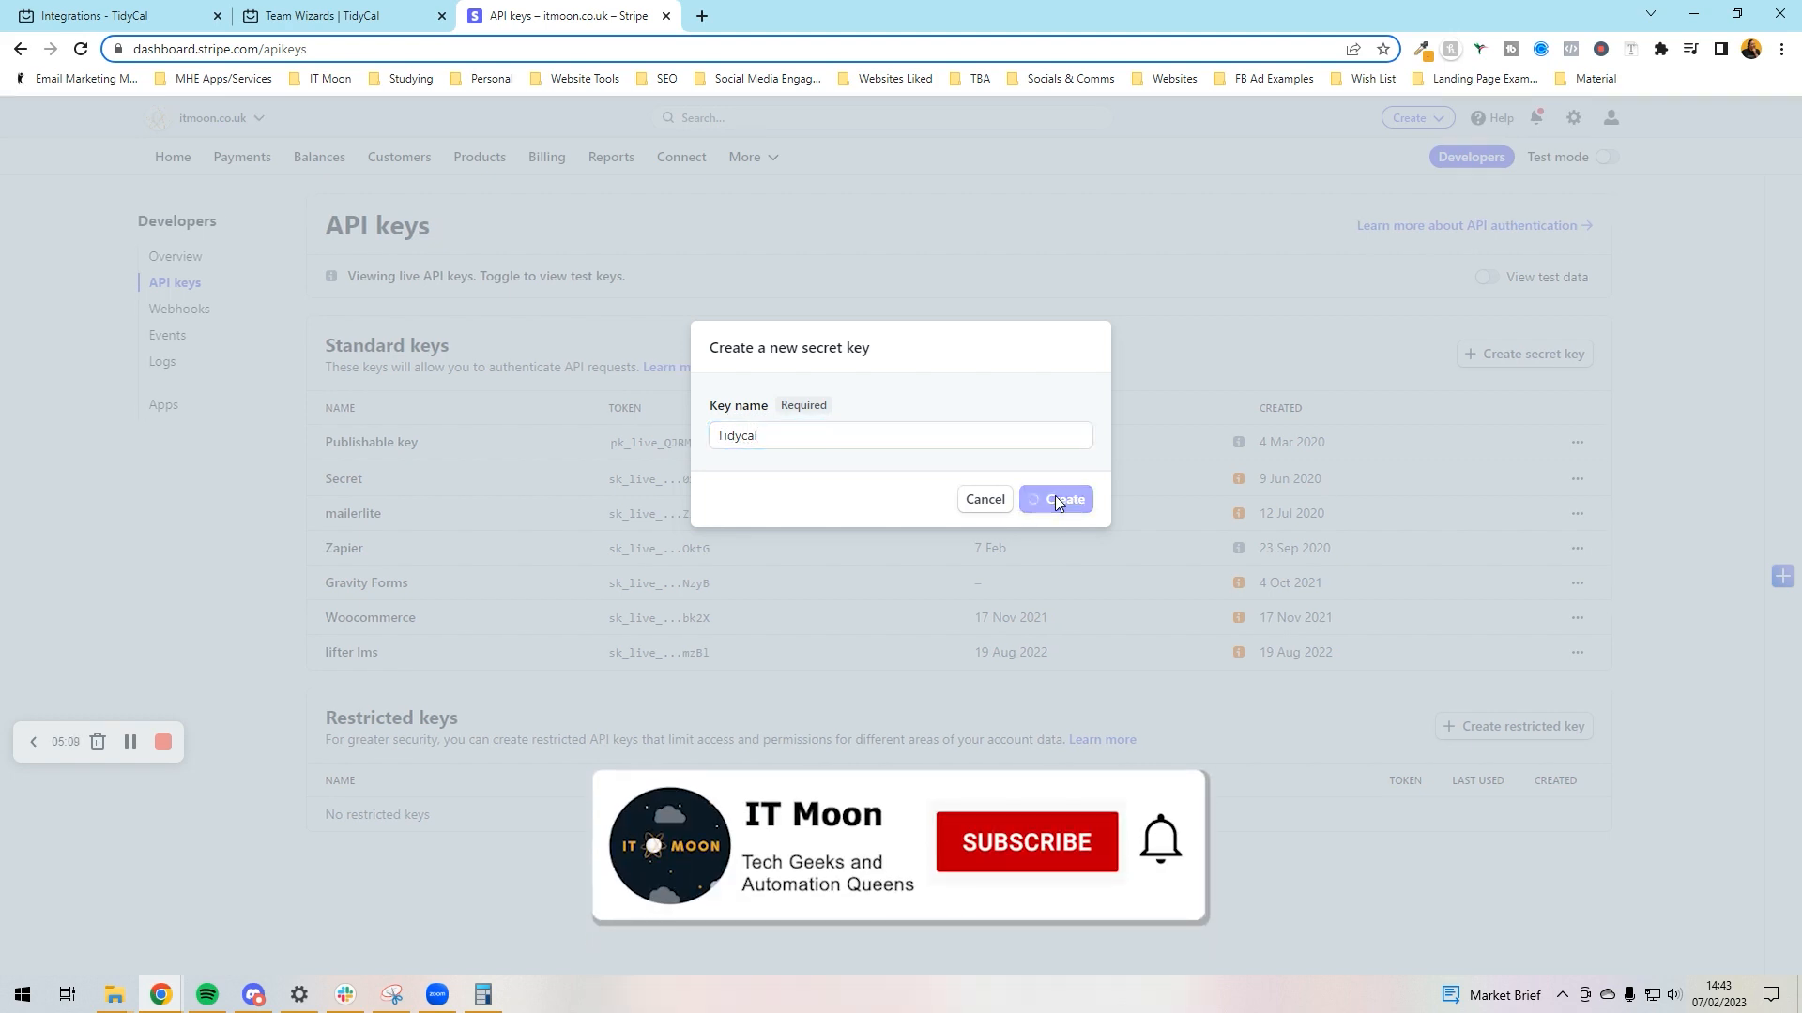
left_click(1055, 499)
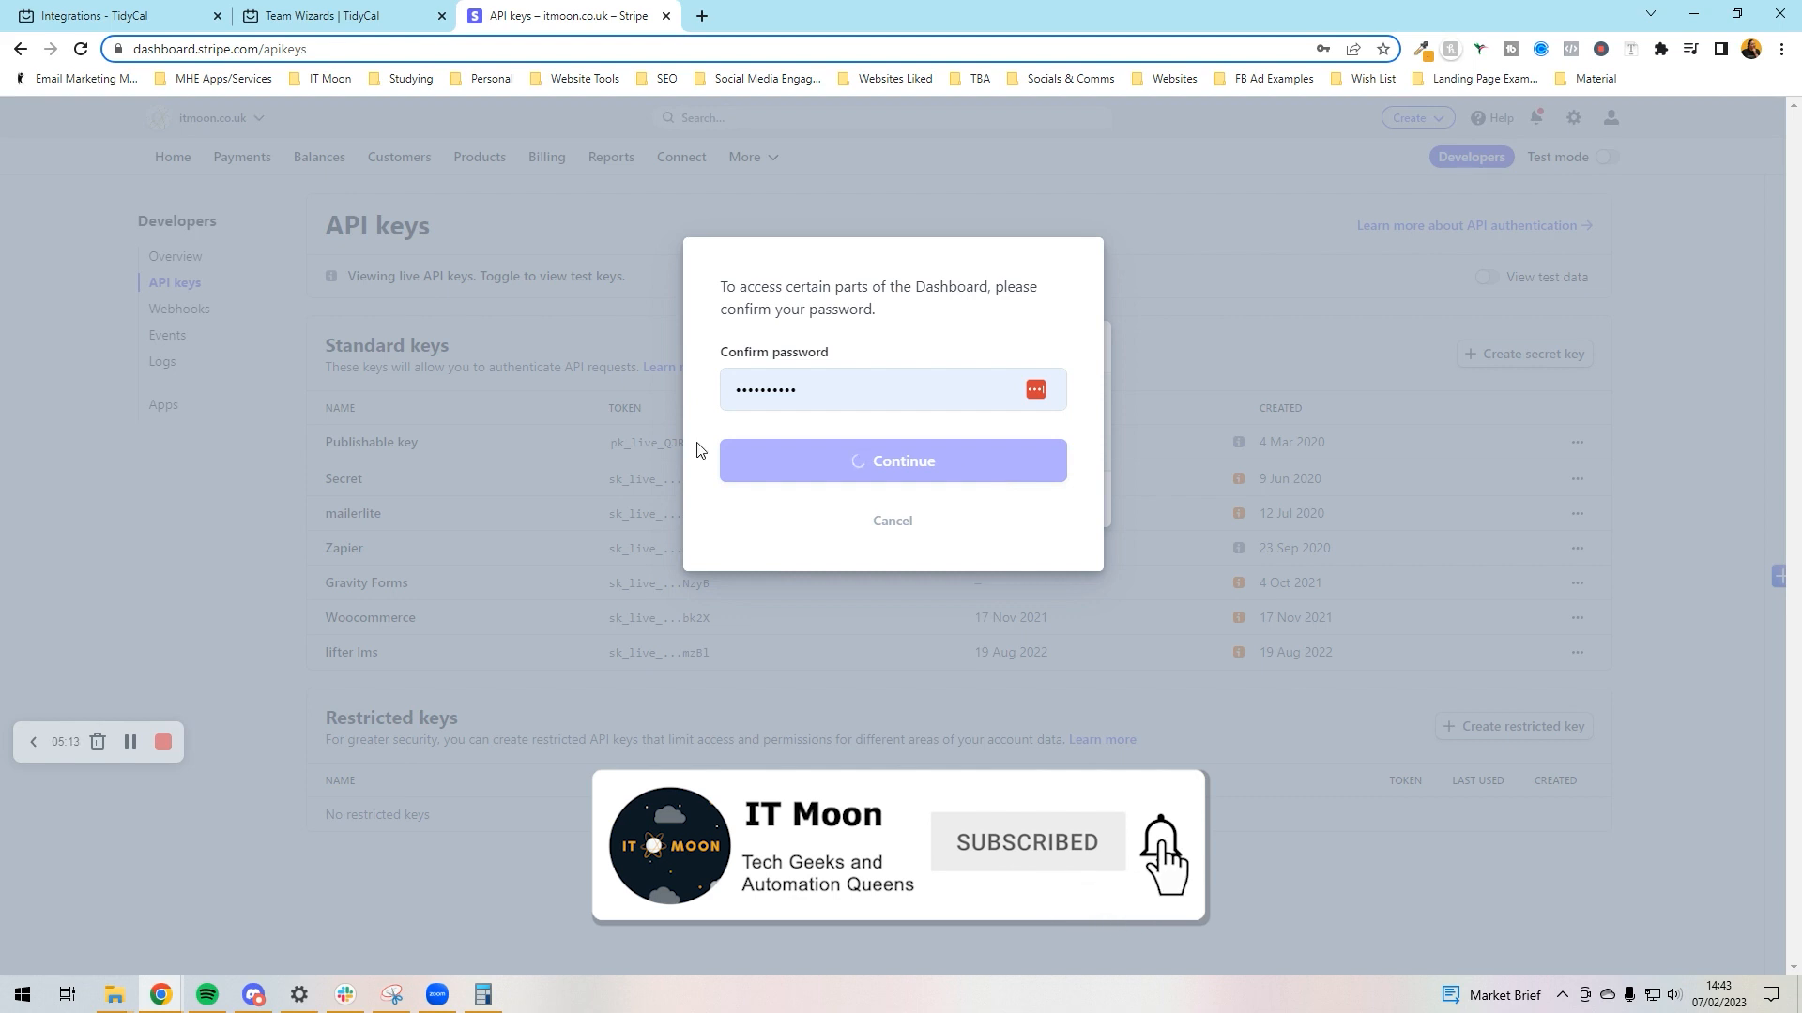
left_click(891, 461)
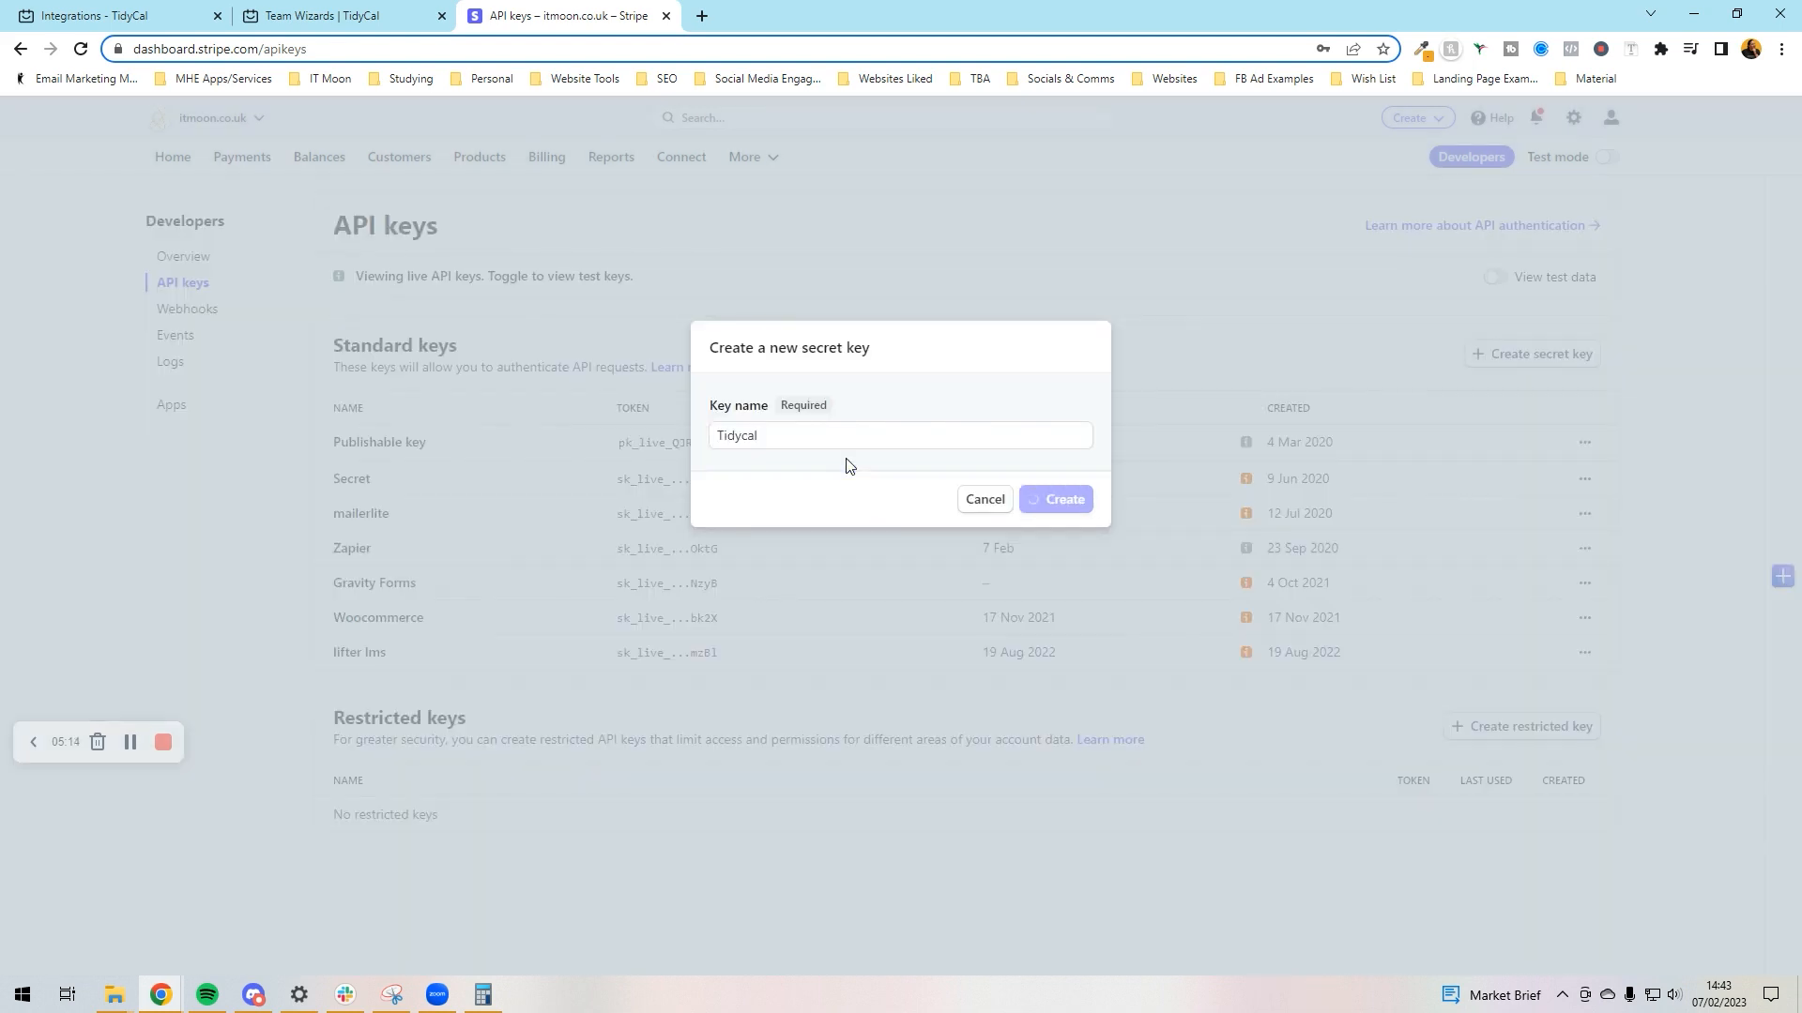
left_click(1053, 499)
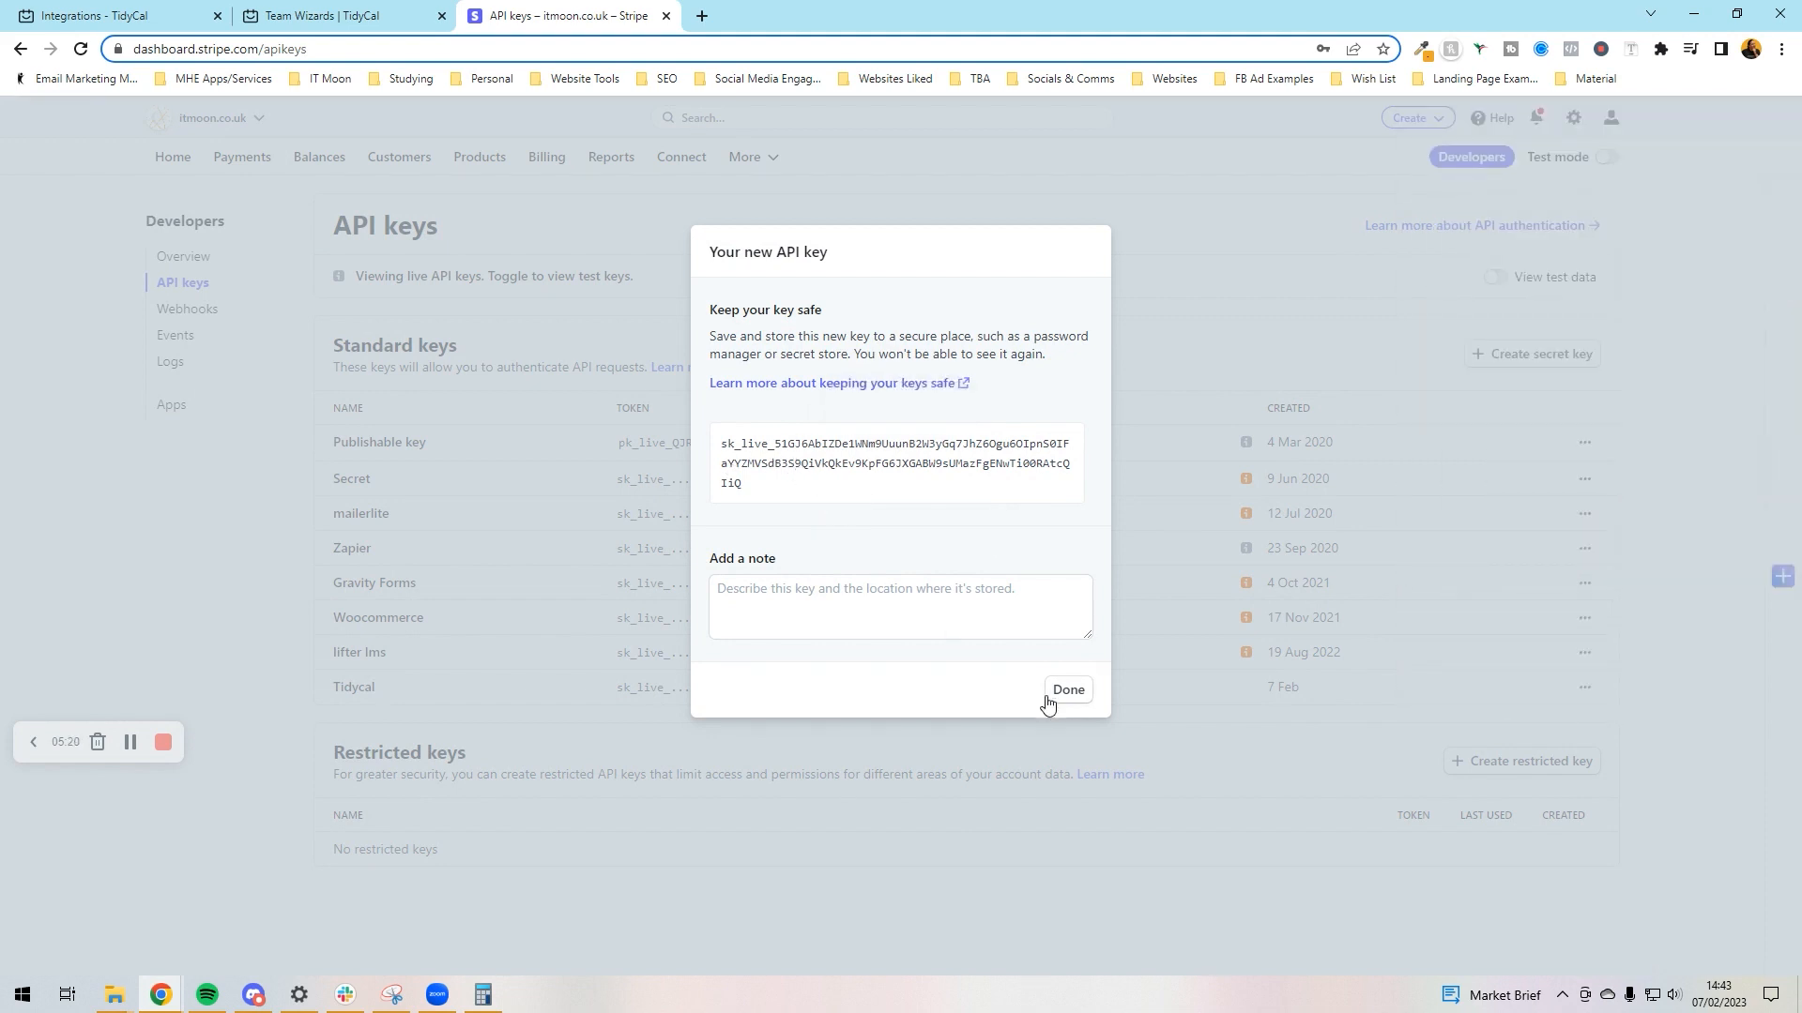
left_click(1066, 688)
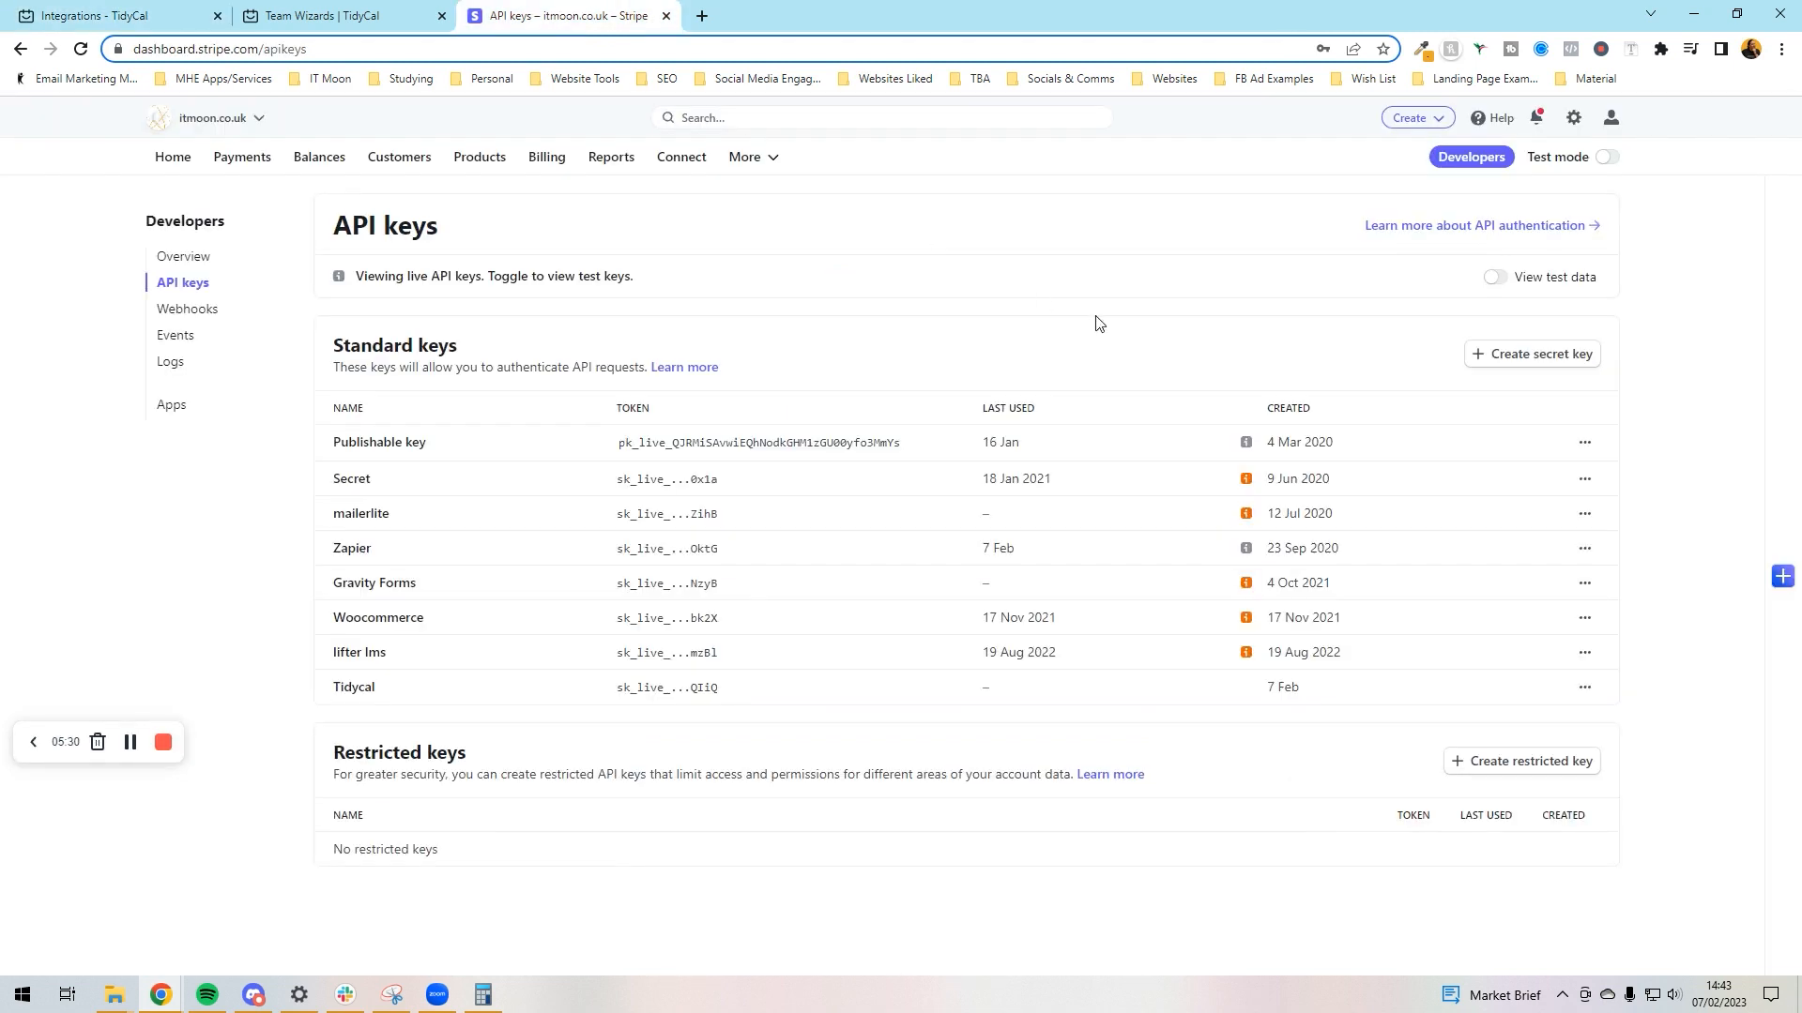
mouse_move(129, 744)
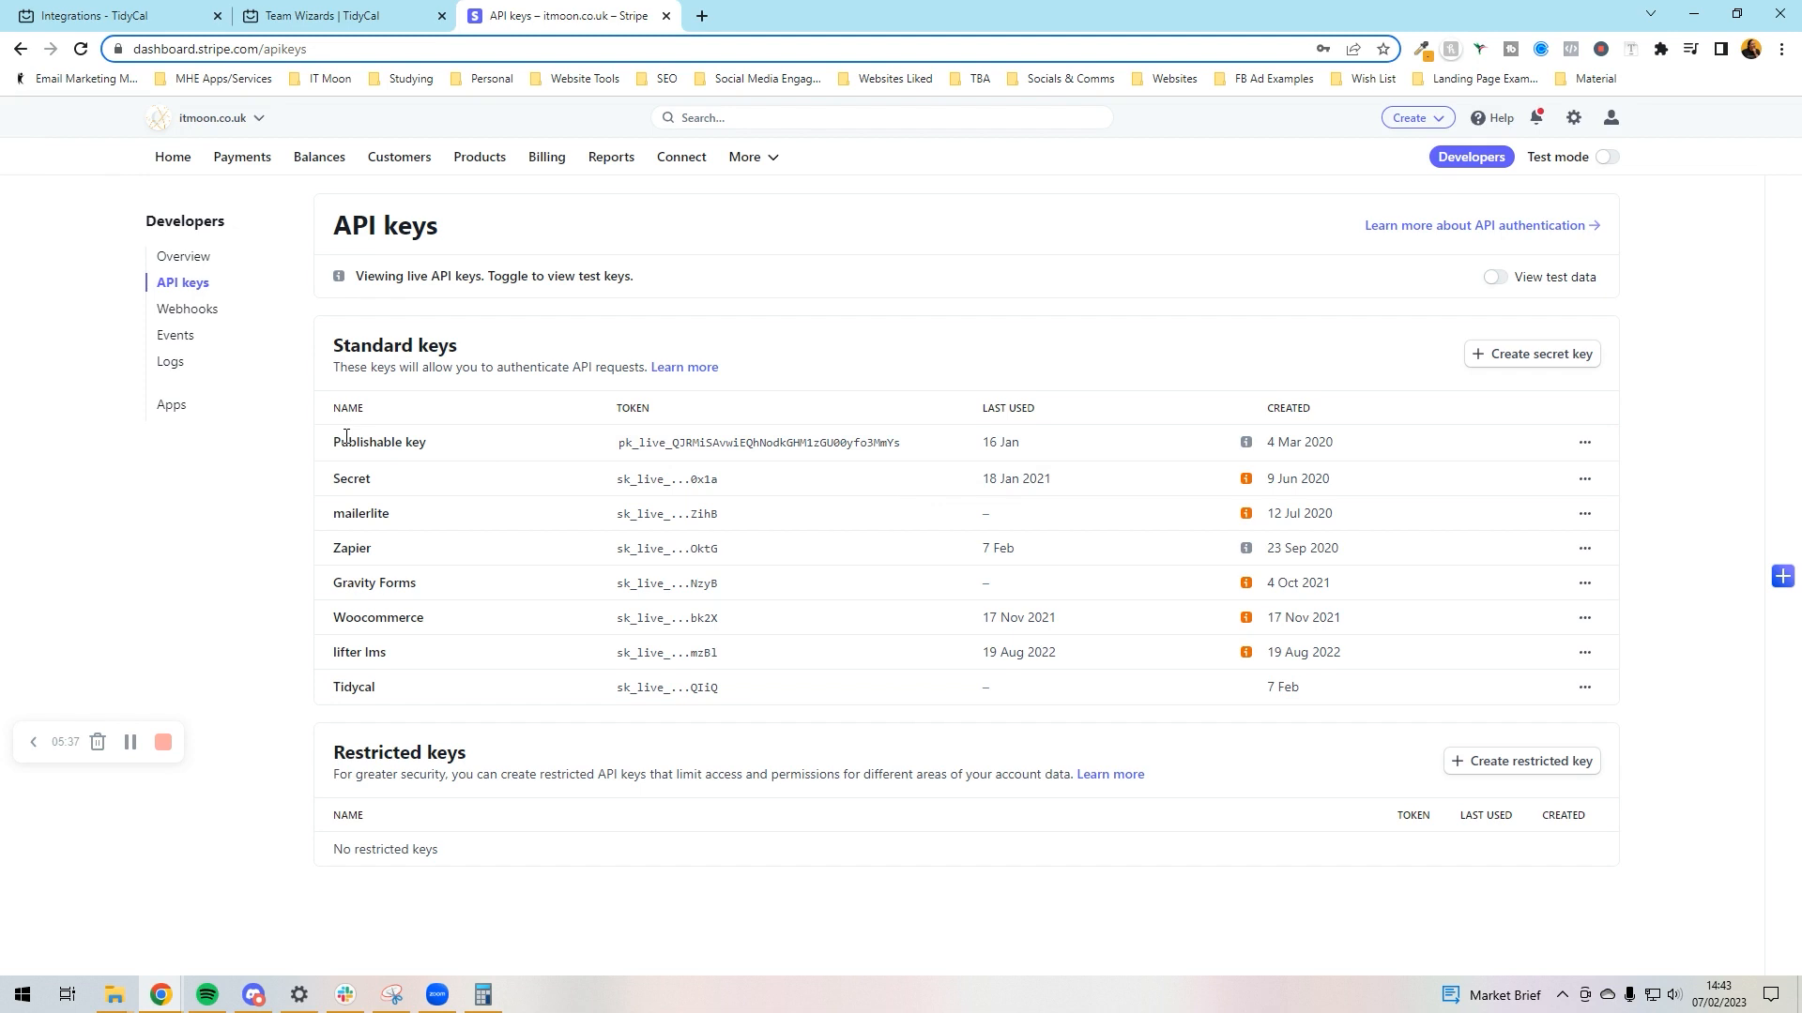
mouse_move(756, 443)
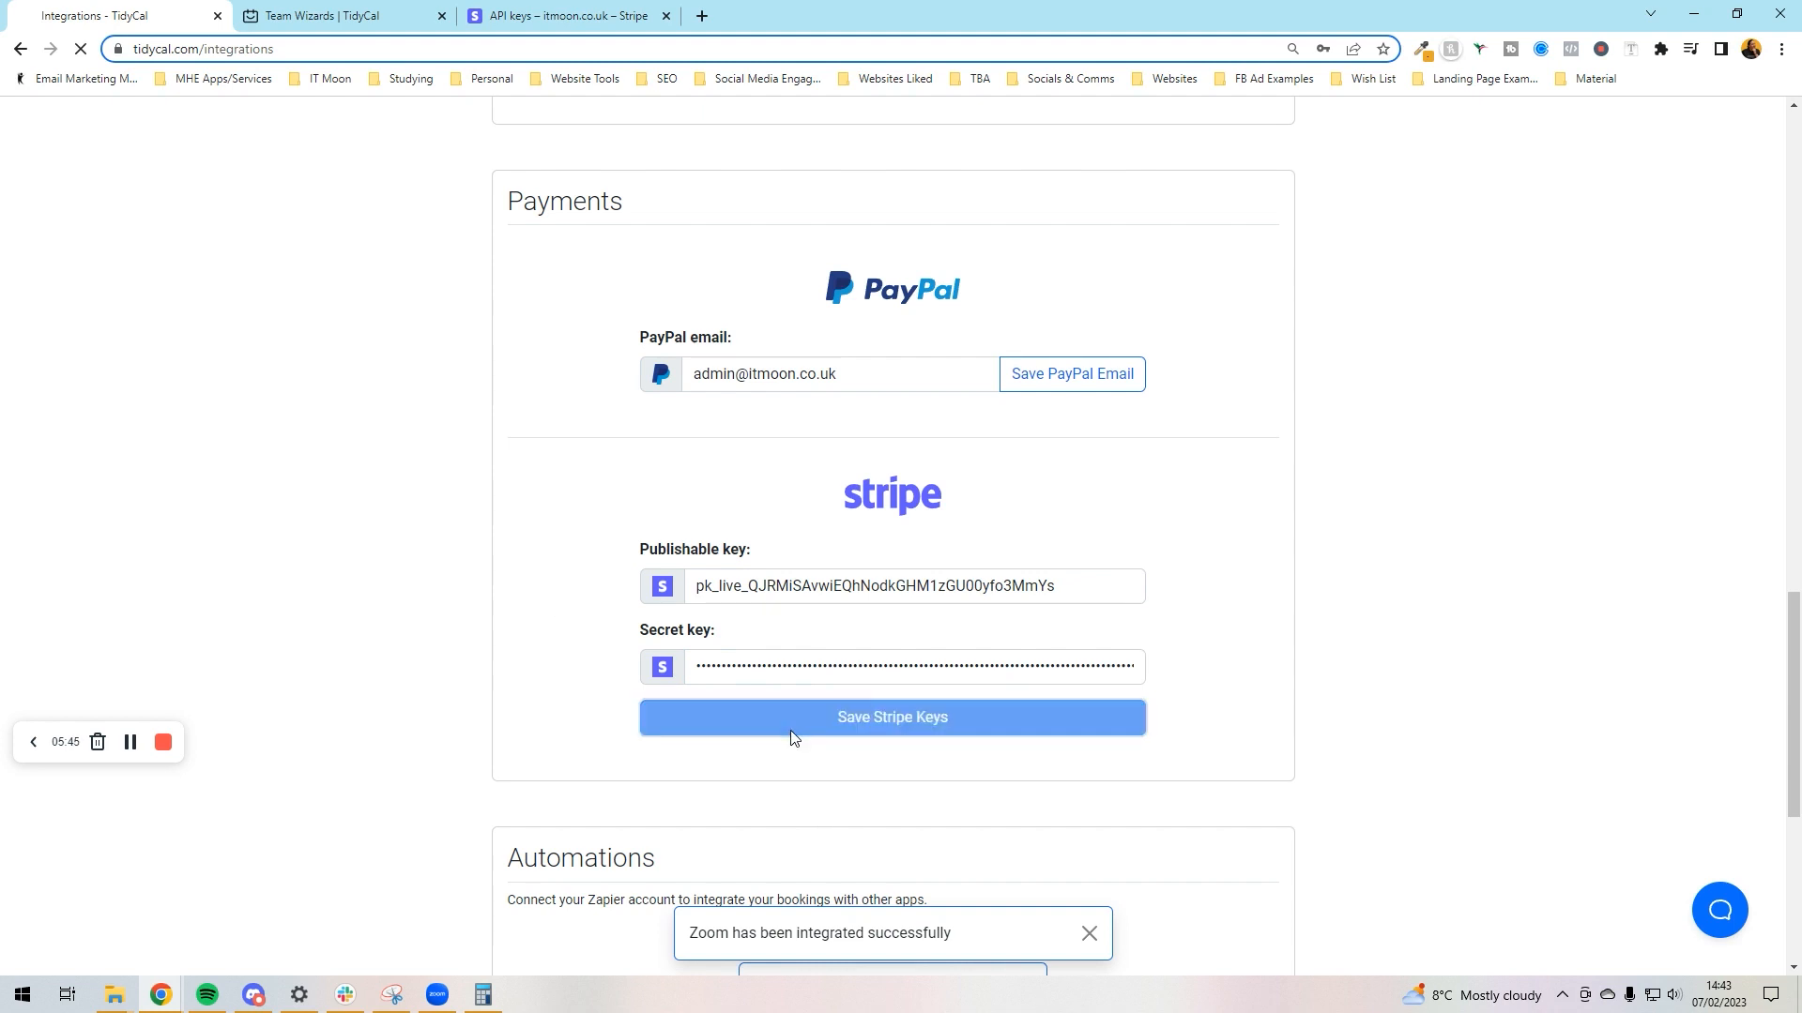
Save the pasted Stripe keys and confirm the Integrations page reports them as updated.
left_click(892, 717)
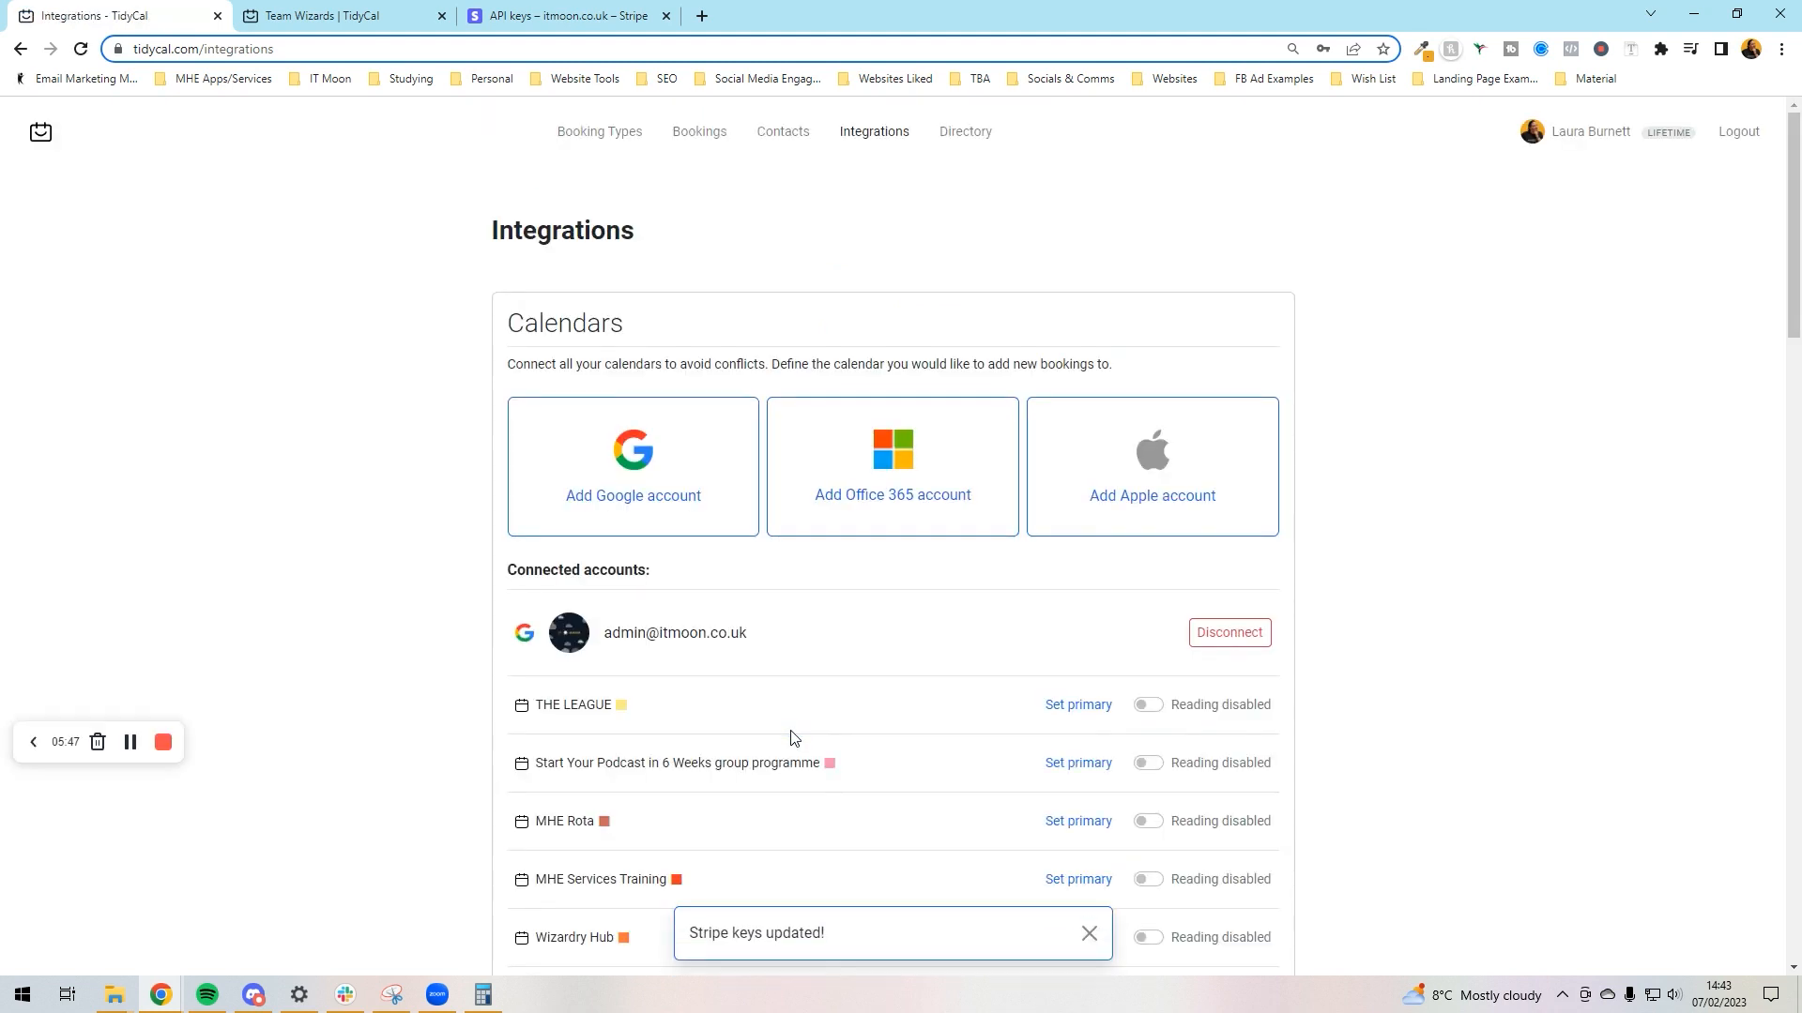
scroll("down", 3)
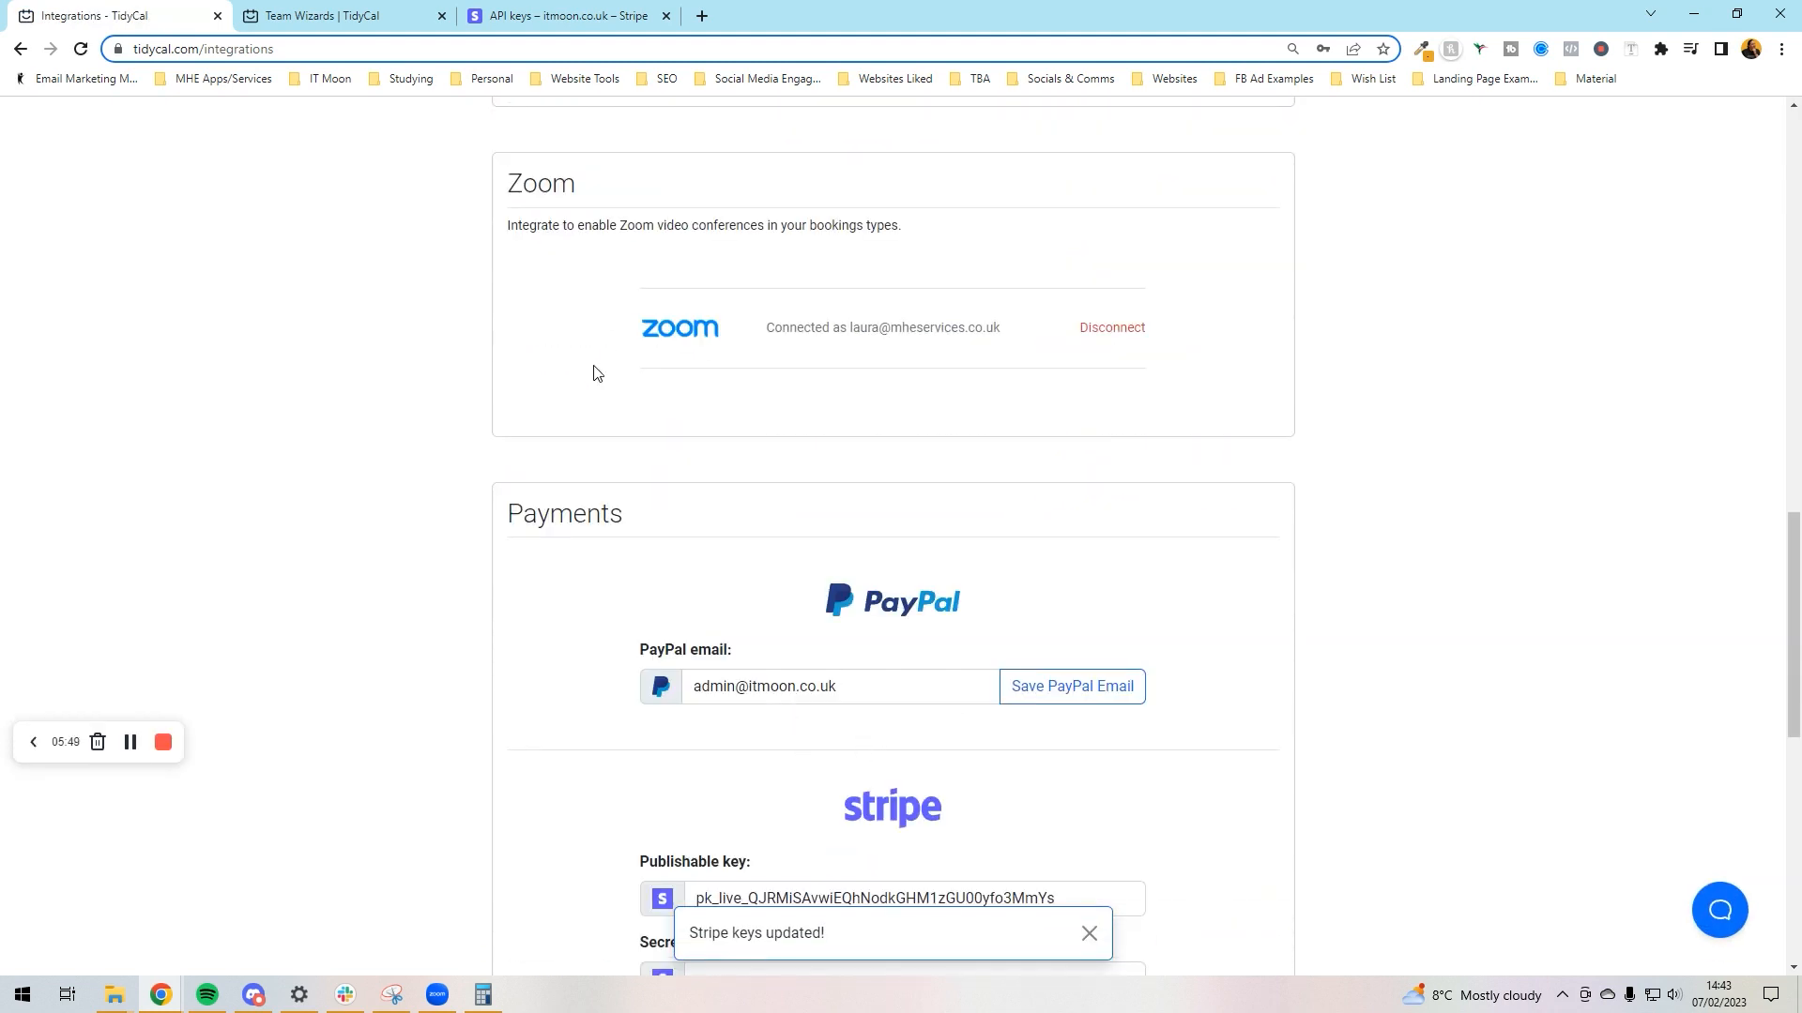
scroll("down", 3)
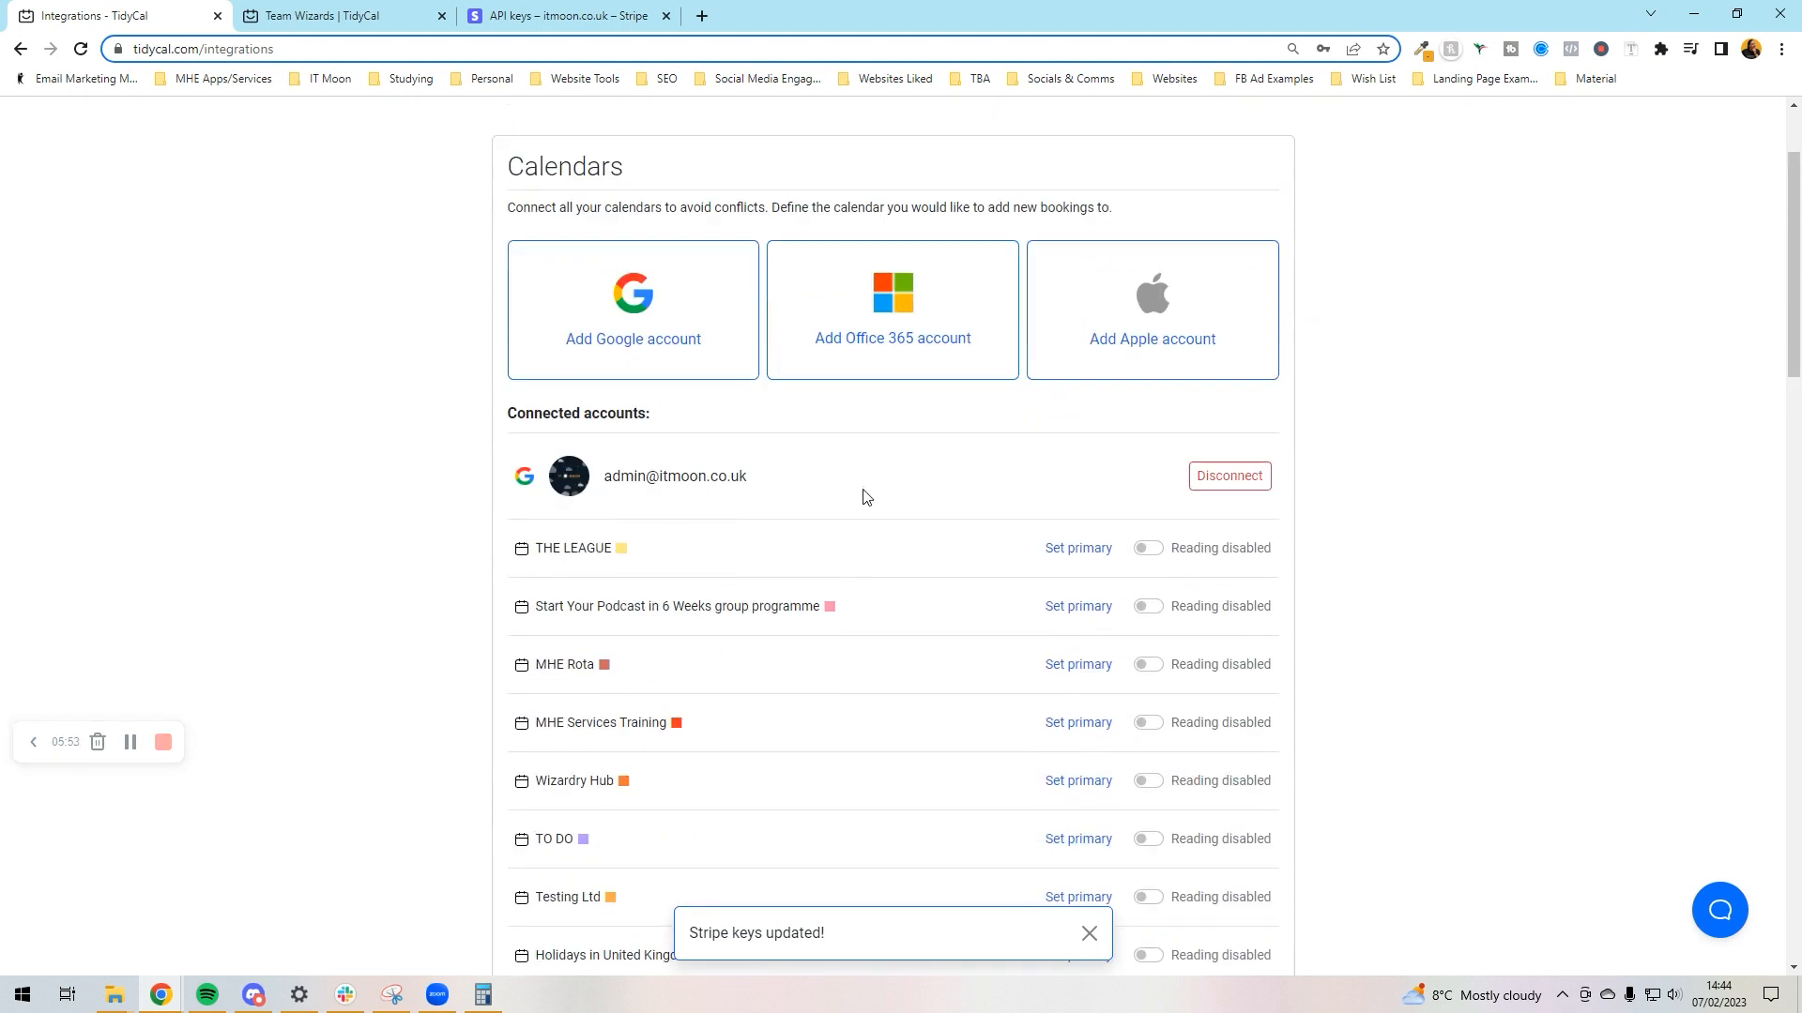
scroll("down", 3)
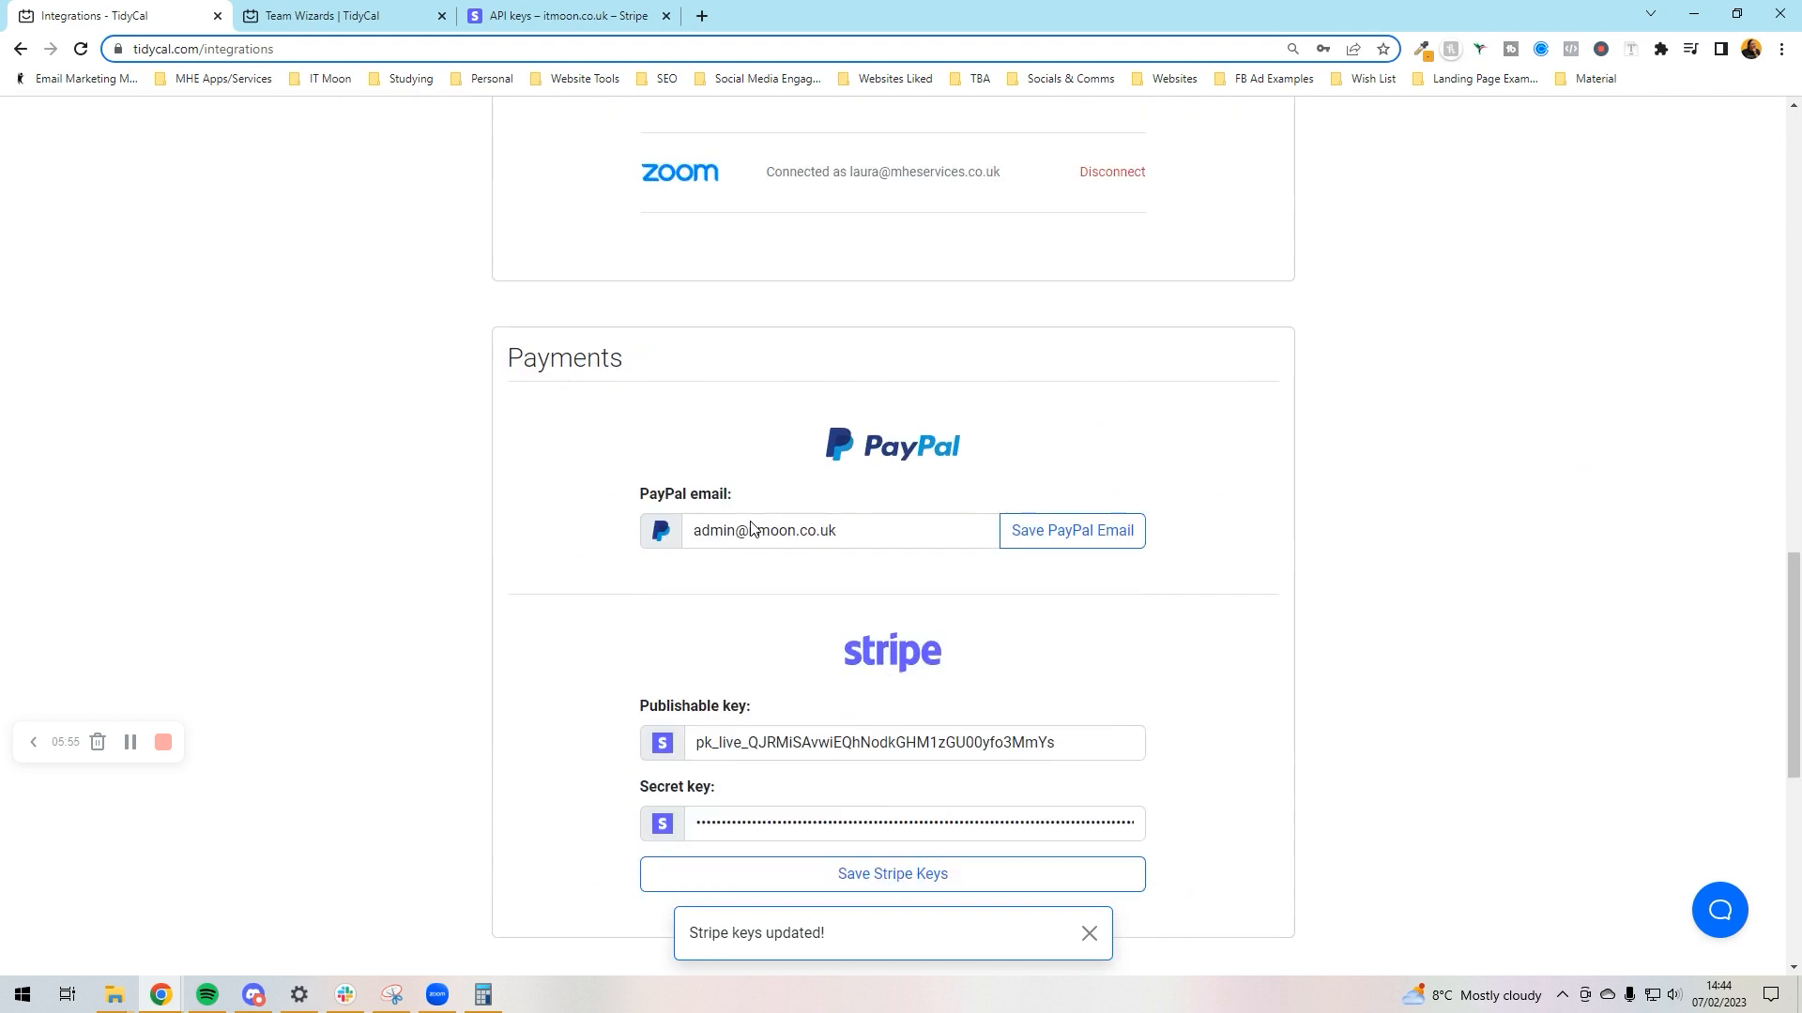
scroll("down", 3)
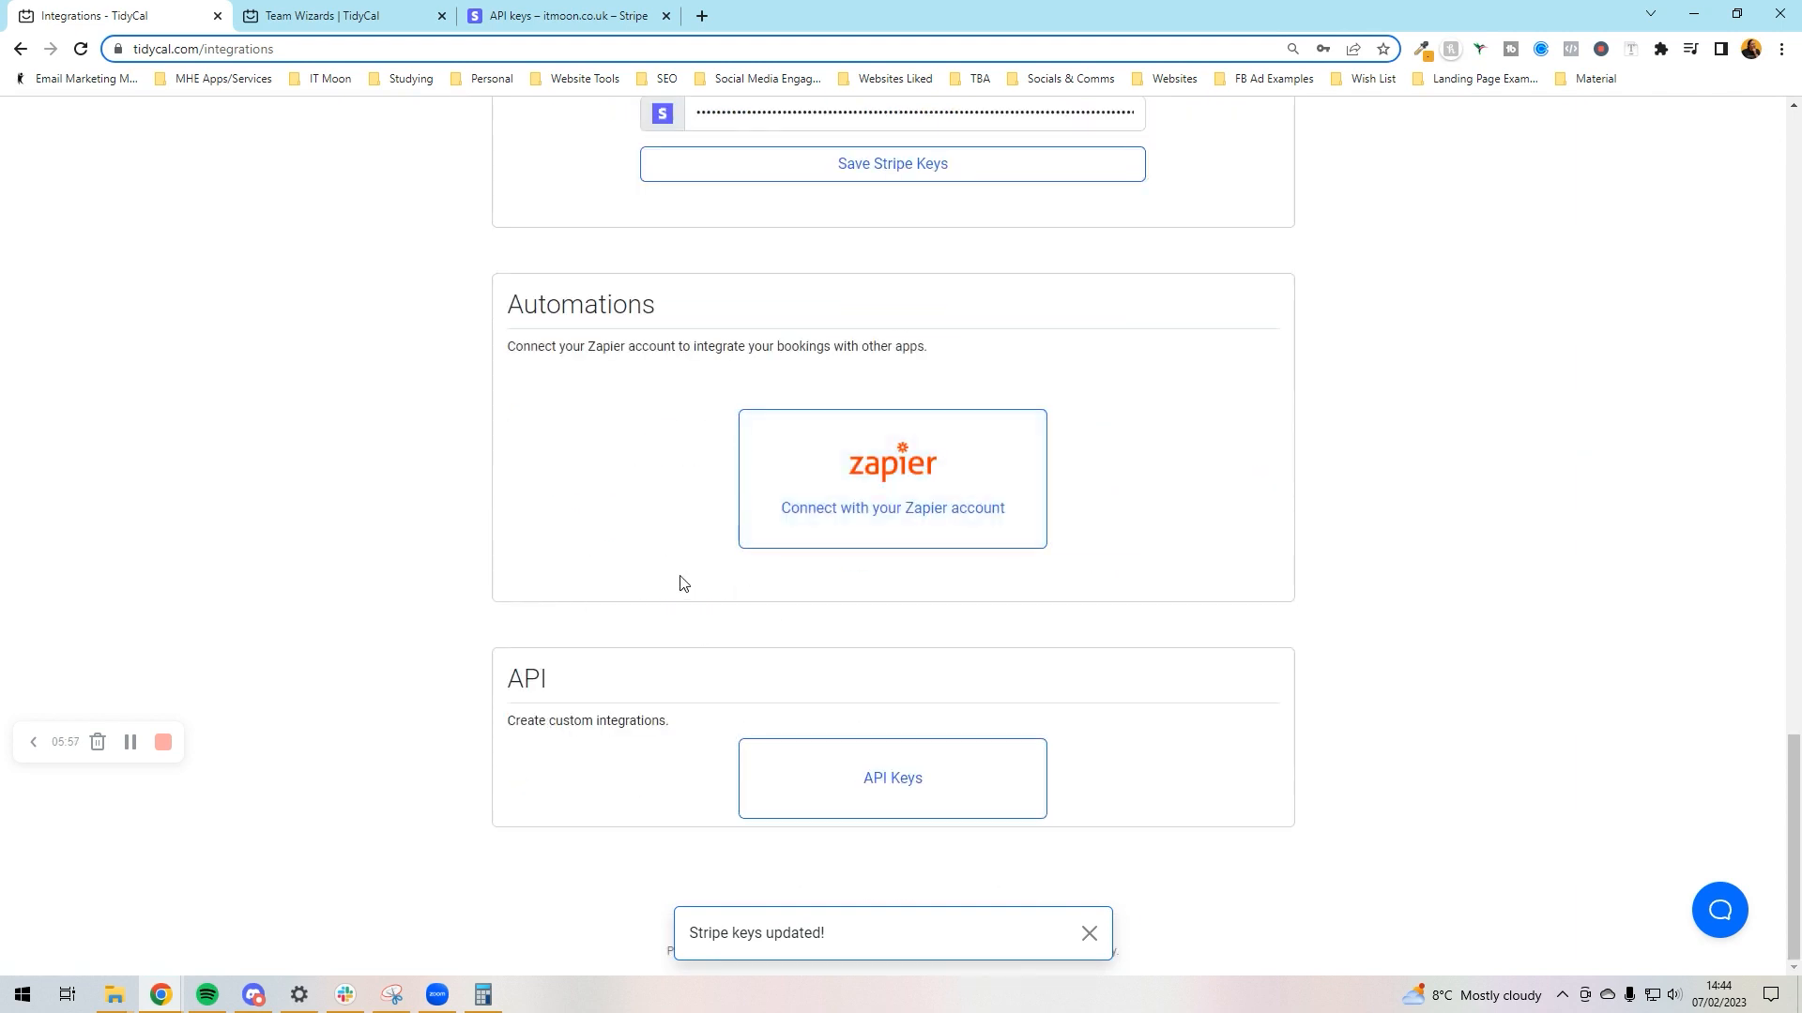